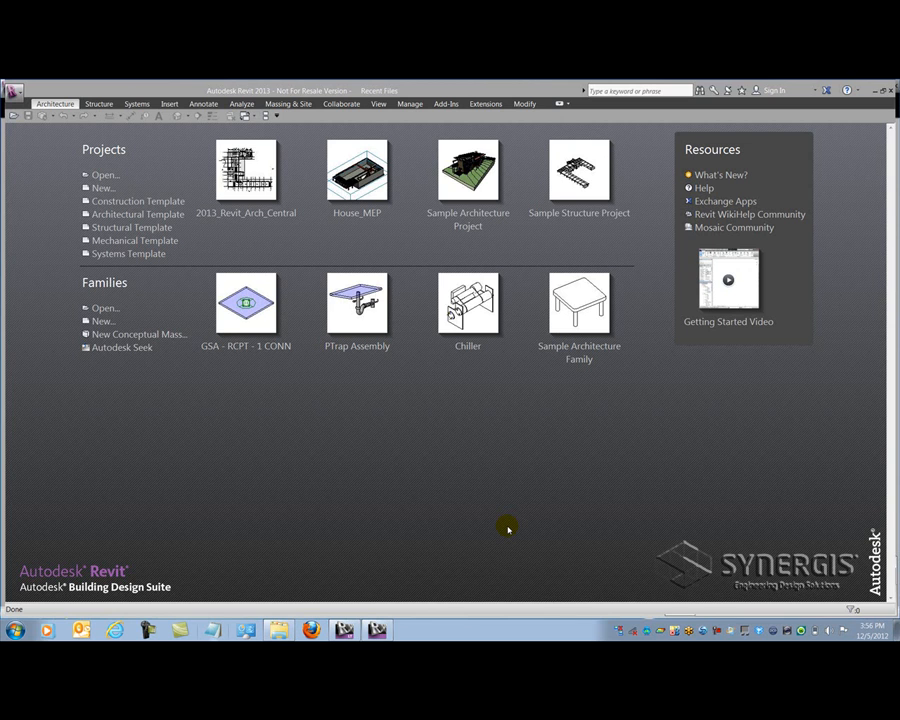
{"action": "mouse_move", "coordinate": [488, 538]}
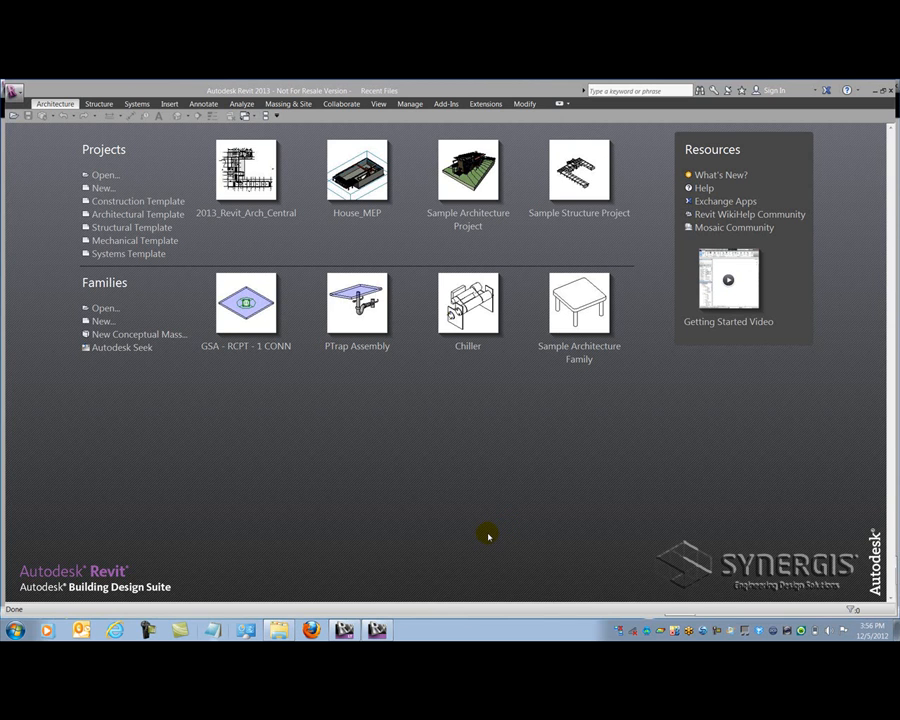
{"action": "mouse_move", "coordinate": [455, 527]}
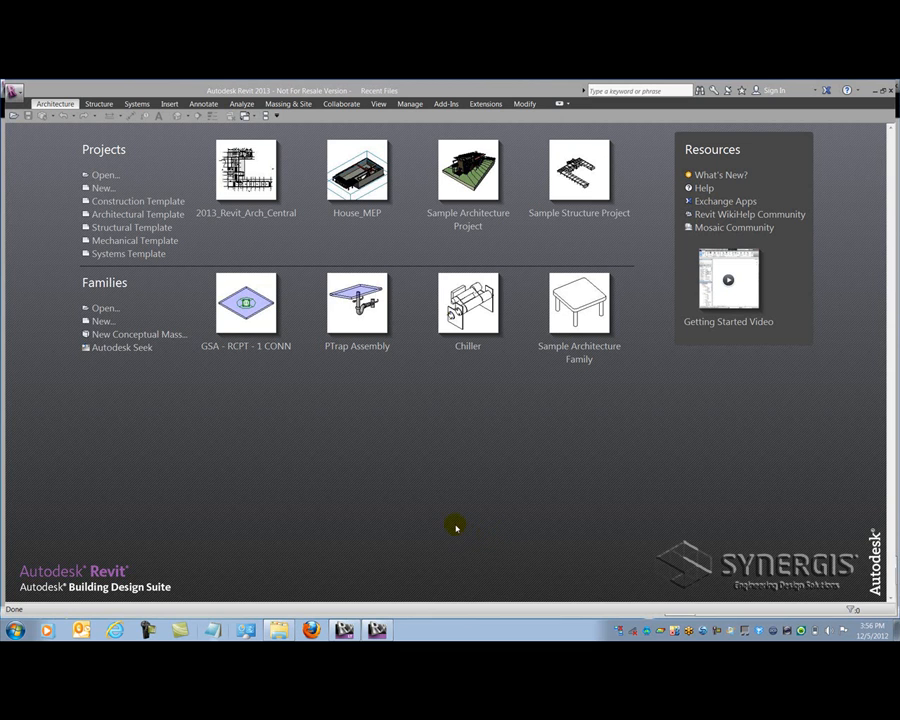
{"action": "mouse_move", "coordinate": [100, 174]}
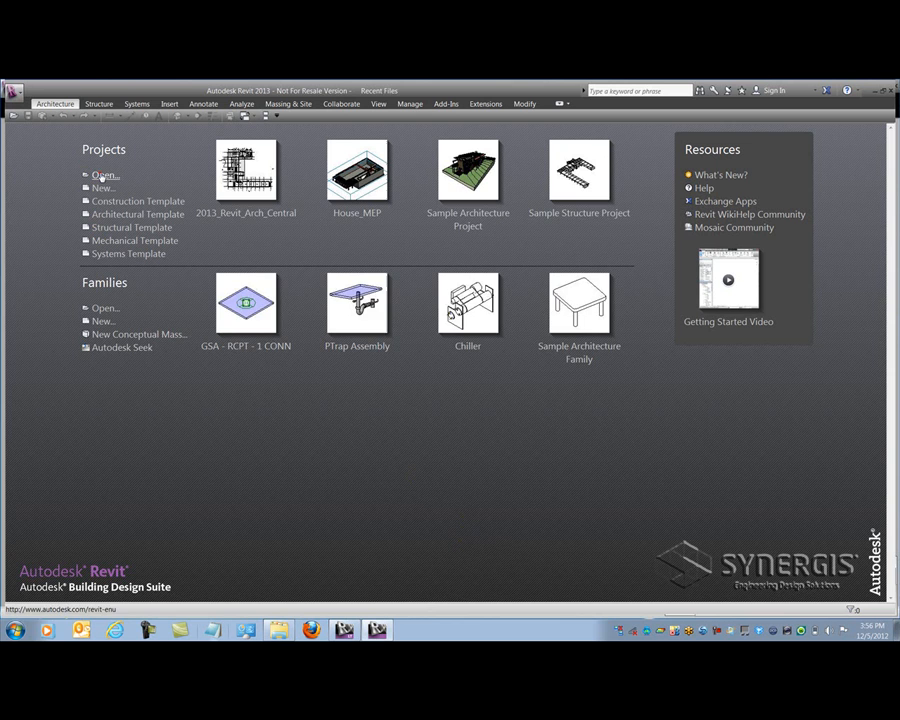
- Select 2013_Revit_Arch_Central.rvt in the Open dialog with Create New Local enabled
{"action": "left_click", "coordinate": [104, 174]}
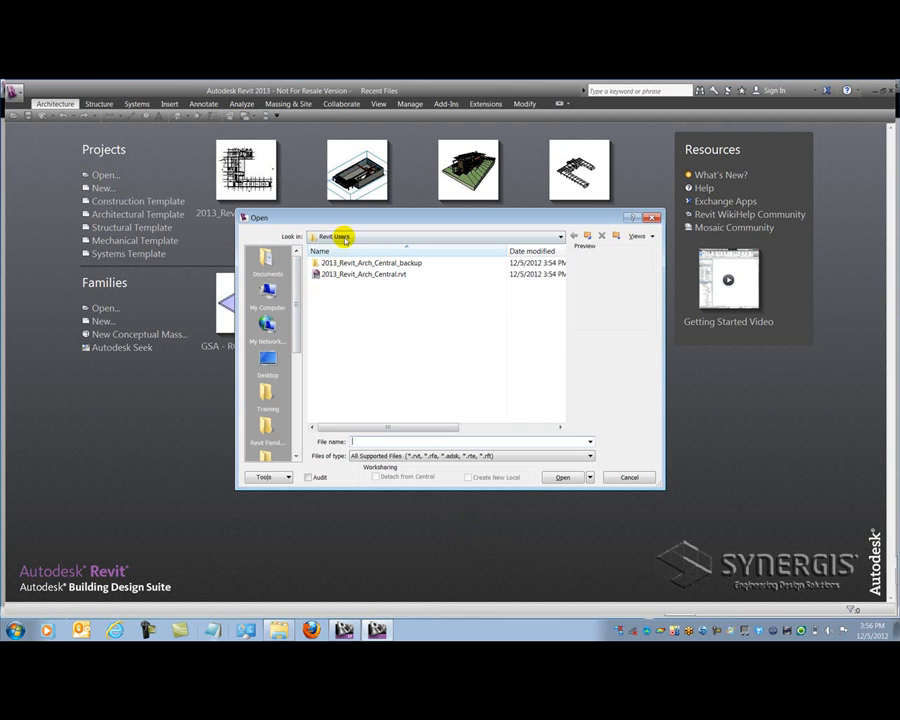
{"action": "left_click", "coordinate": [365, 274]}
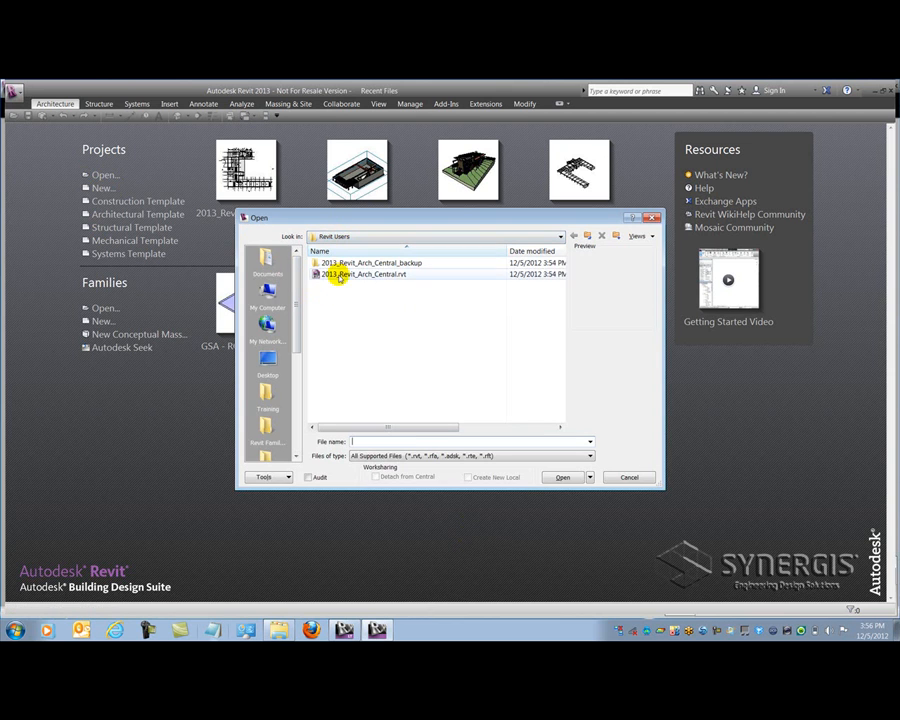
{"action": "left_click", "coordinate": [365, 274]}
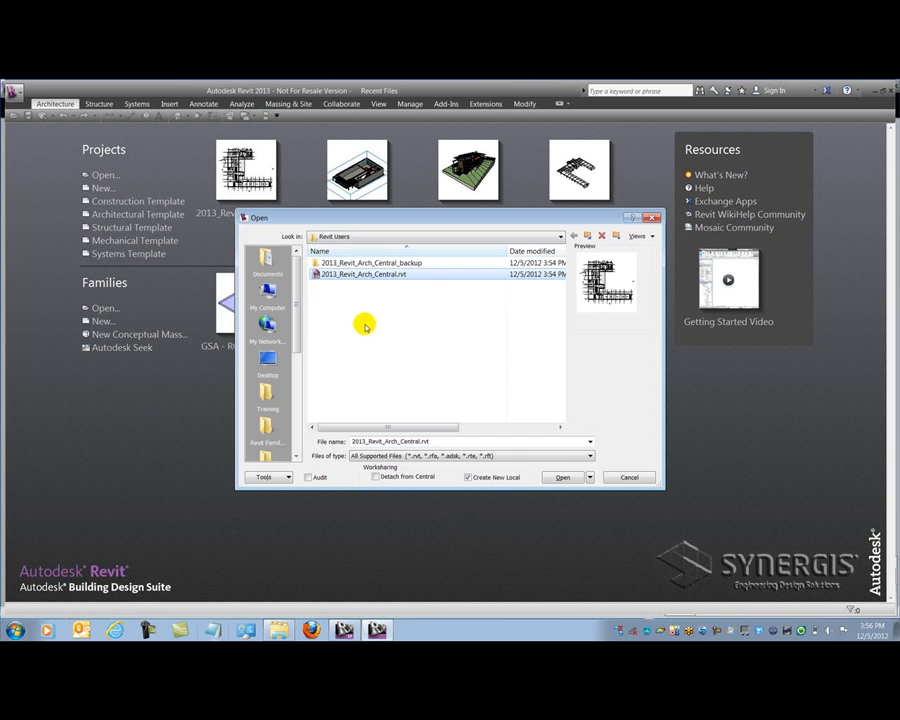
{"action": "mouse_move", "coordinate": [420, 380]}
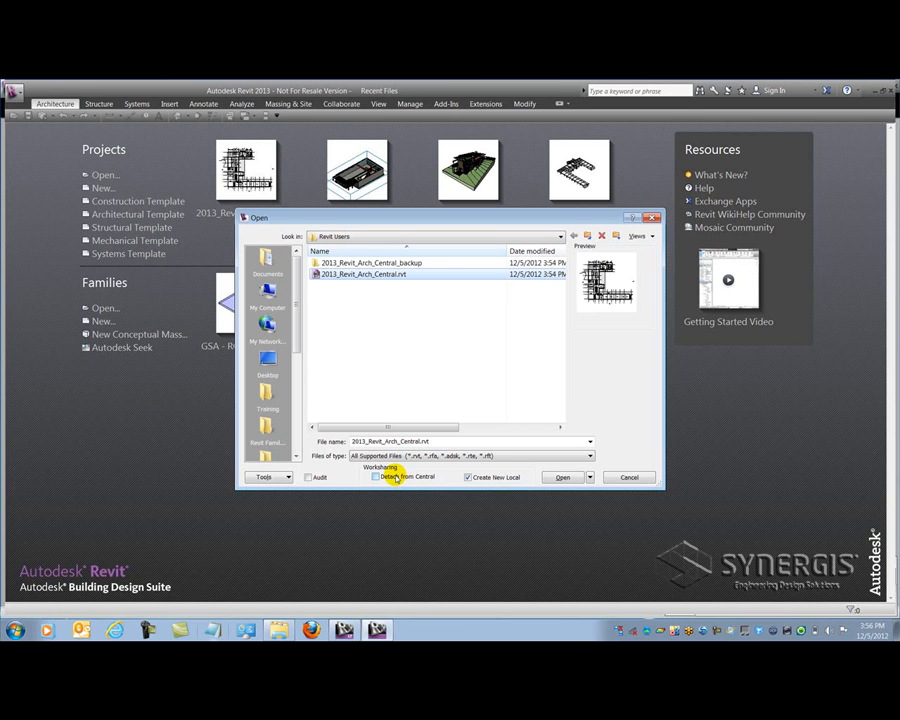
{"action": "mouse_move", "coordinate": [450, 480]}
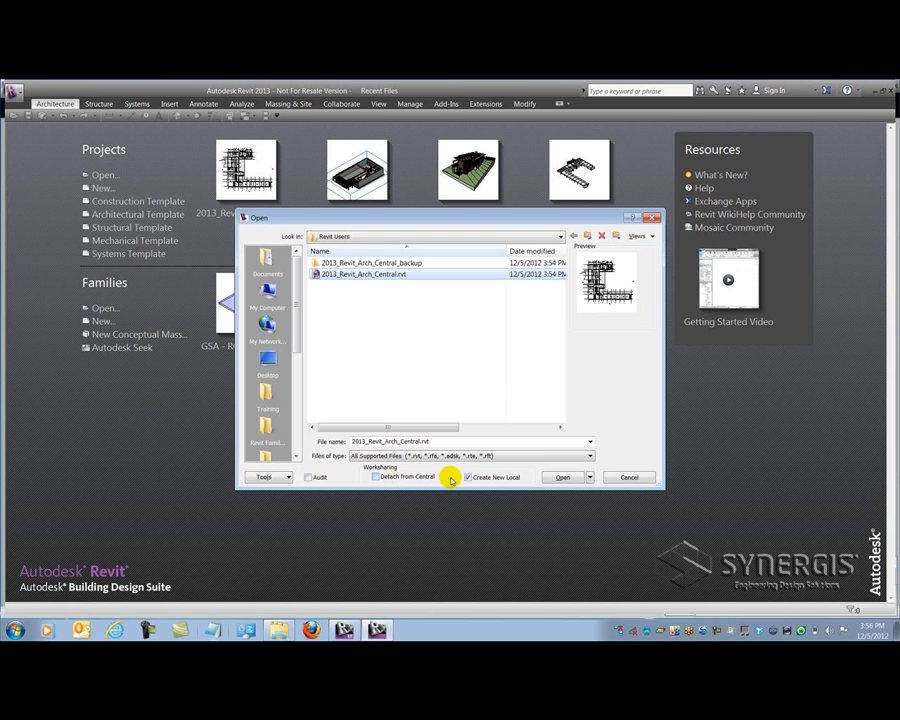
{"action": "mouse_move", "coordinate": [490, 477]}
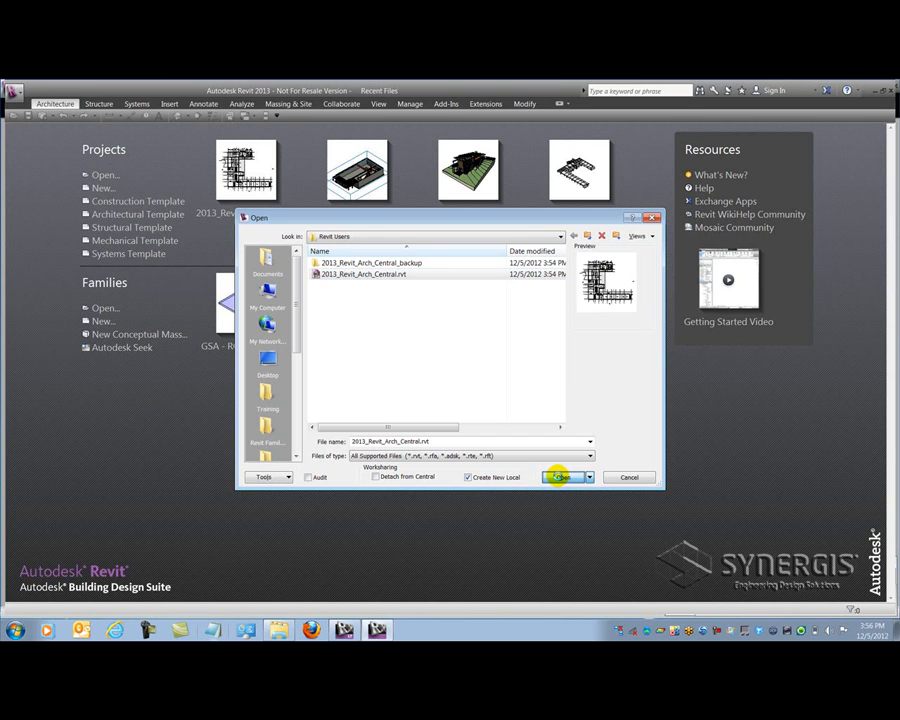
- Open the local copy 2013_Revit_Arch_Central_Bill.Knittle.rvt and show the 01 - Entry Level plan
{"action": "left_click", "coordinate": [559, 477]}
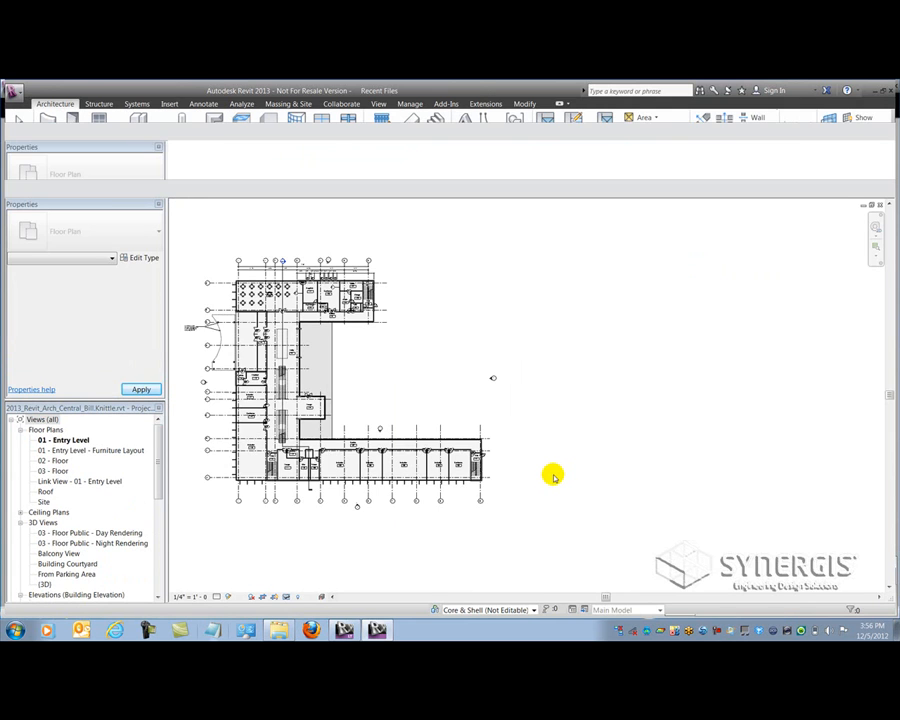
{"action": "double_click", "coordinate": [63, 440]}
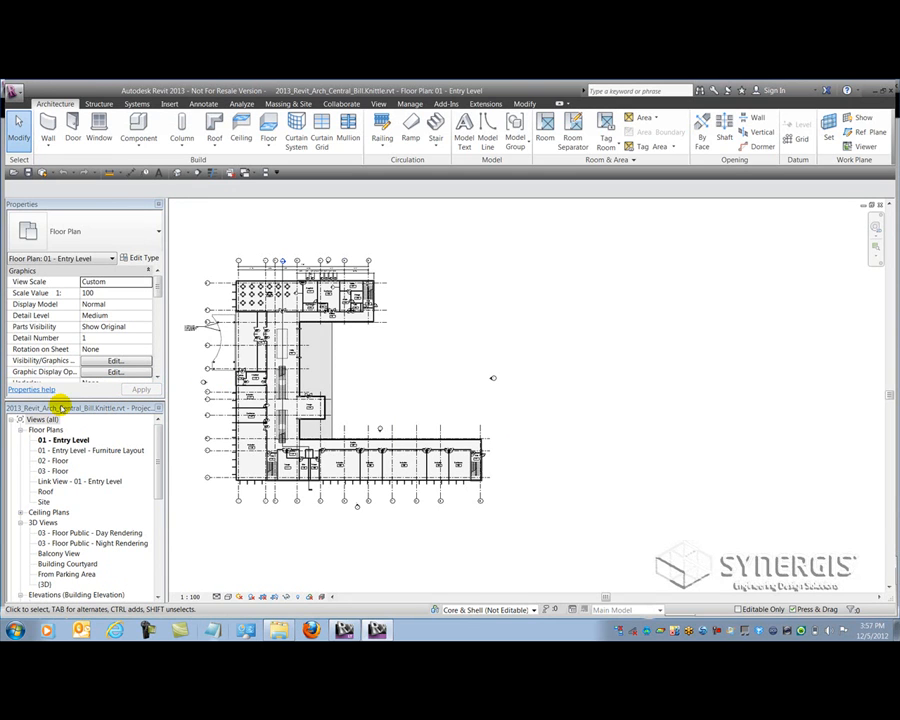
{"action": "mouse_move", "coordinate": [90, 408]}
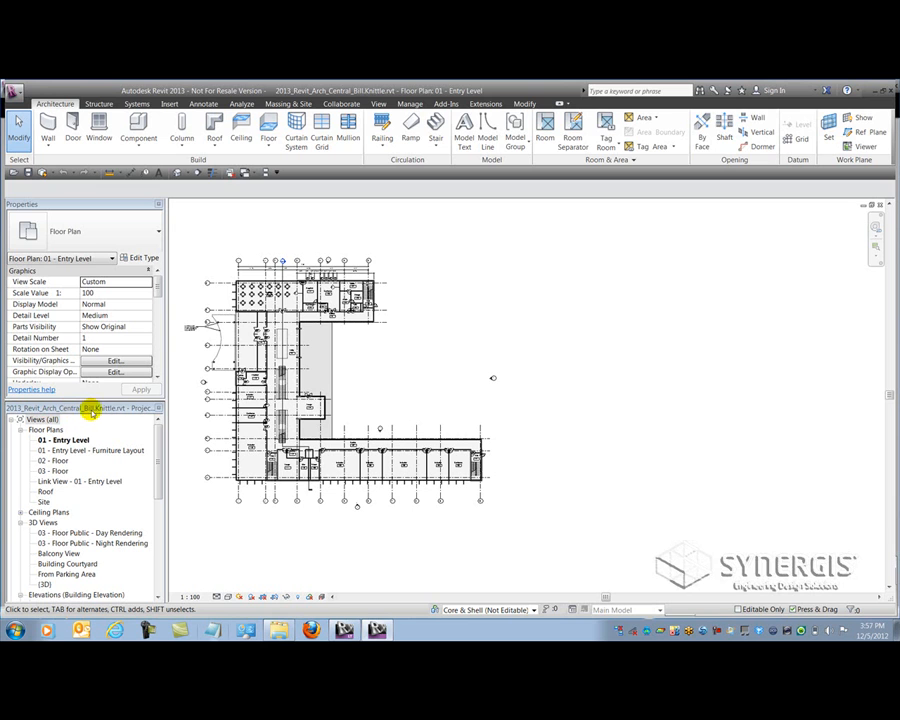
{"action": "mouse_move", "coordinate": [168, 413]}
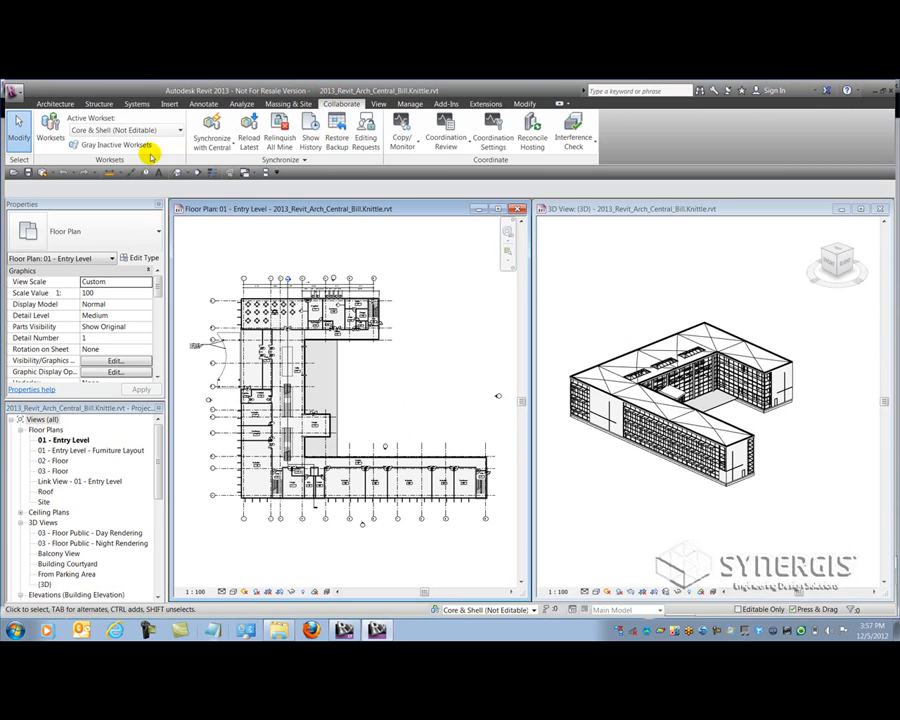
{"action": "mouse_move", "coordinate": [457, 162]}
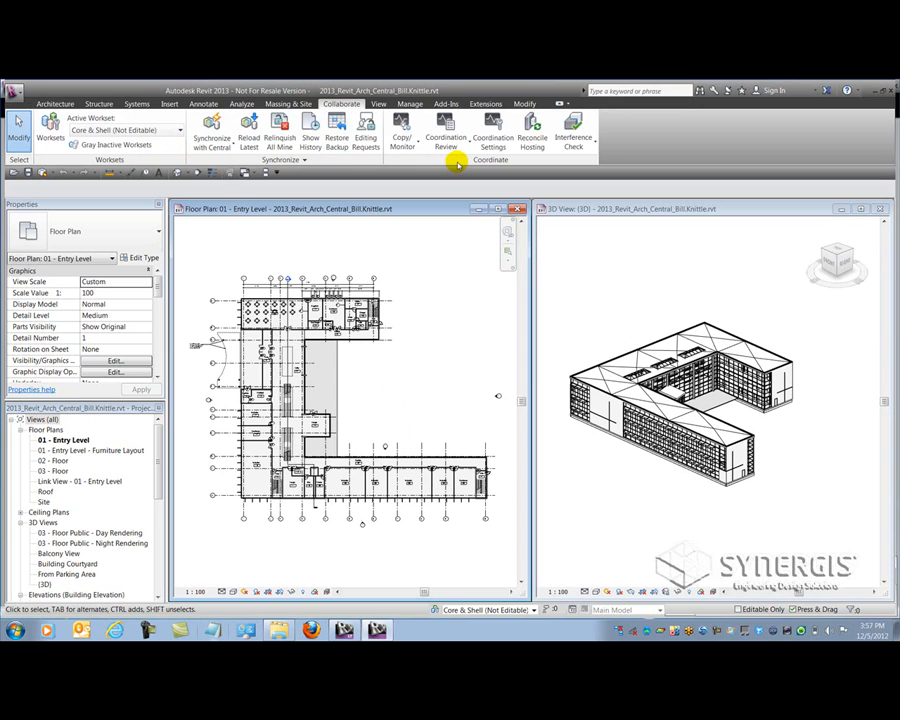
{"action": "mouse_move", "coordinate": [457, 161]}
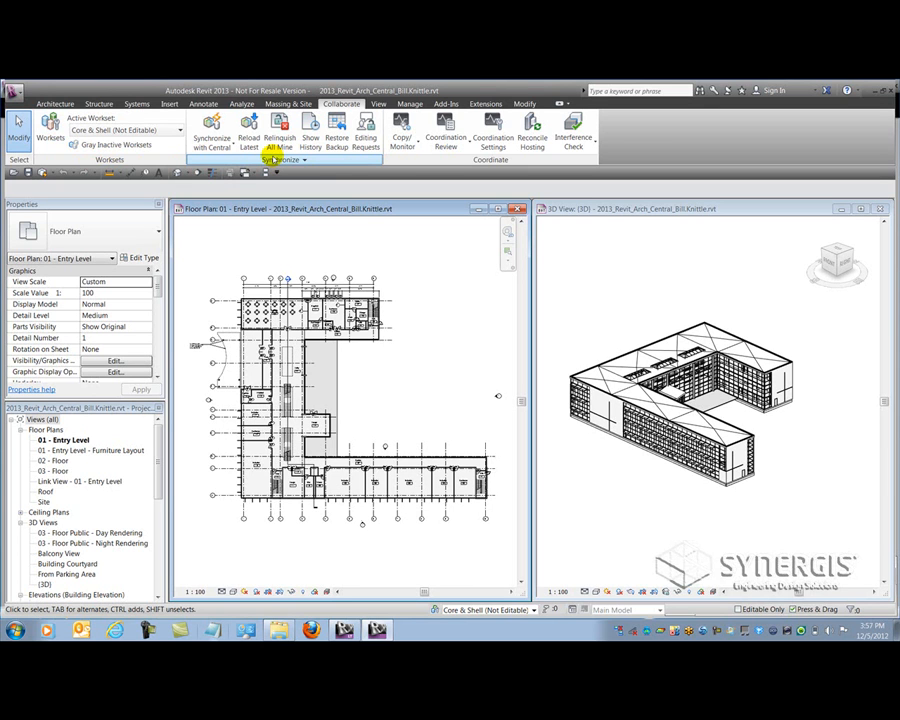
{"action": "mouse_move", "coordinate": [170, 160]}
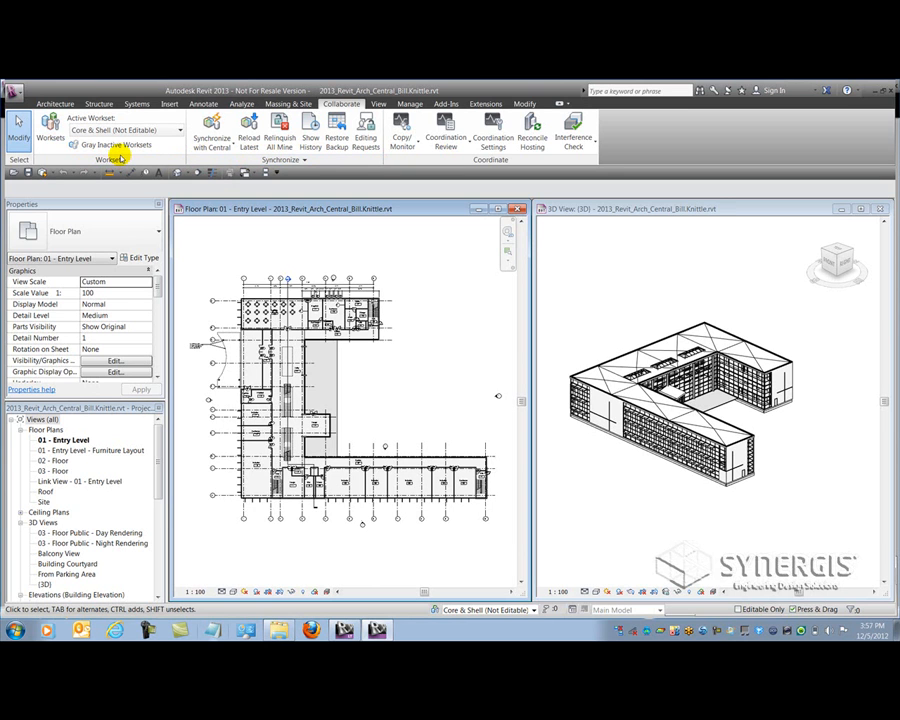
{"action": "mouse_move", "coordinate": [115, 130]}
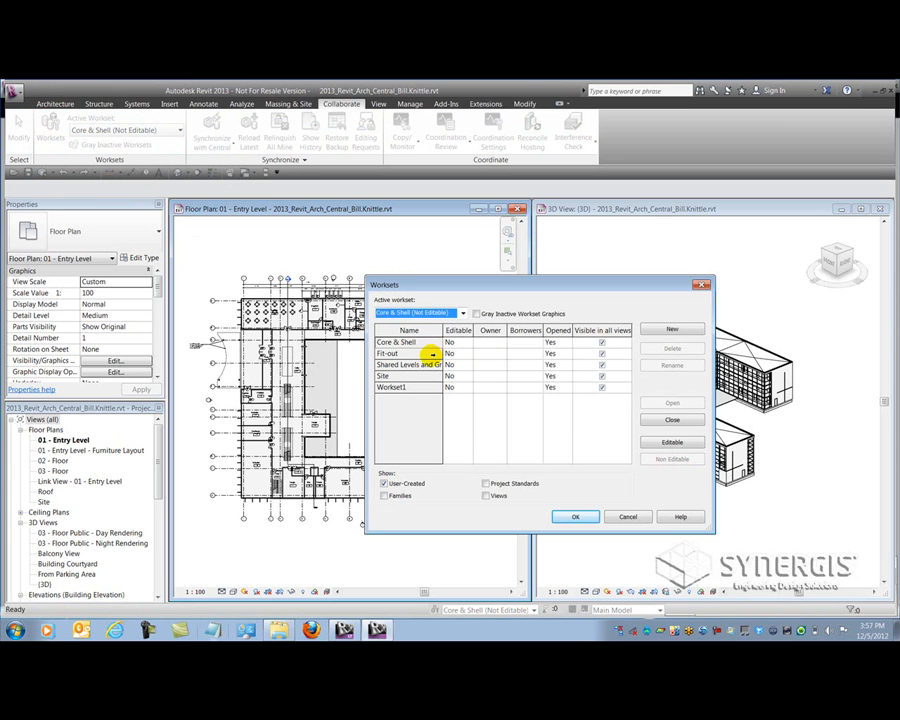
{"action": "mouse_move", "coordinate": [490, 483]}
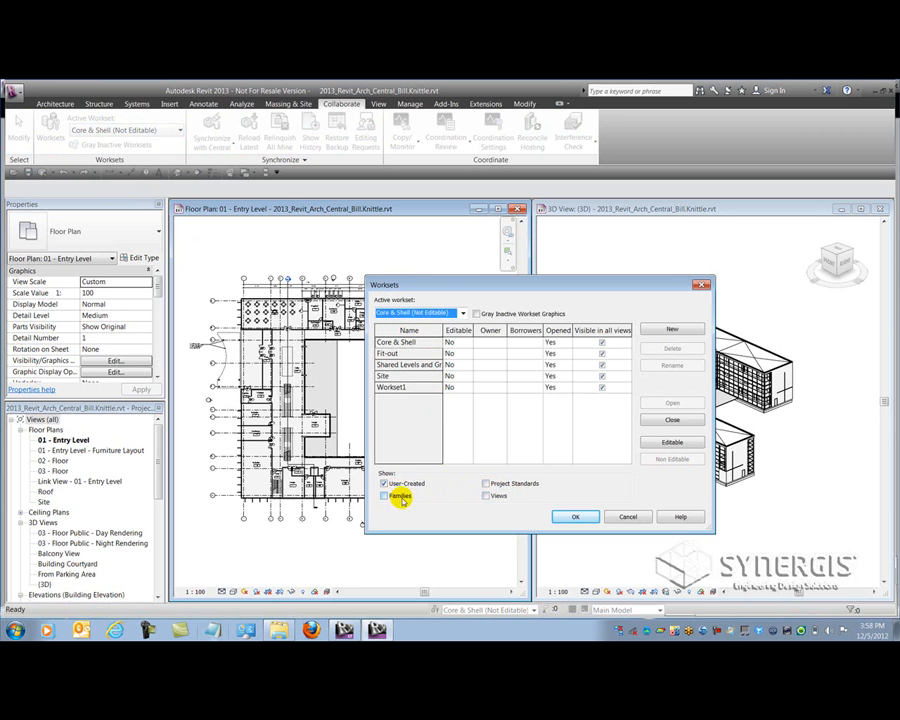
- Review the Worksets dialog: Core & Shell, Fit-out, Shared Levels and Grids, Site, Workset1
{"action": "left_click", "coordinate": [383, 495]}
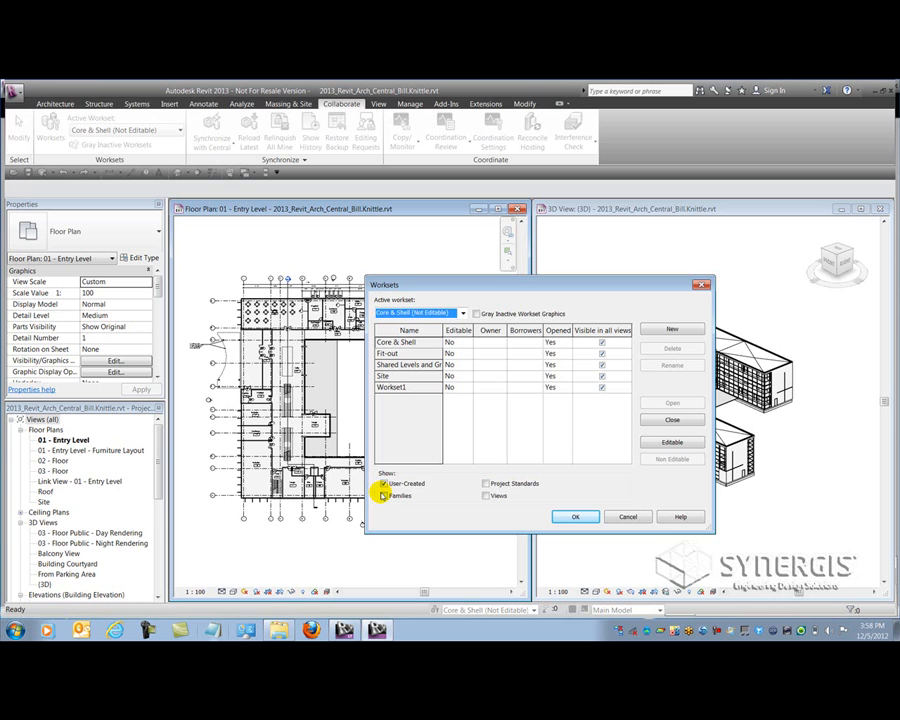
{"action": "mouse_move", "coordinate": [453, 460]}
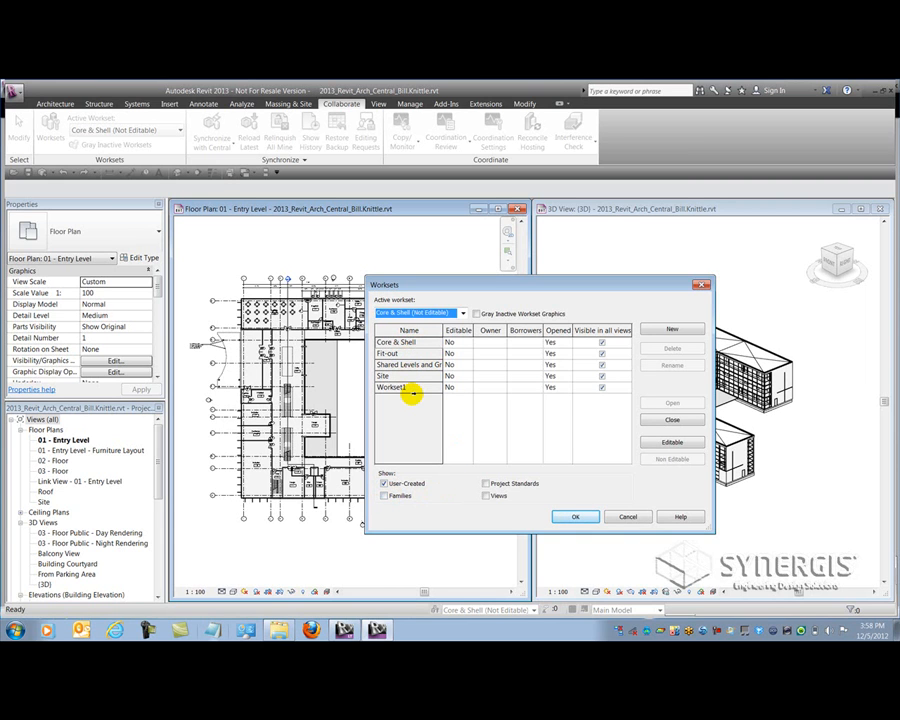
{"action": "mouse_move", "coordinate": [573, 545]}
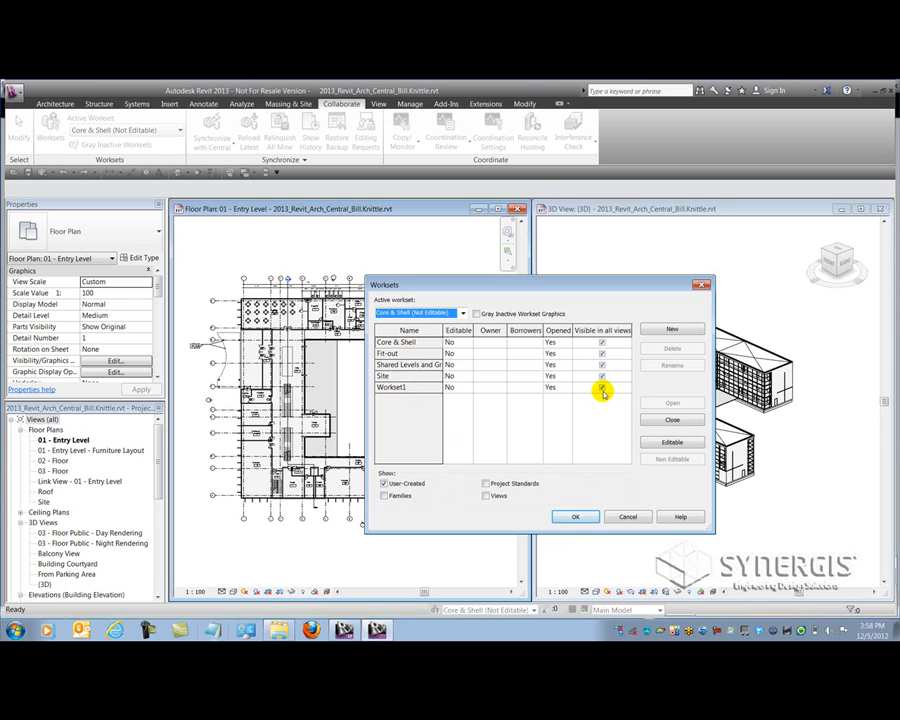
{"action": "mouse_move", "coordinate": [565, 340]}
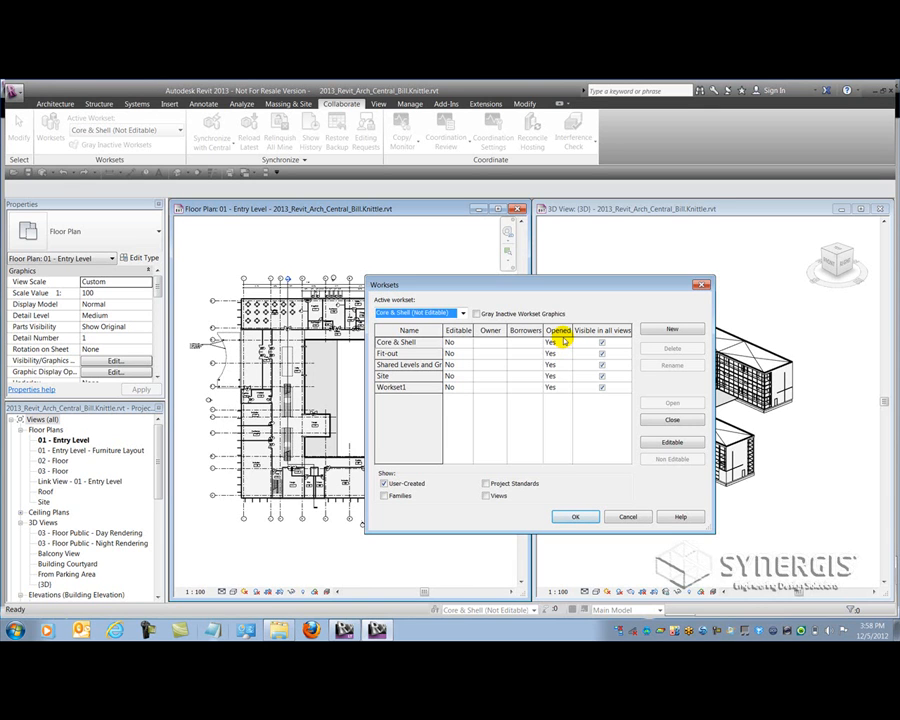
{"action": "mouse_move", "coordinate": [497, 345]}
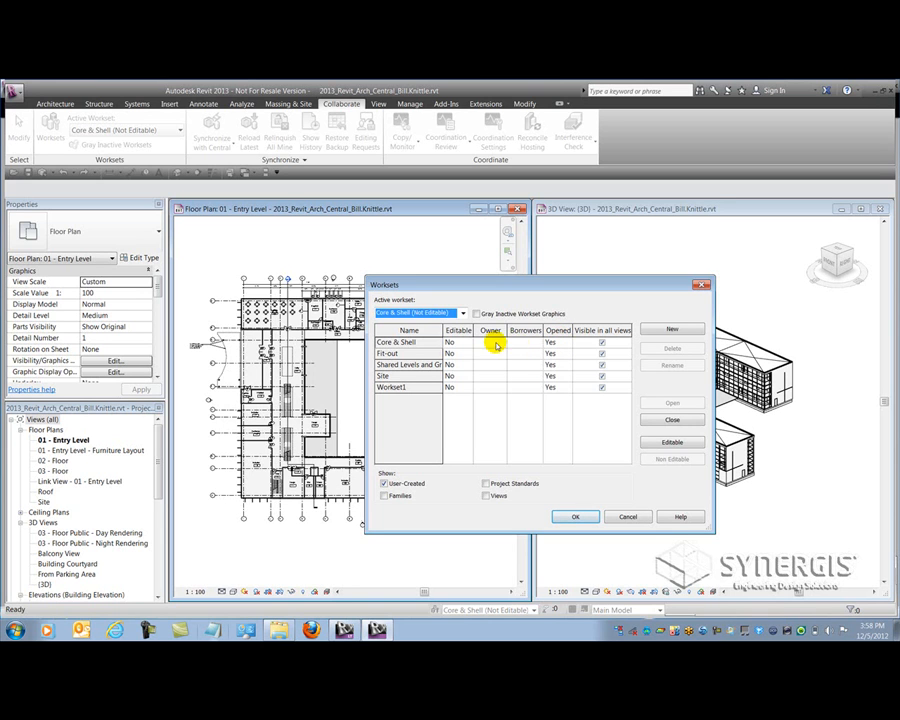
{"action": "mouse_move", "coordinate": [527, 343]}
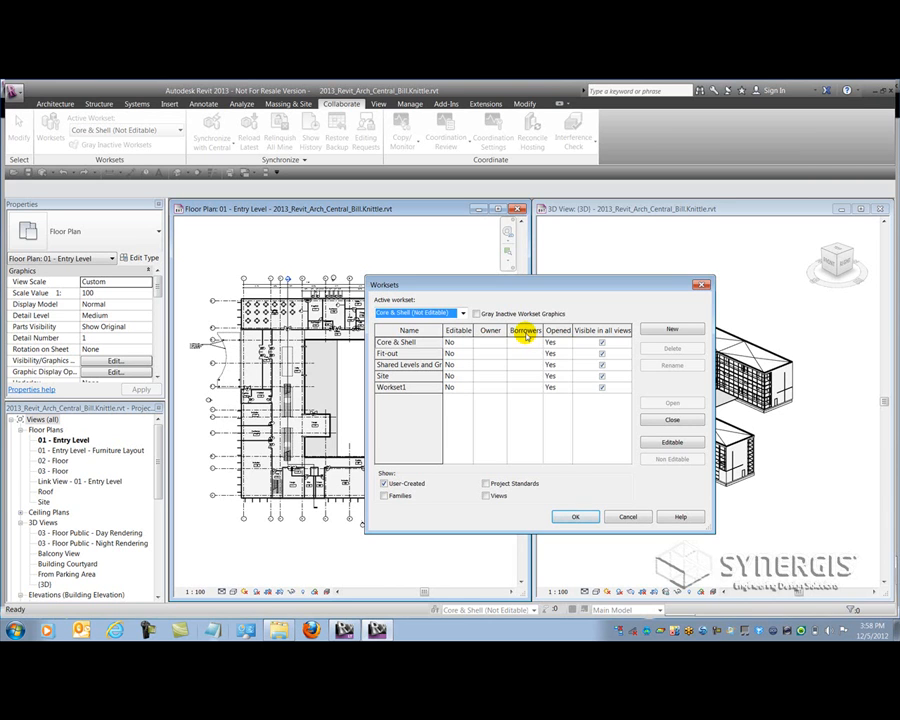
{"action": "mouse_move", "coordinate": [520, 353]}
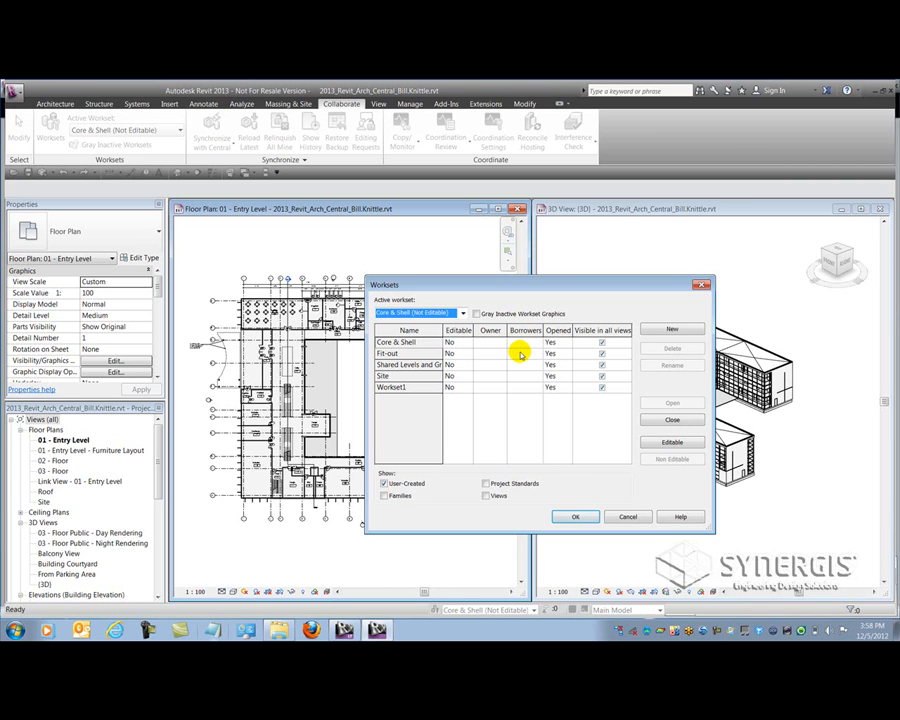
{"action": "mouse_move", "coordinate": [550, 527]}
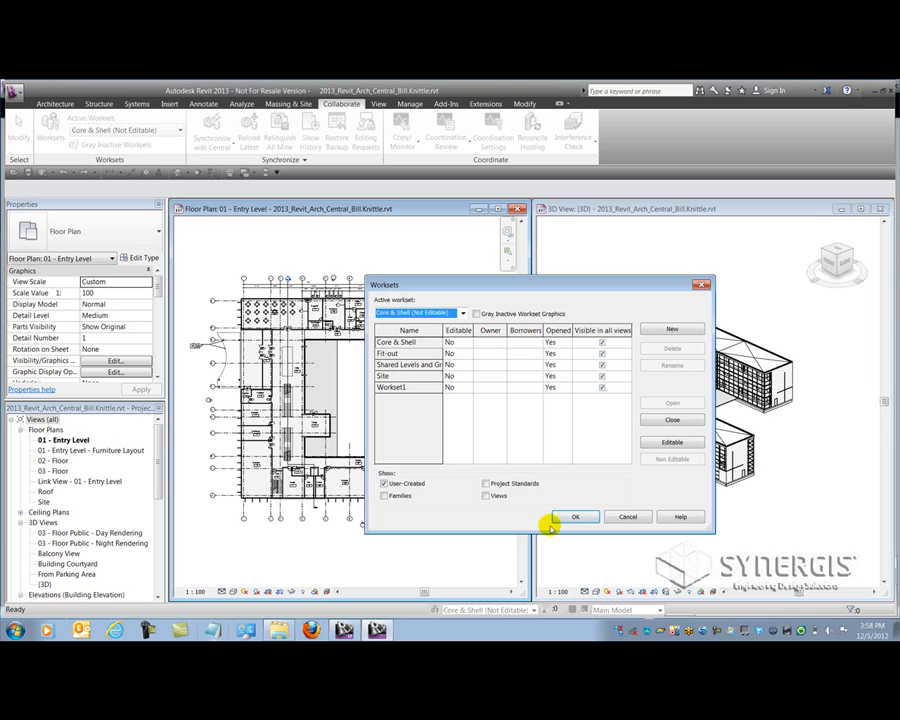
- Close the Worksets dialog and make the 3D view active
{"action": "left_click", "coordinate": [575, 517]}
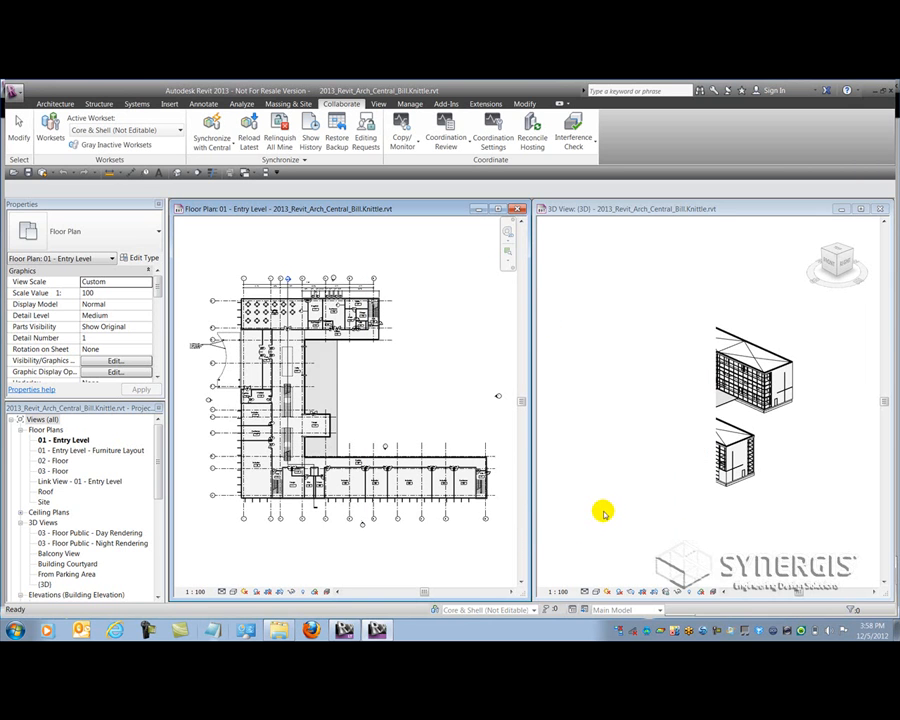
{"action": "left_click", "coordinate": [700, 400]}
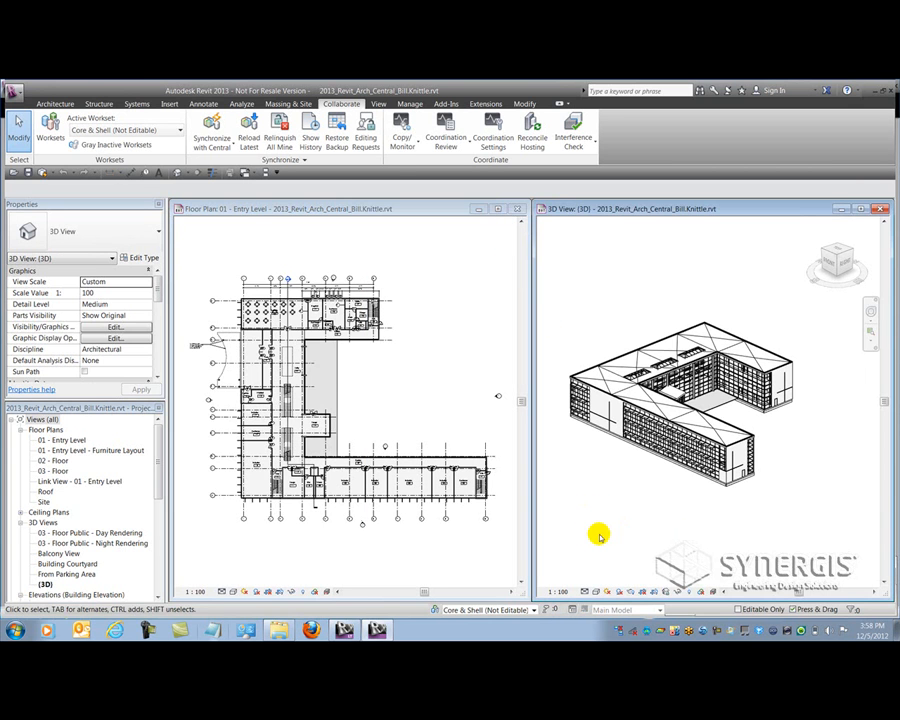
{"action": "mouse_move", "coordinate": [605, 555]}
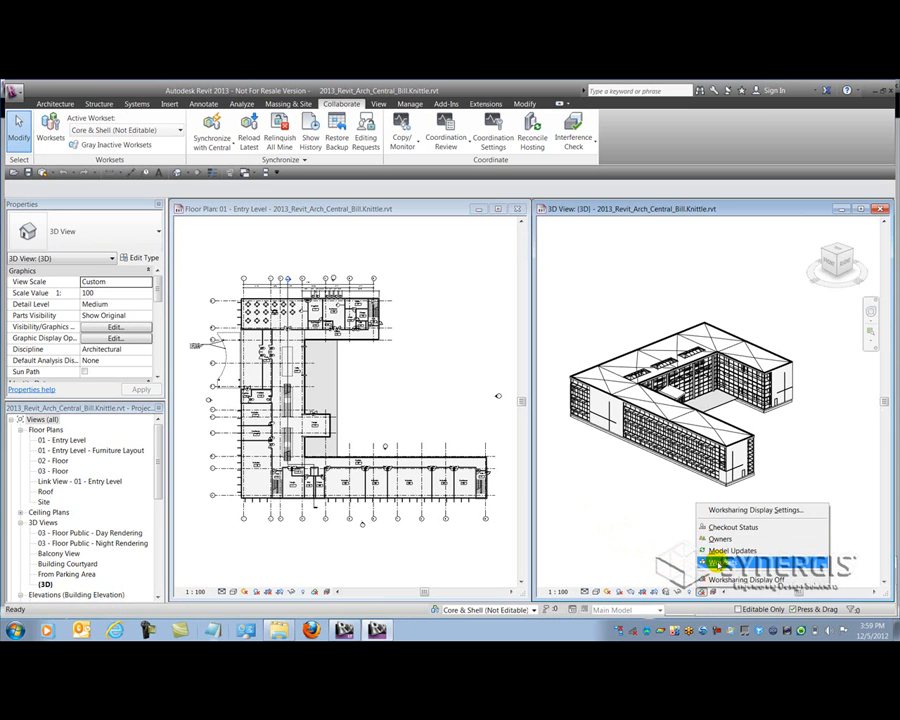
{"action": "left_click", "coordinate": [715, 565]}
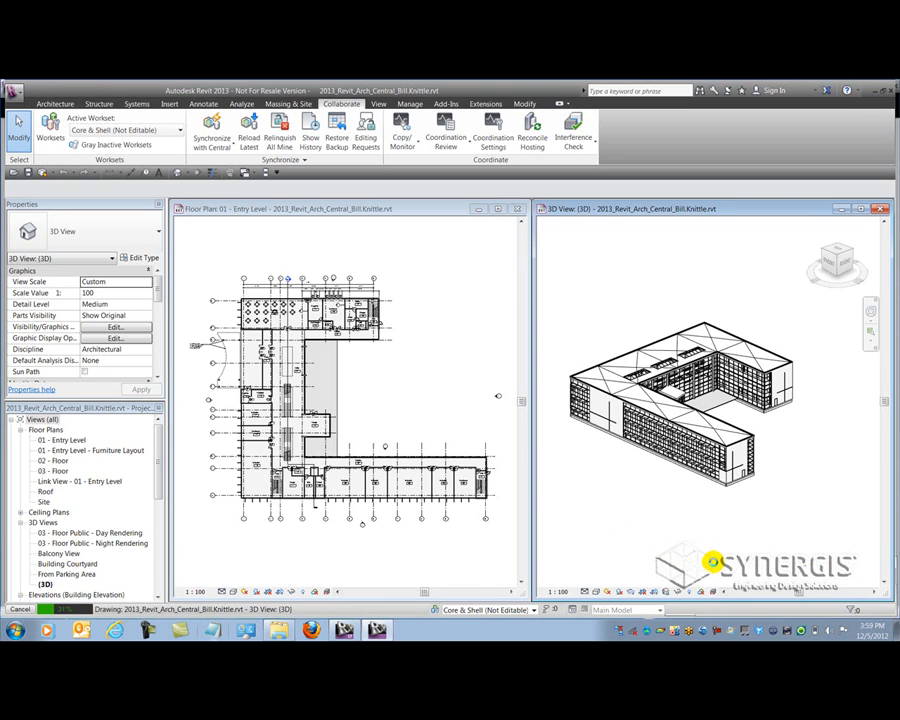
{"action": "left_click", "coordinate": [685, 400]}
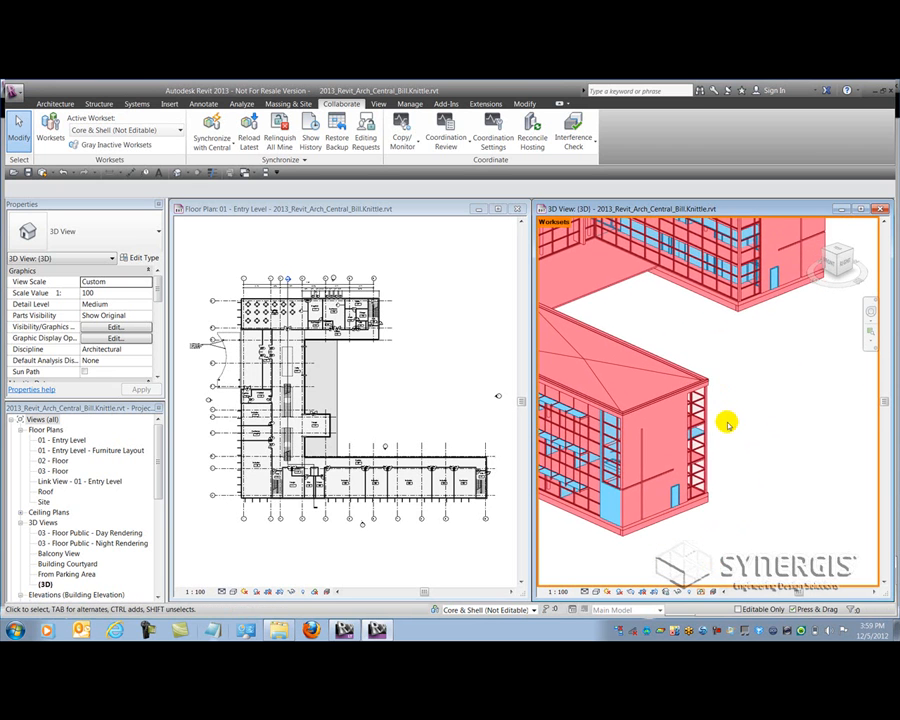
{"action": "left_click", "coordinate": [665, 380]}
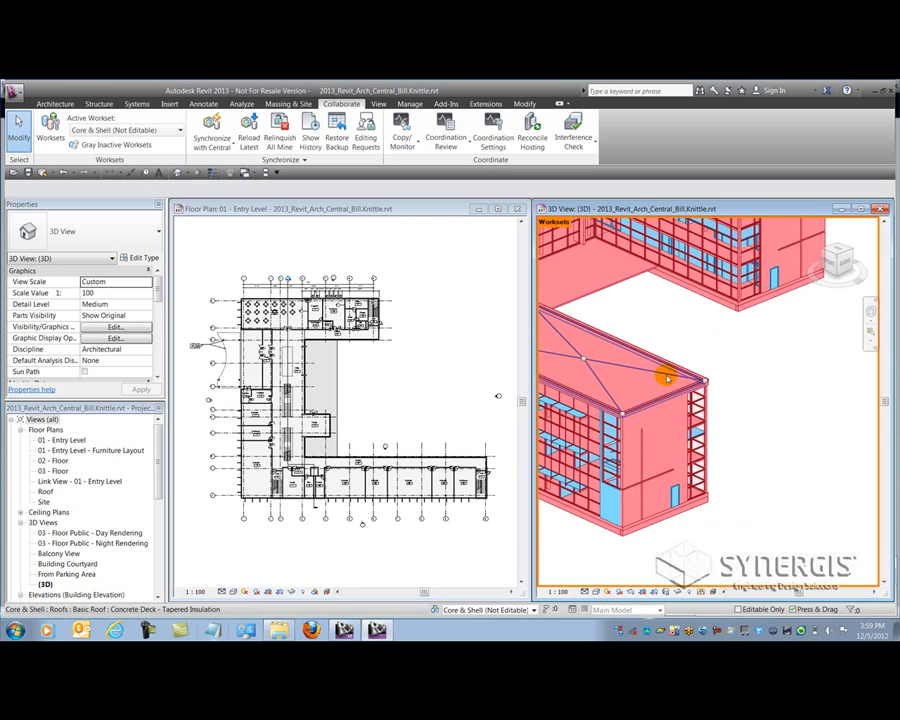
{"action": "mouse_move", "coordinate": [660, 376]}
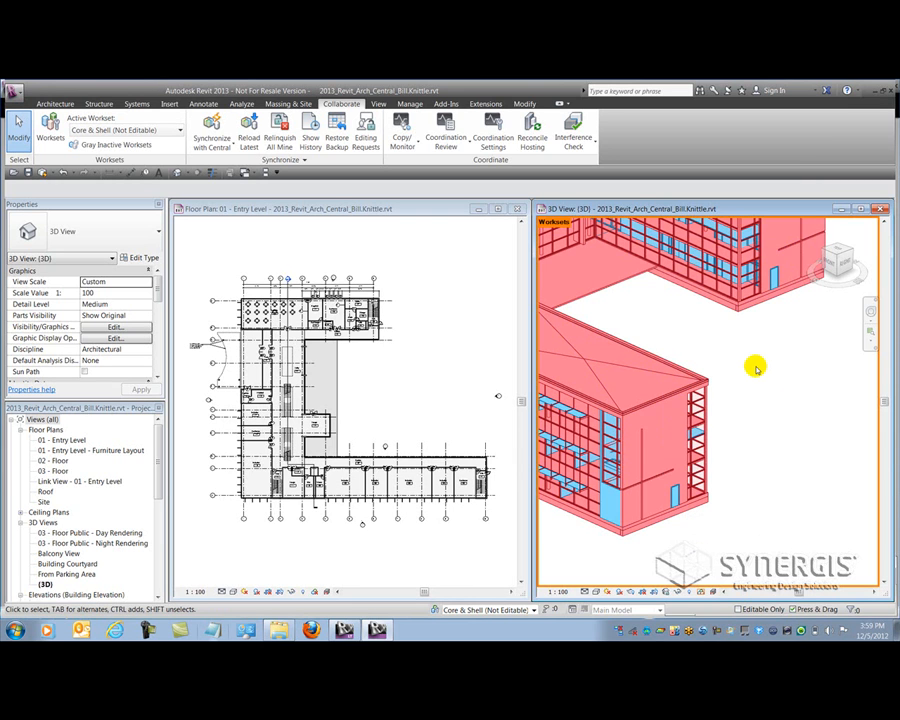
{"action": "mouse_move", "coordinate": [735, 366]}
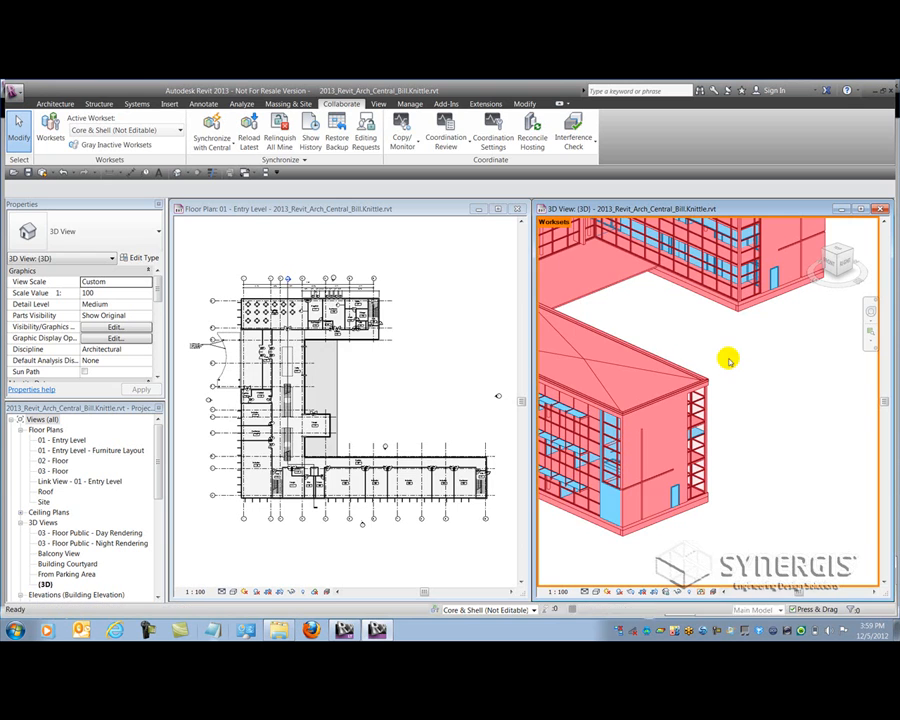
{"action": "left_click", "coordinate": [114, 327]}
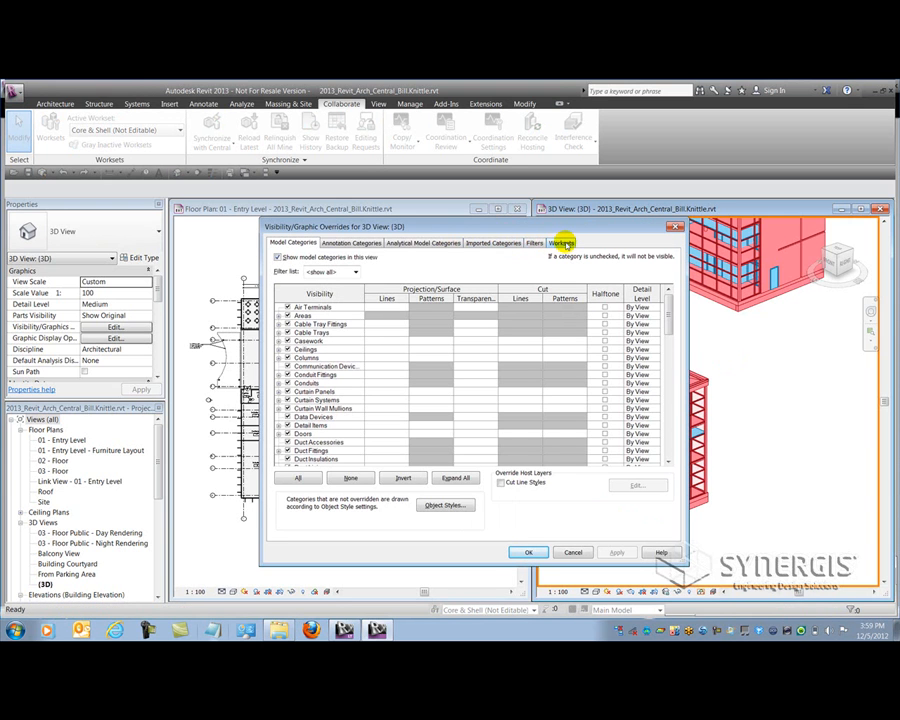
{"action": "left_click", "coordinate": [562, 242]}
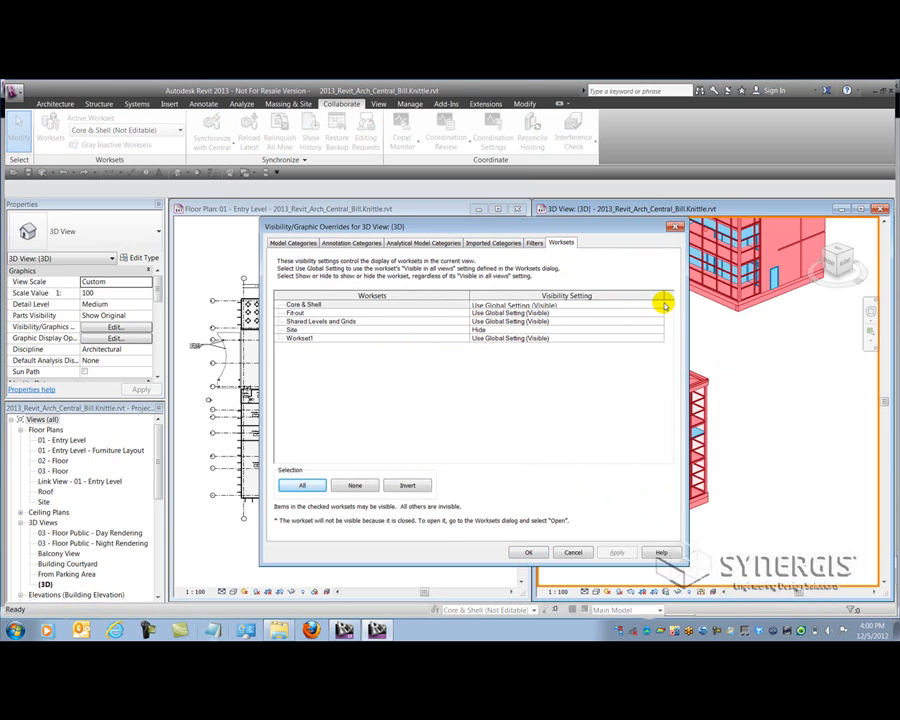
{"action": "left_click", "coordinate": [660, 305]}
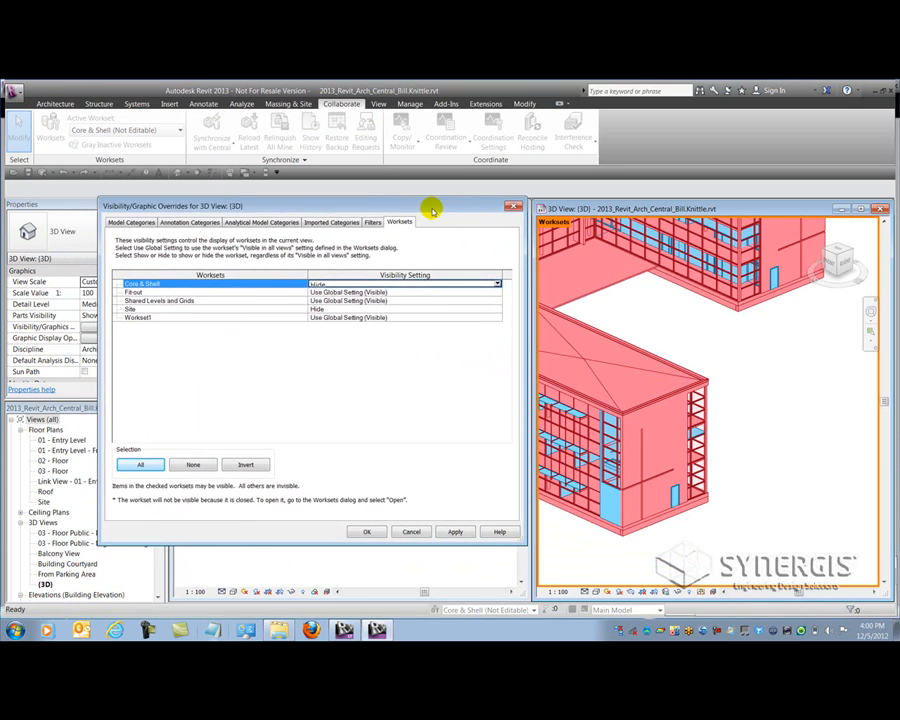
{"action": "left_click", "coordinate": [457, 531]}
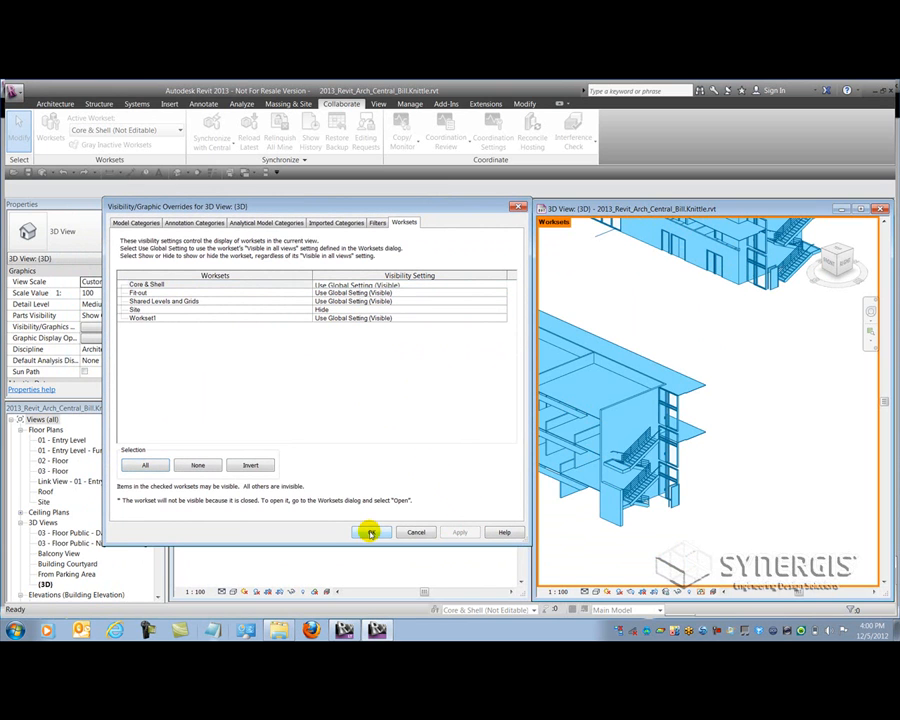
{"action": "left_click", "coordinate": [371, 531]}
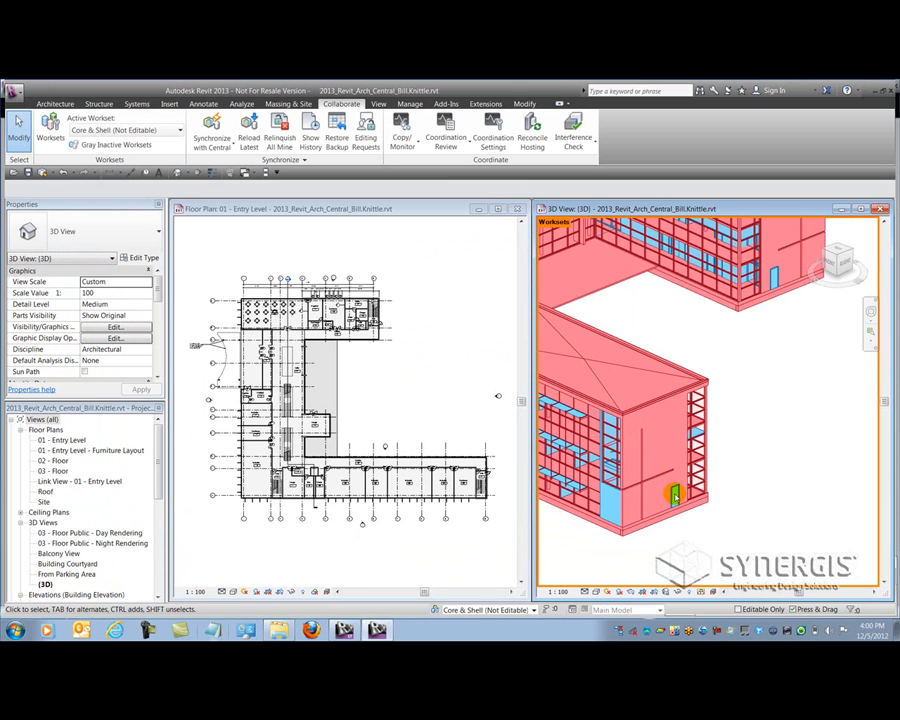
- Move door 132B on the lower wing from Fit-out to Core & Shell
{"action": "left_click", "coordinate": [675, 495]}
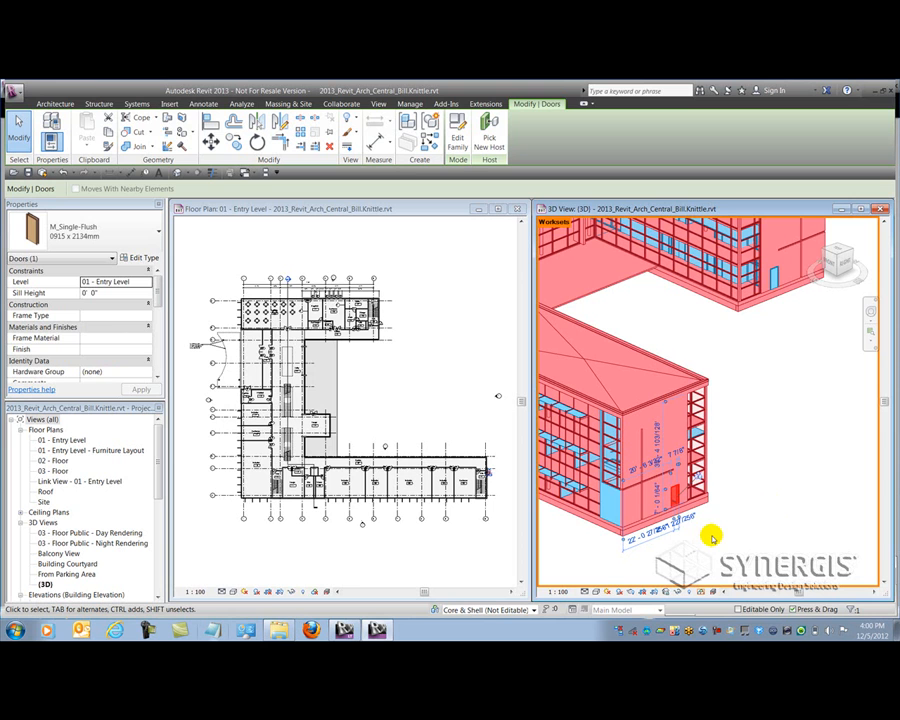
{"action": "mouse_move", "coordinate": [696, 537]}
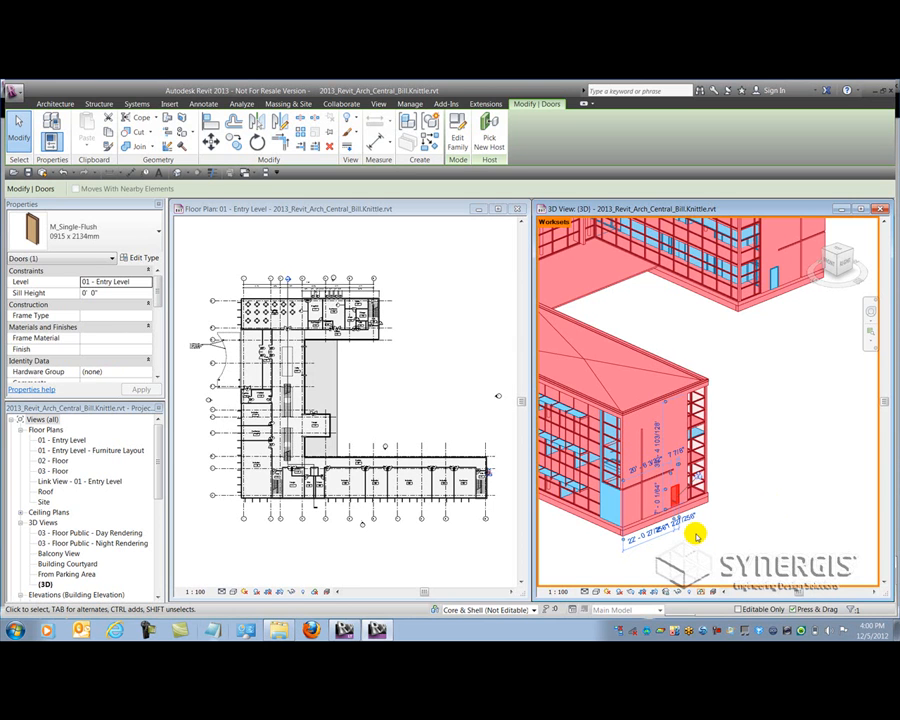
{"action": "mouse_move", "coordinate": [106, 350]}
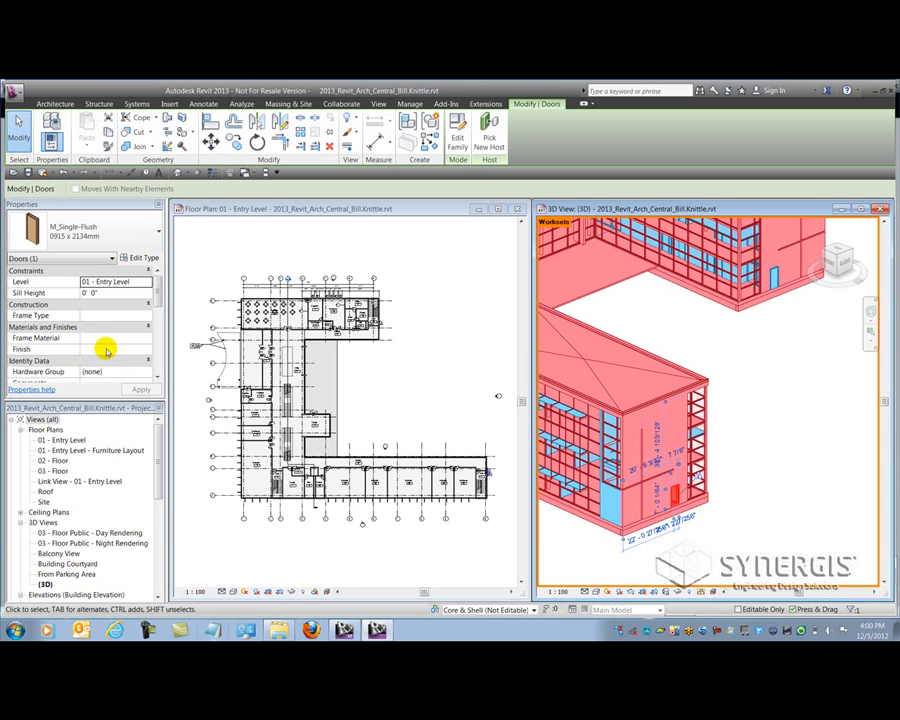
{"action": "scroll", "scroll_direction": "down", "scroll_amount": 3}
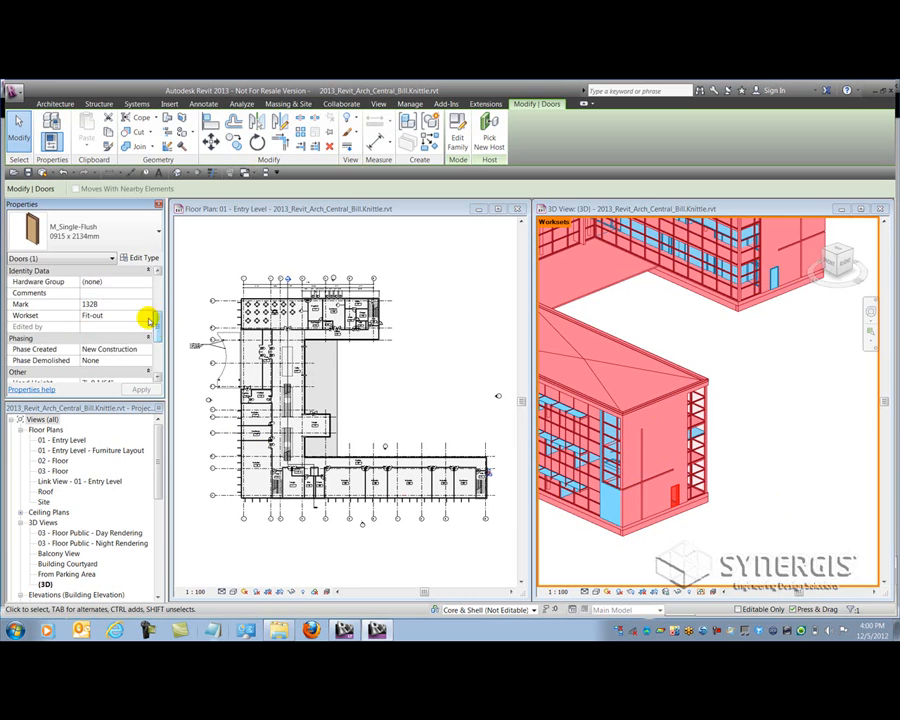
{"action": "left_click", "coordinate": [148, 315]}
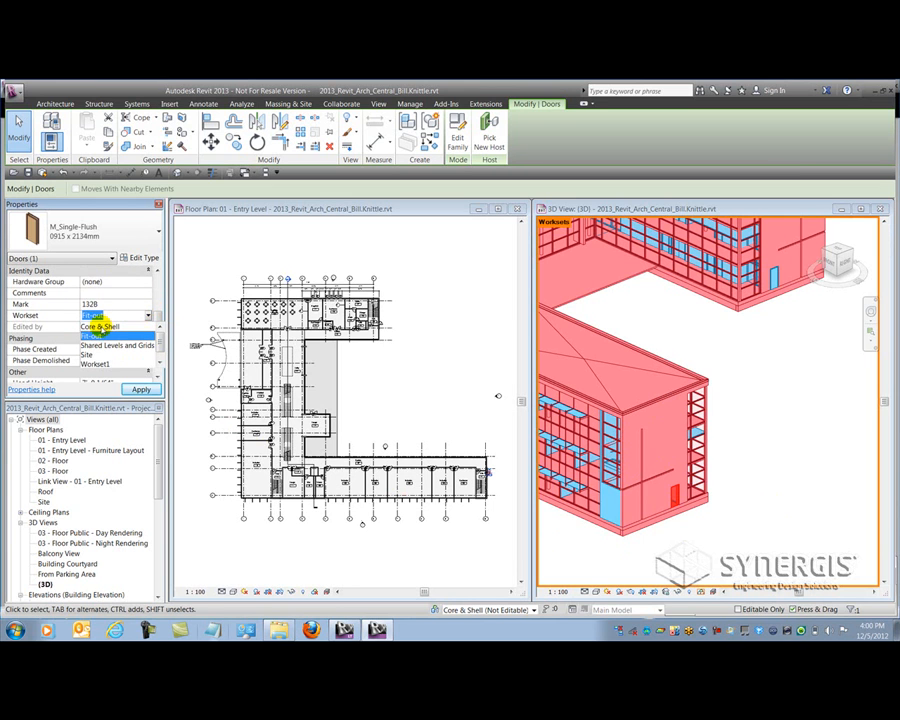
{"action": "left_click", "coordinate": [100, 327]}
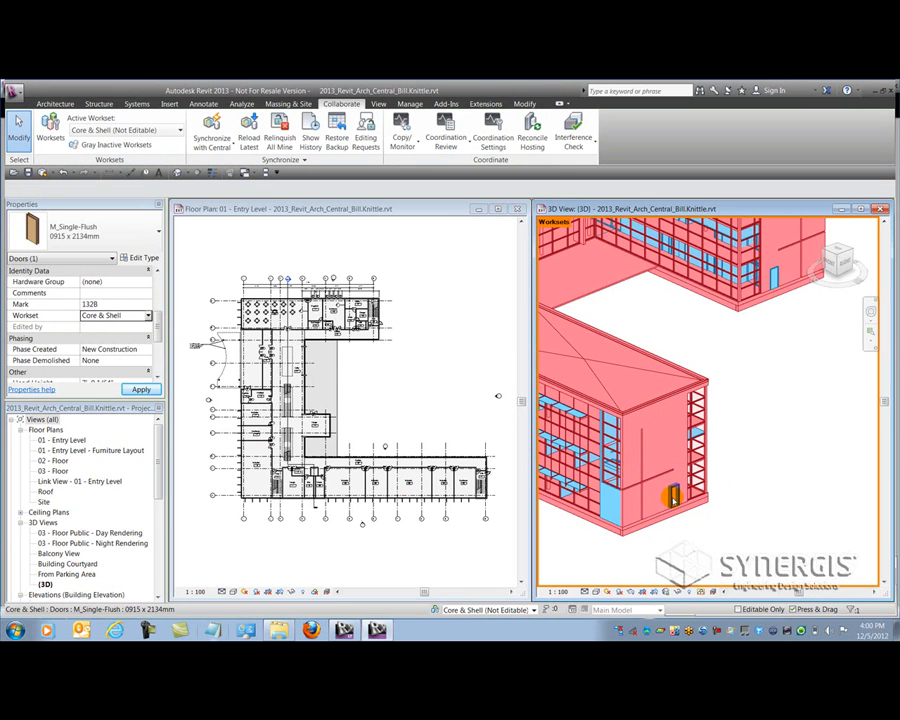
- Move door 130 on the upper wing to Core & Shell and apply
{"action": "left_click", "coordinate": [735, 457]}
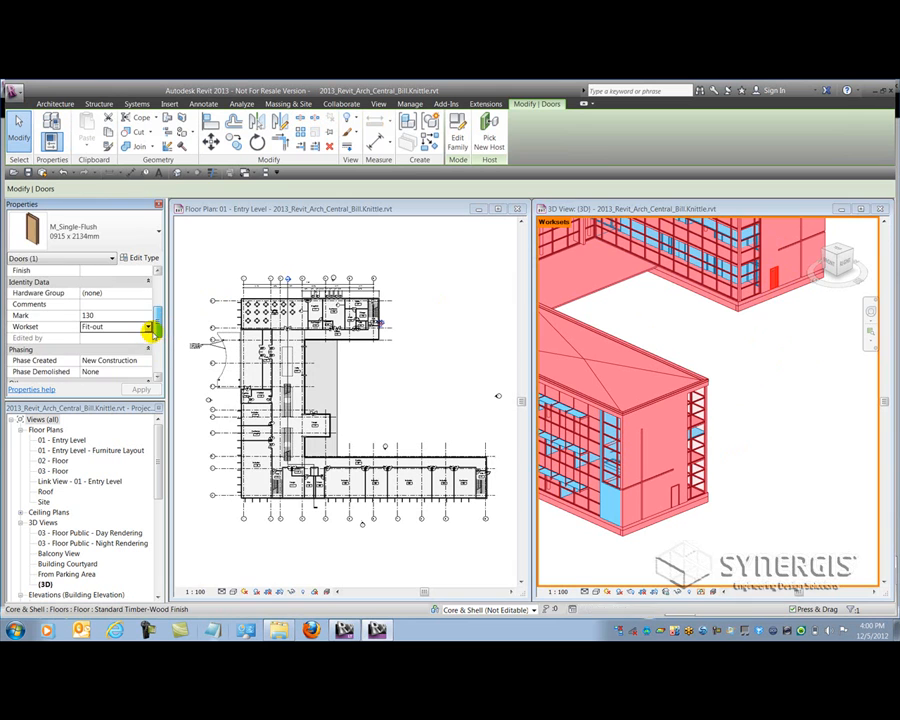
{"action": "left_click", "coordinate": [148, 327]}
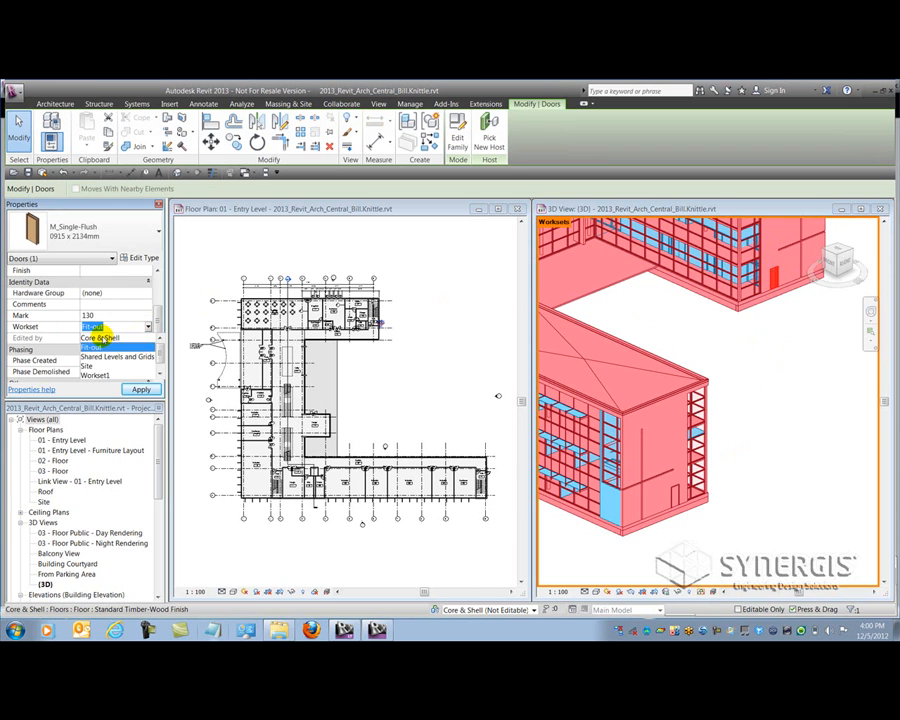
{"action": "left_click", "coordinate": [100, 338]}
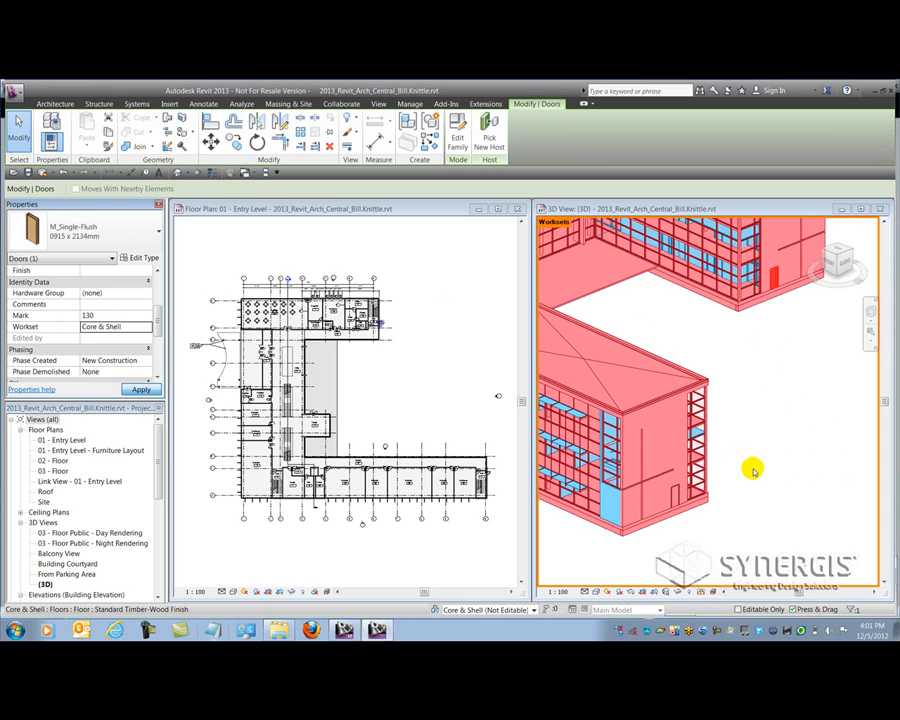
{"action": "left_click", "coordinate": [778, 270]}
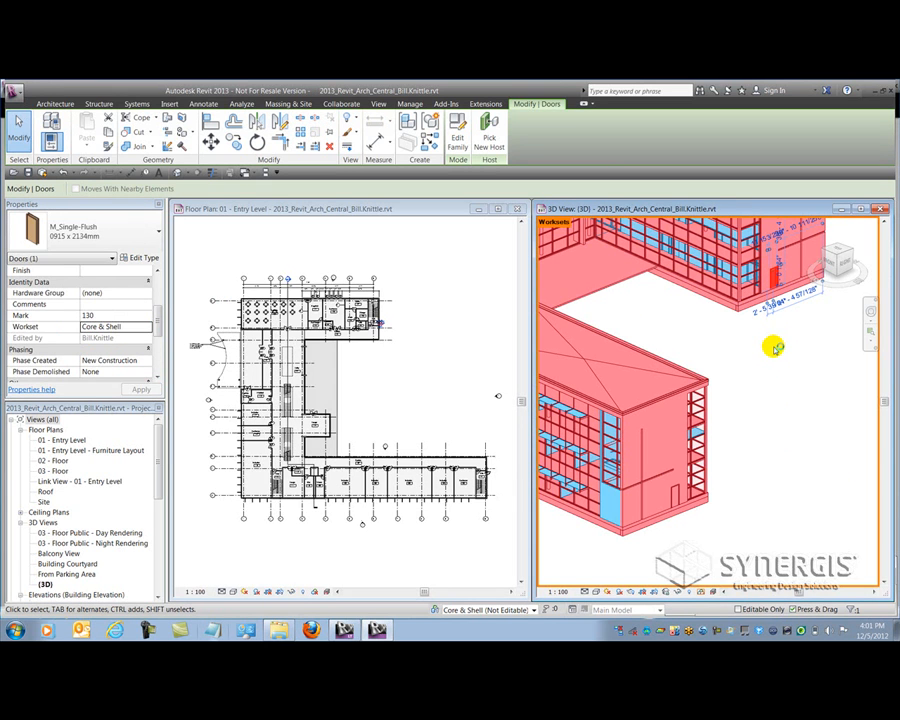
{"action": "mouse_move", "coordinate": [772, 349]}
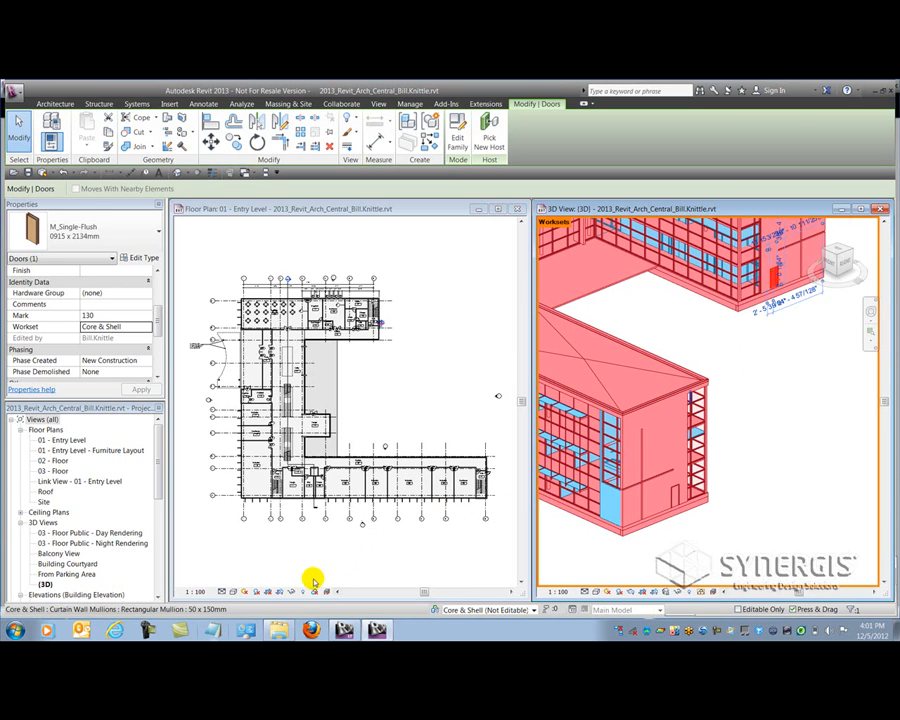
{"action": "mouse_move", "coordinate": [315, 590]}
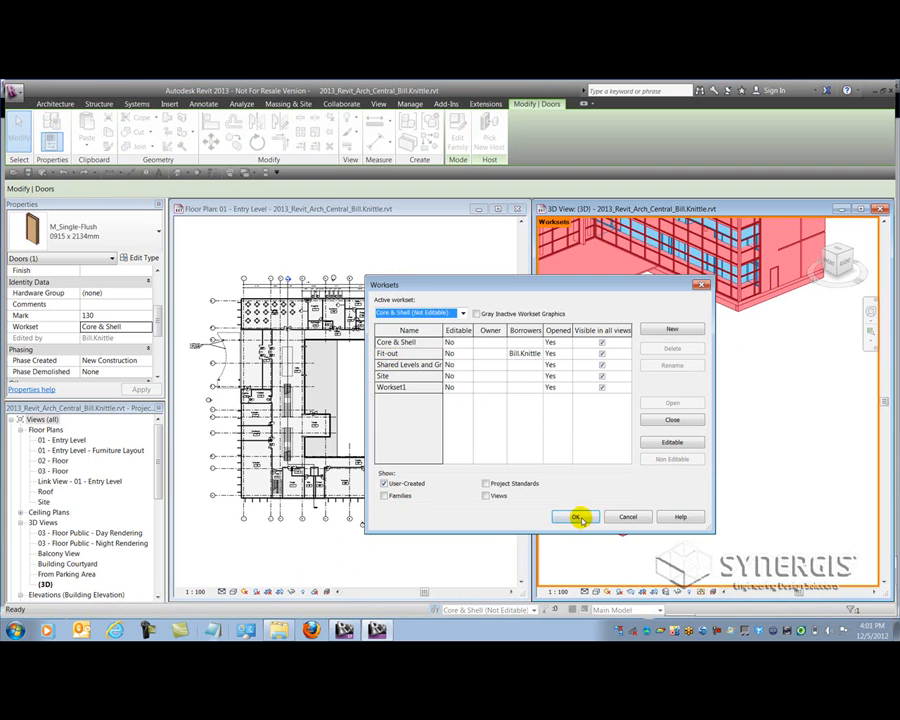
{"action": "left_click", "coordinate": [578, 517]}
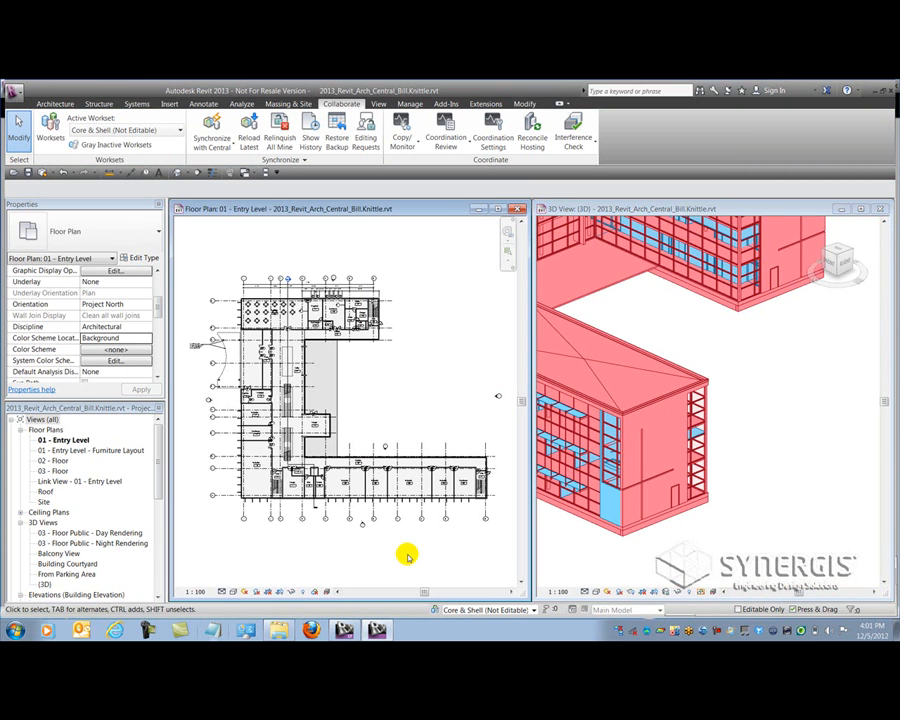
{"action": "mouse_move", "coordinate": [471, 415]}
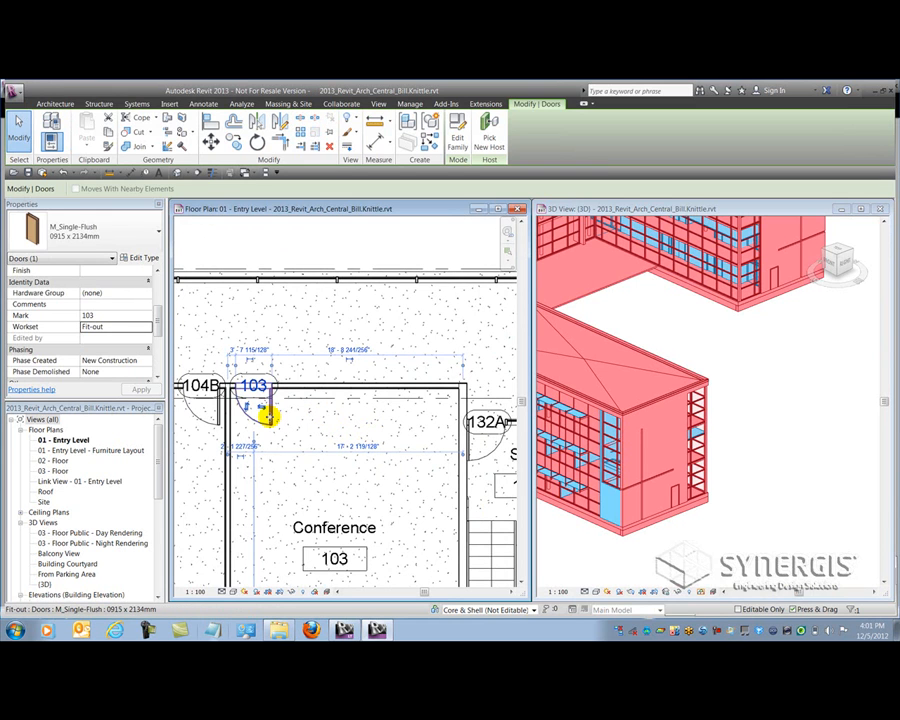
- Select Conference room door 103 to confirm it stays on Fit-out, then deselect
{"action": "left_click_drag", "start_coordinate": [270, 410], "coordinate": [440, 408]}
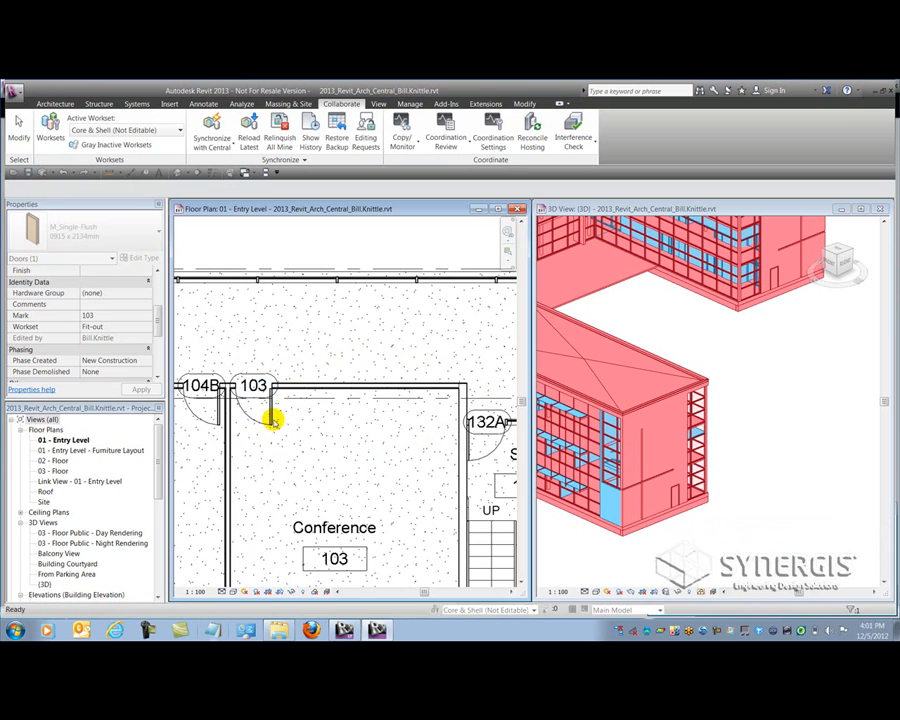
{"action": "left_click", "coordinate": [270, 420]}
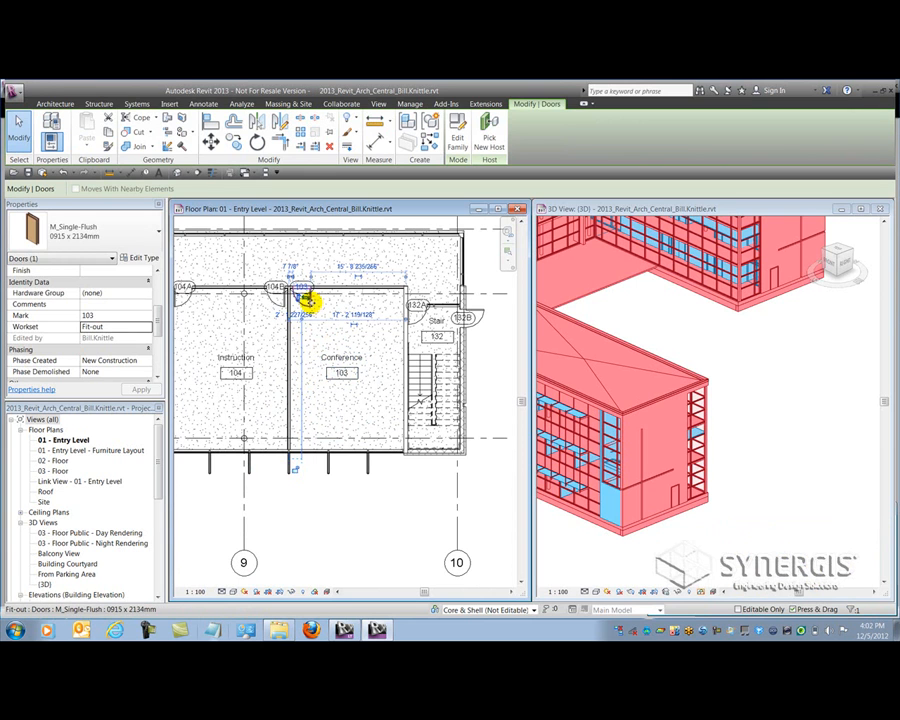
{"action": "left_click_drag", "start_coordinate": [307, 302], "coordinate": [397, 300]}
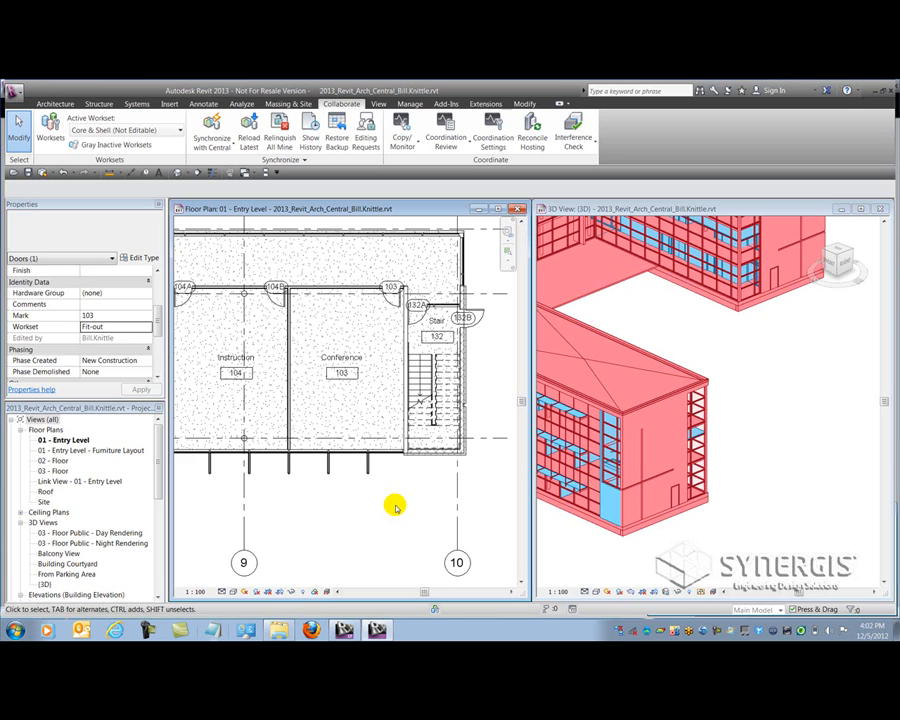
{"action": "left_click", "coordinate": [327, 481]}
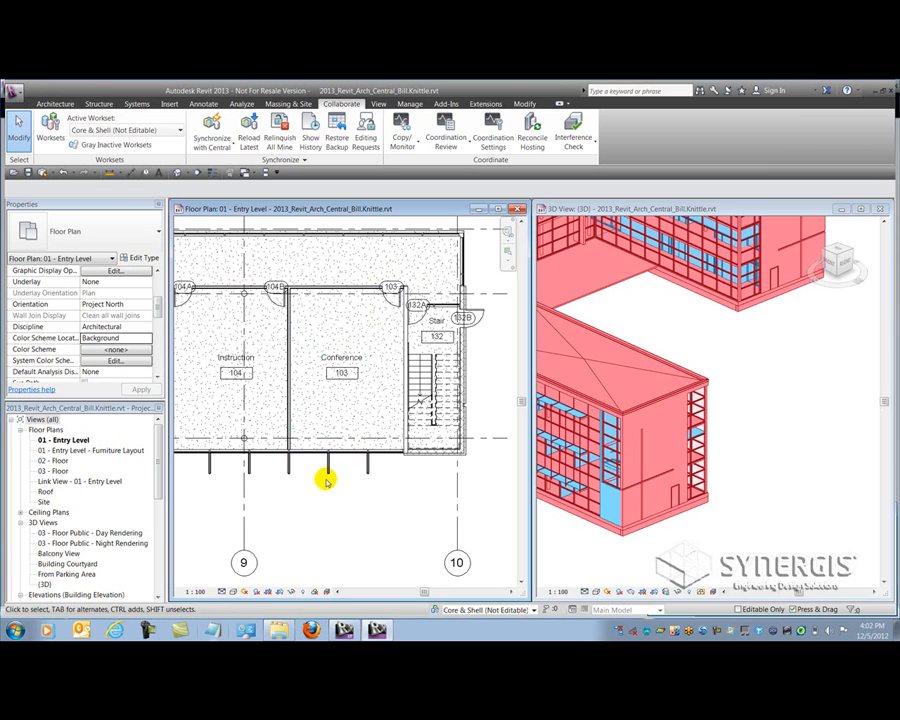
{"action": "left_click", "coordinate": [395, 290]}
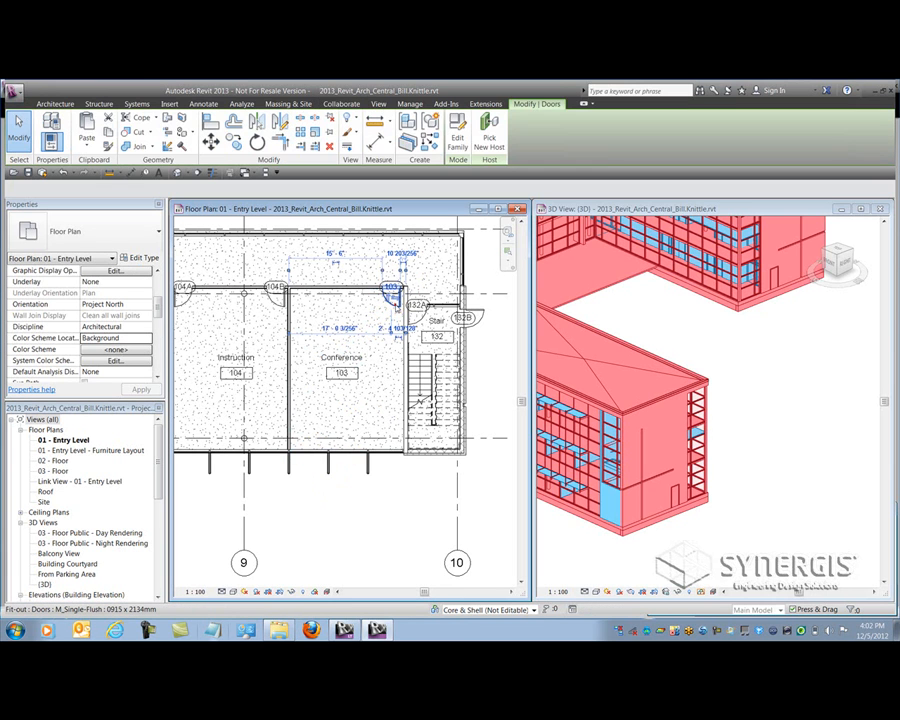
{"action": "right_click", "coordinate": [393, 295]}
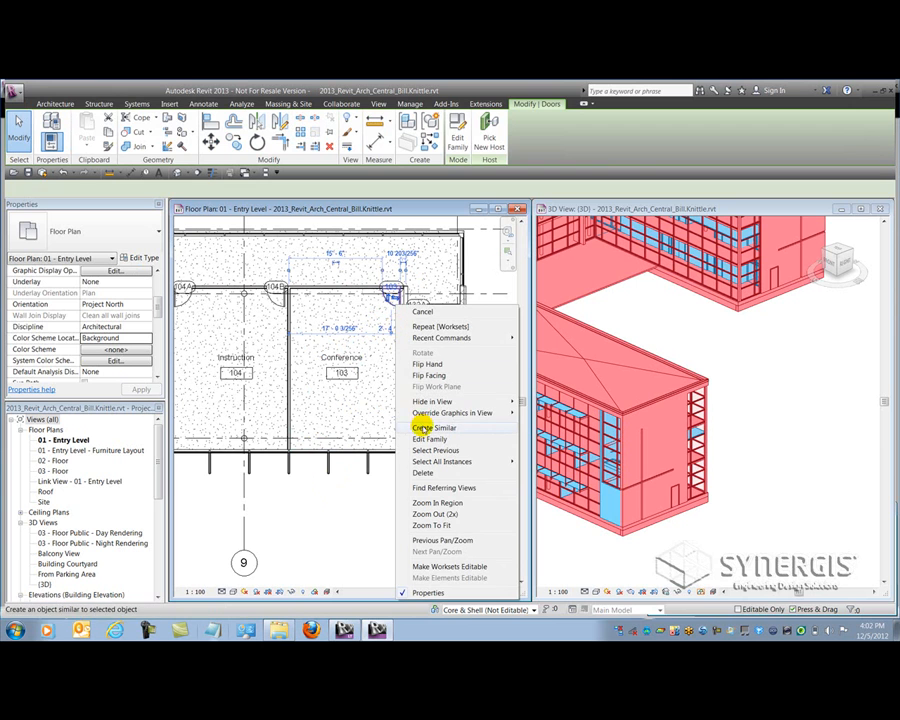
{"action": "left_click", "coordinate": [435, 427]}
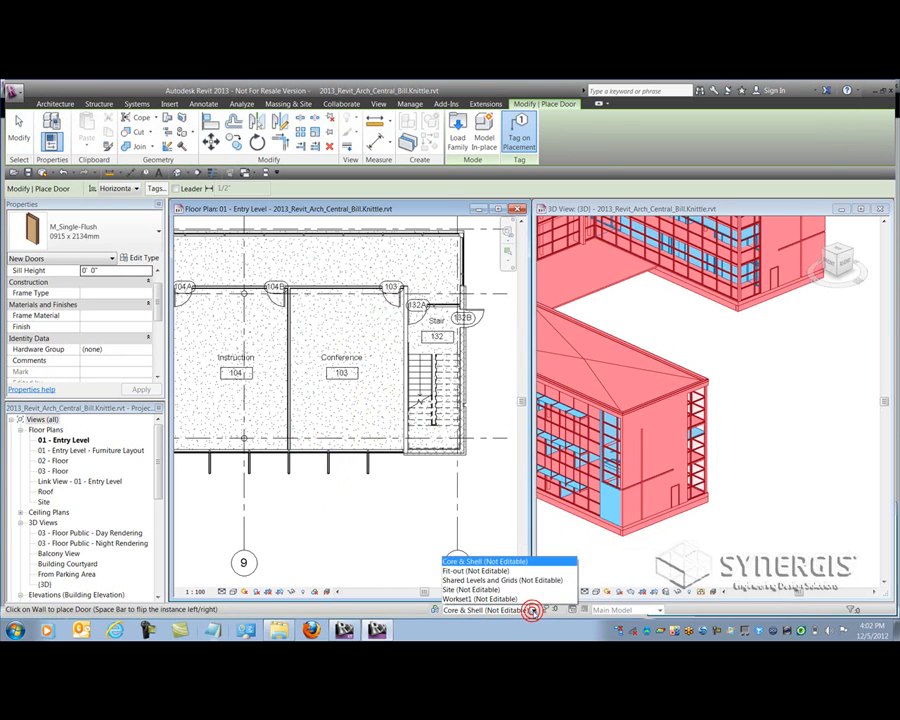
{"action": "mouse_move", "coordinate": [485, 570]}
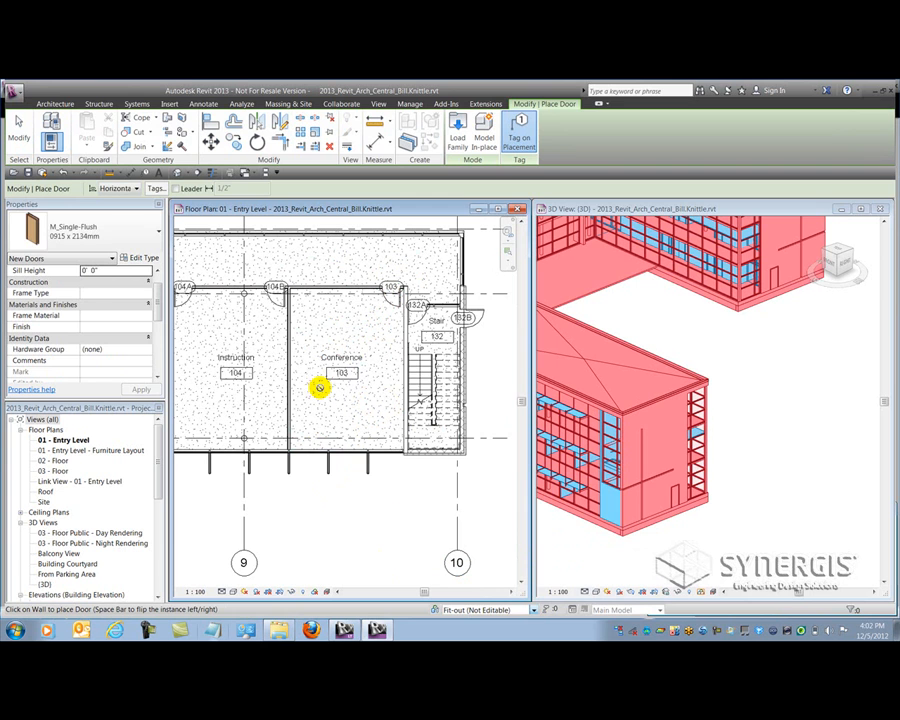
{"action": "mouse_move", "coordinate": [283, 375]}
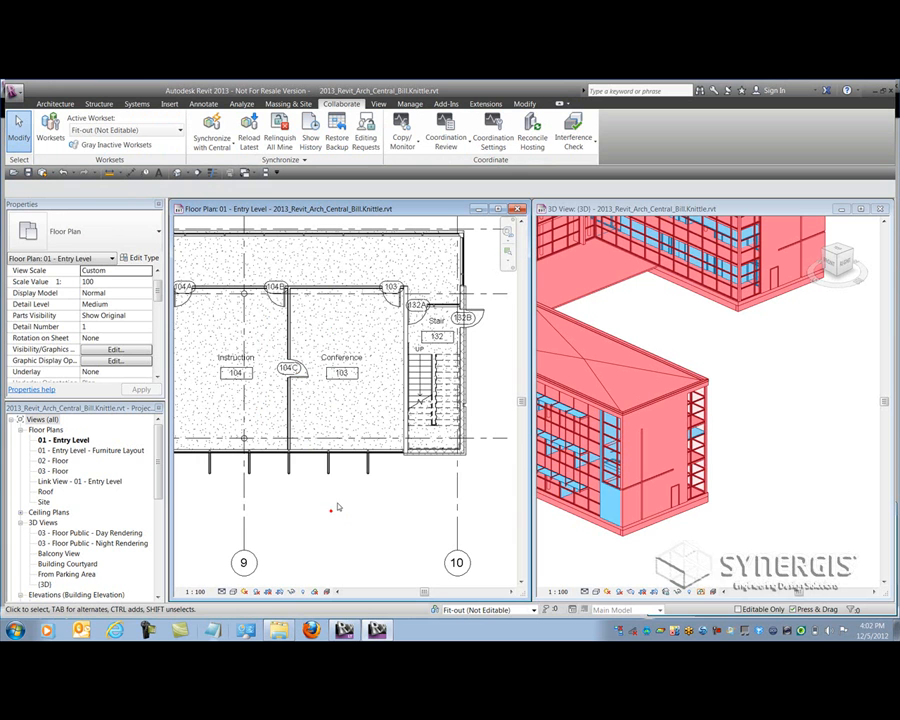
{"action": "scroll", "scroll_direction": "up", "scroll_amount": 3}
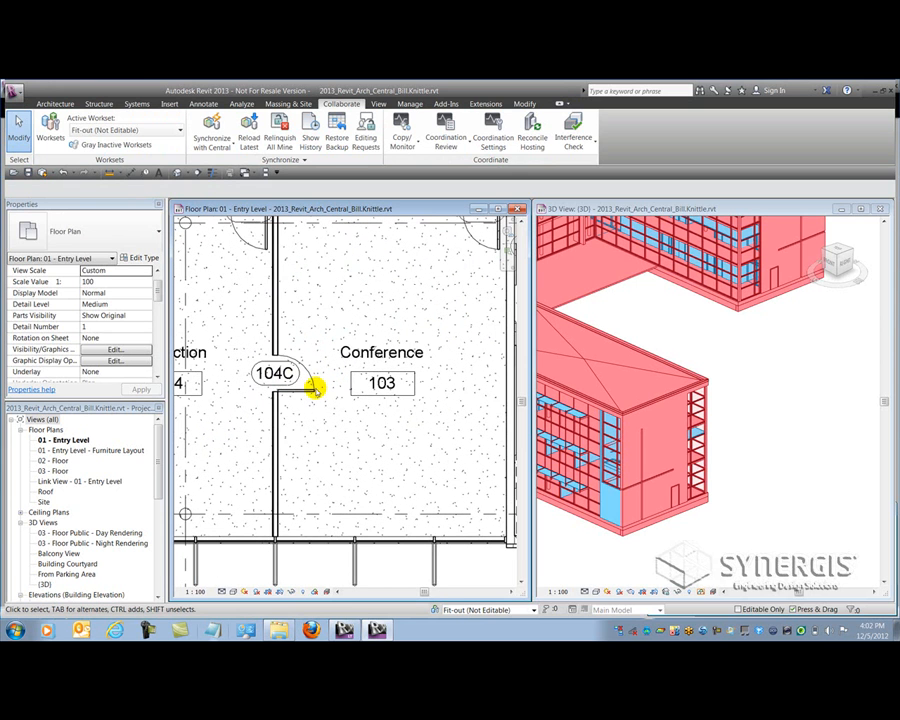
{"action": "left_click", "coordinate": [300, 388]}
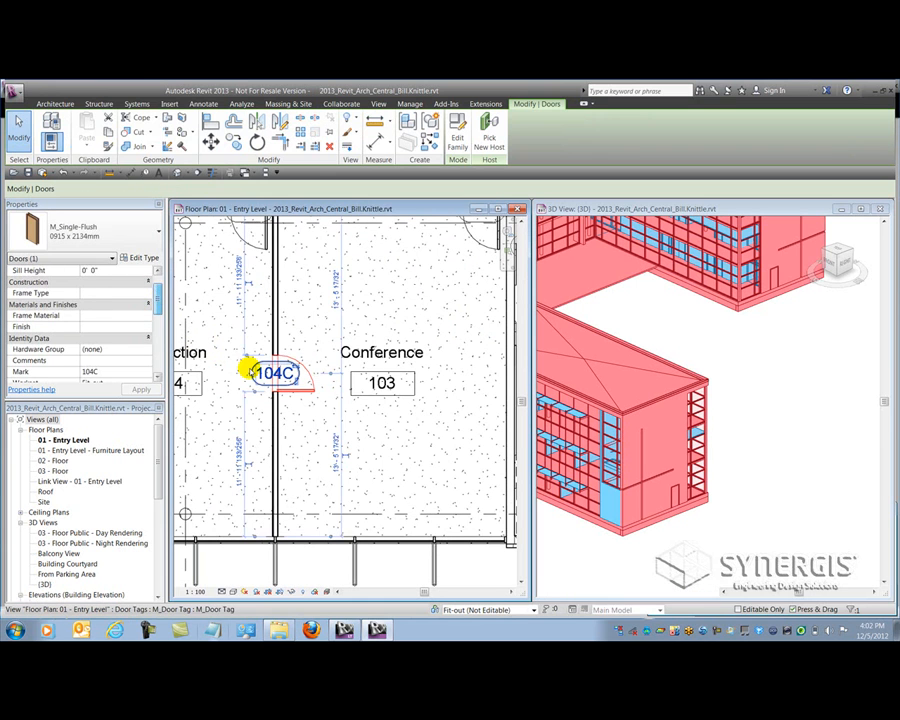
{"action": "left_click", "coordinate": [272, 372]}
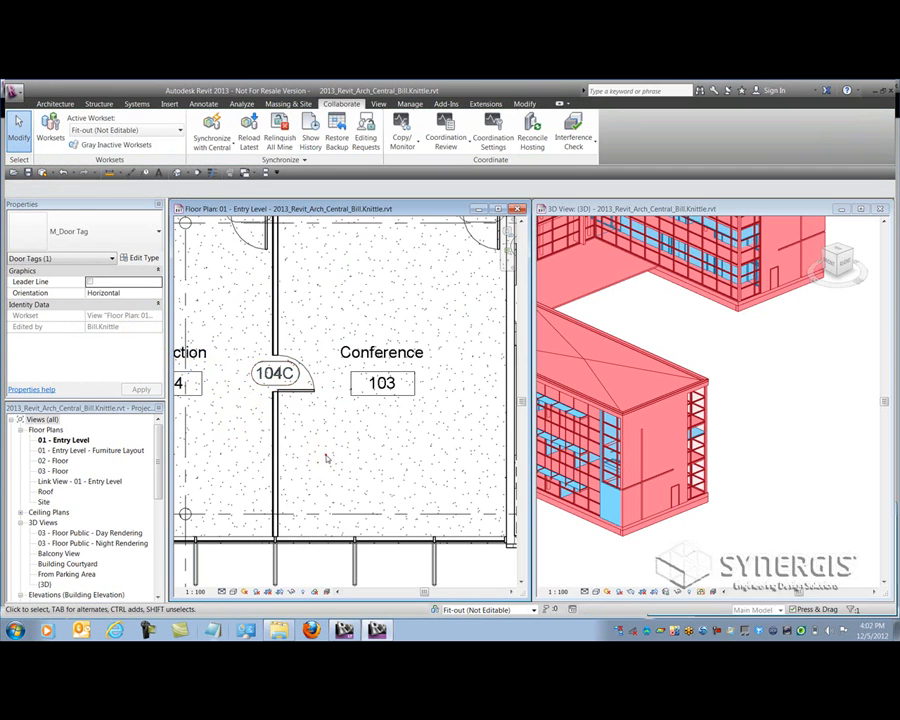
{"action": "left_click", "coordinate": [326, 456]}
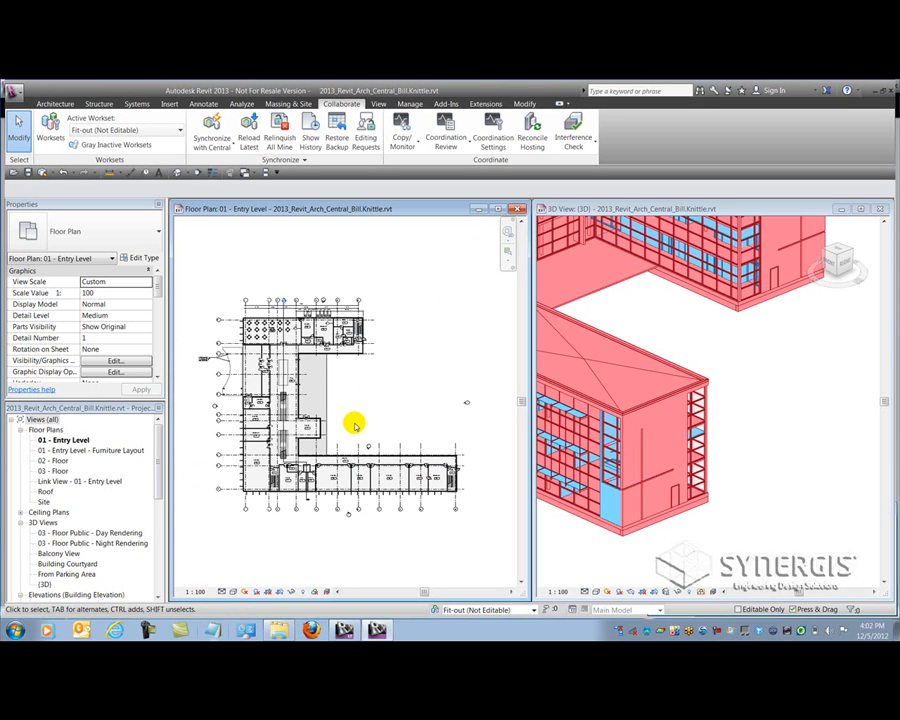
{"action": "mouse_move", "coordinate": [446, 313]}
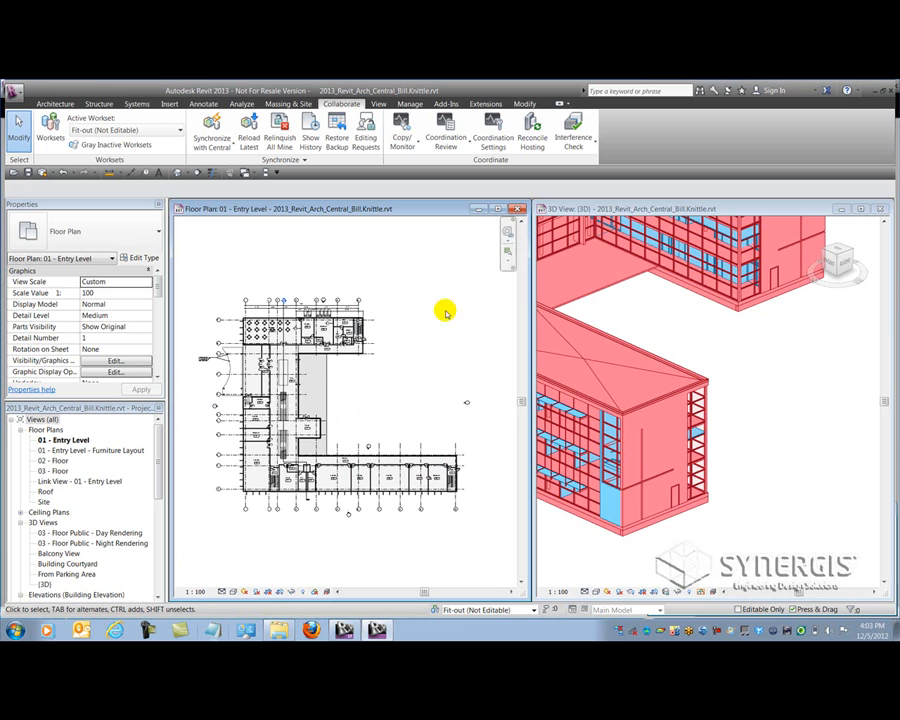
{"action": "mouse_move", "coordinate": [211, 131]}
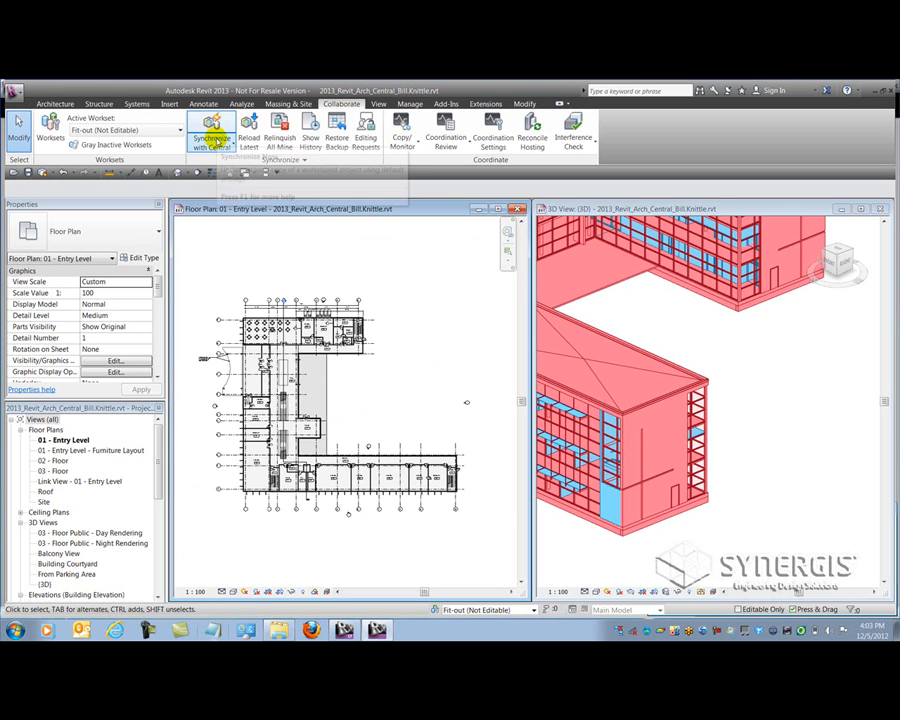
- Synchronize the local file with the central model
{"action": "left_click", "coordinate": [211, 140]}
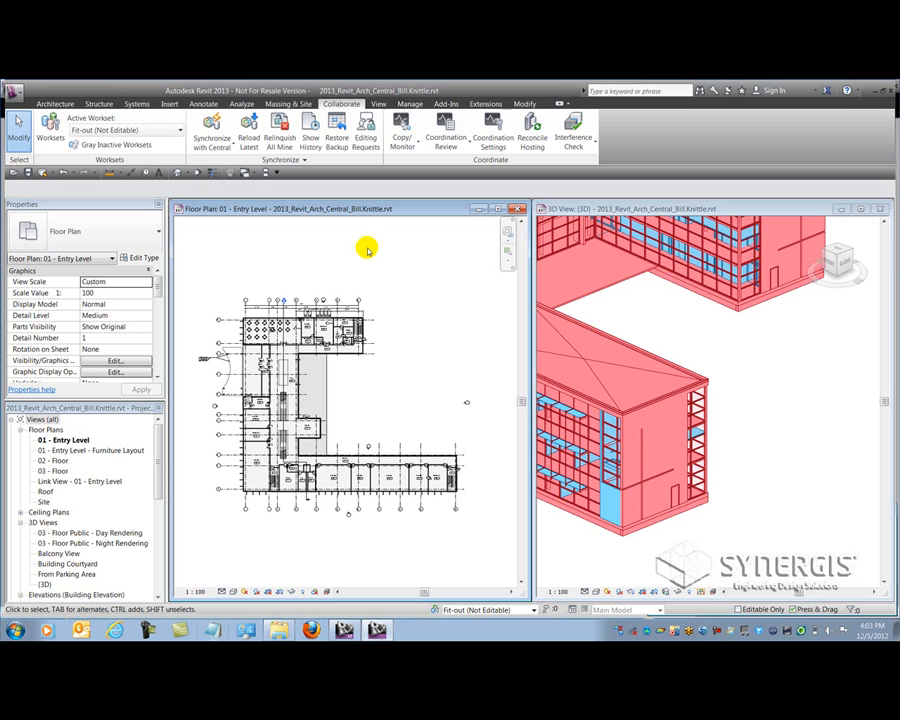
{"action": "mouse_move", "coordinate": [337, 246]}
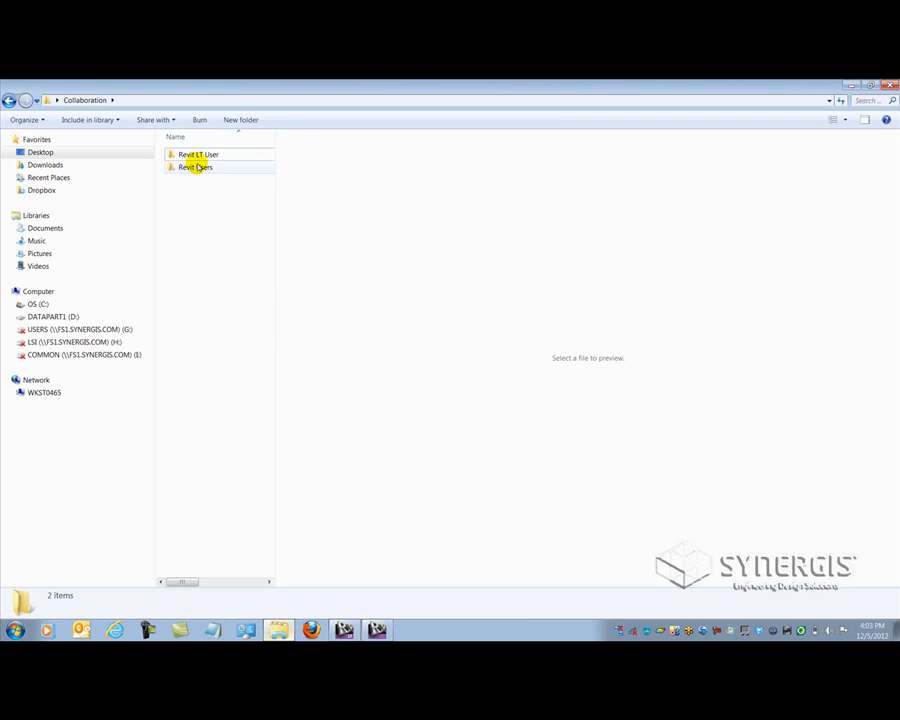
- Paste 2013_Revit_Arch_Central.rvt into Revit LT User, widen the list, and open the file
{"action": "double_click", "coordinate": [195, 167]}
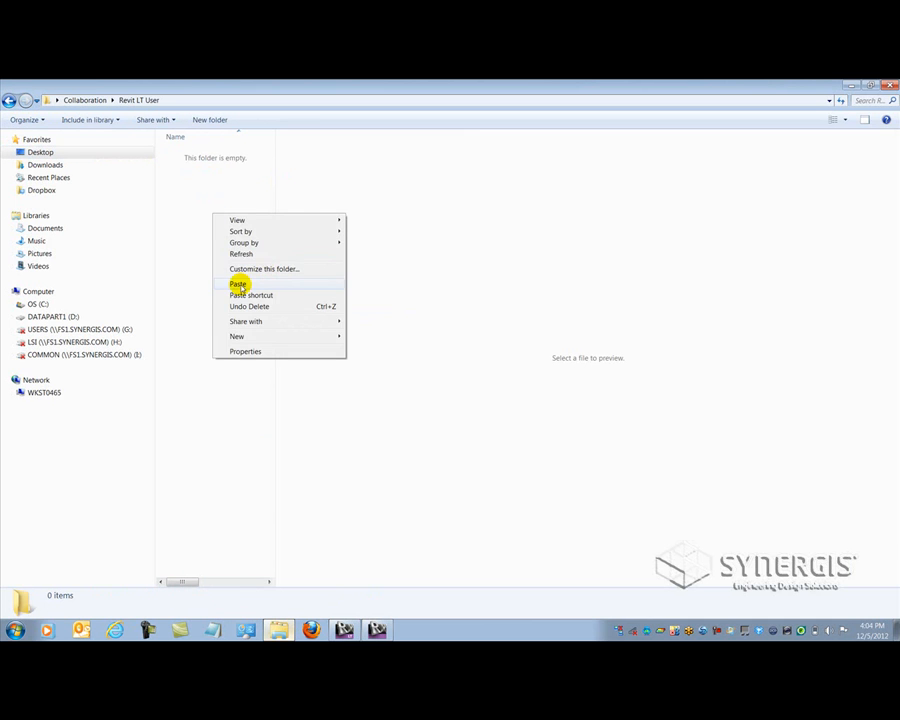
{"action": "left_click", "coordinate": [238, 284]}
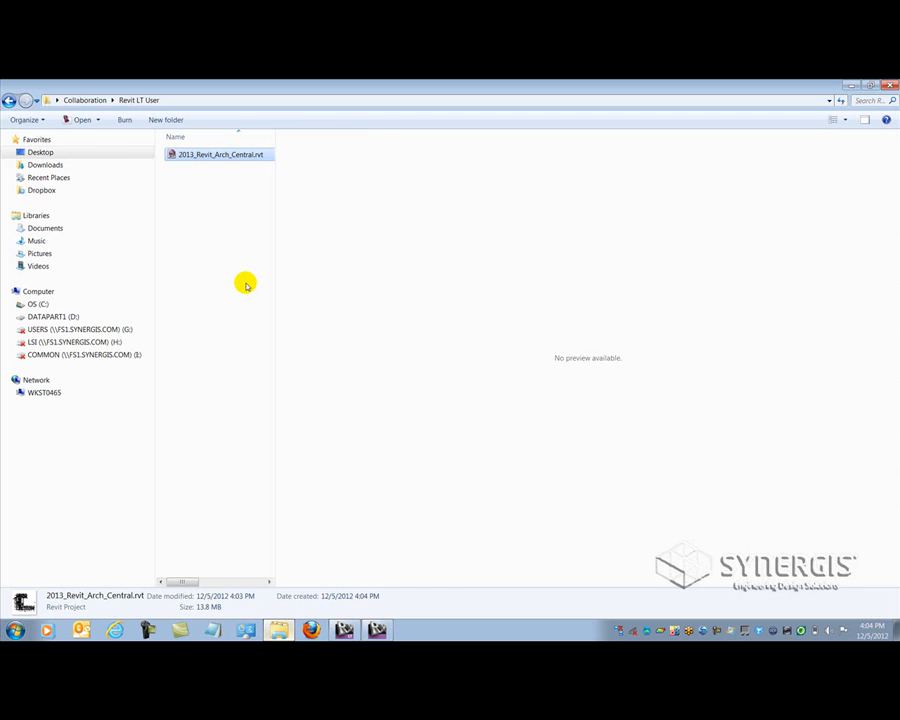
{"action": "mouse_move", "coordinate": [217, 202]}
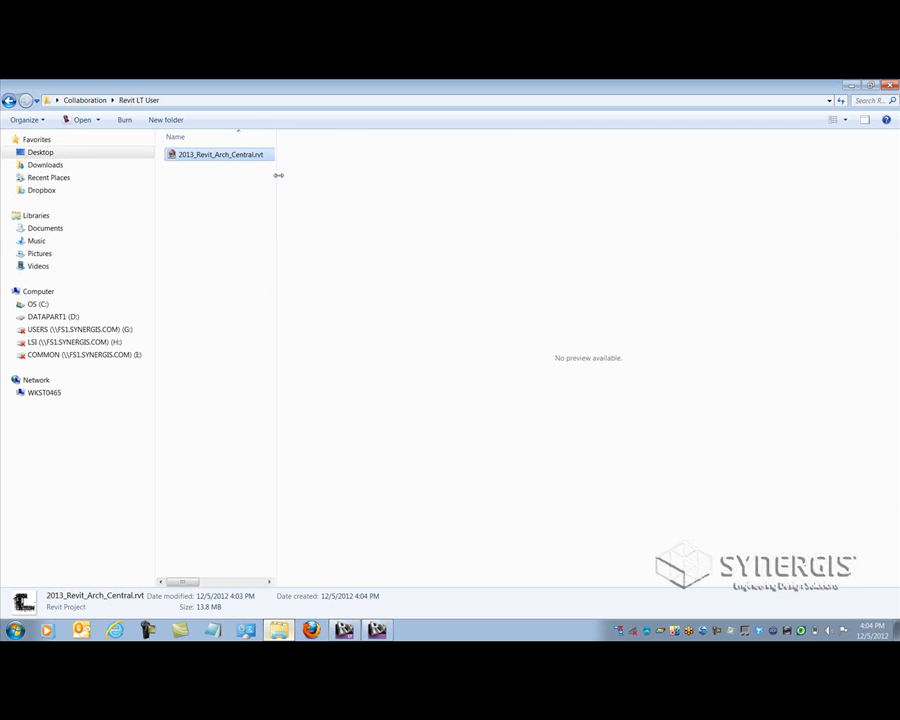
{"action": "left_click_drag", "start_coordinate": [277, 176], "coordinate": [360, 186]}
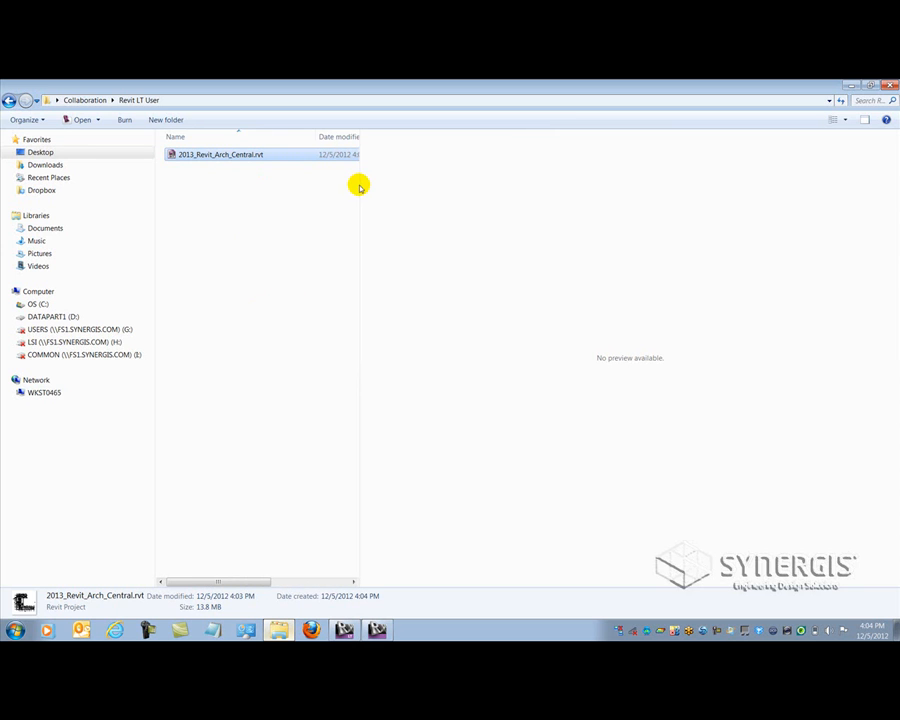
{"action": "double_click", "coordinate": [220, 154]}
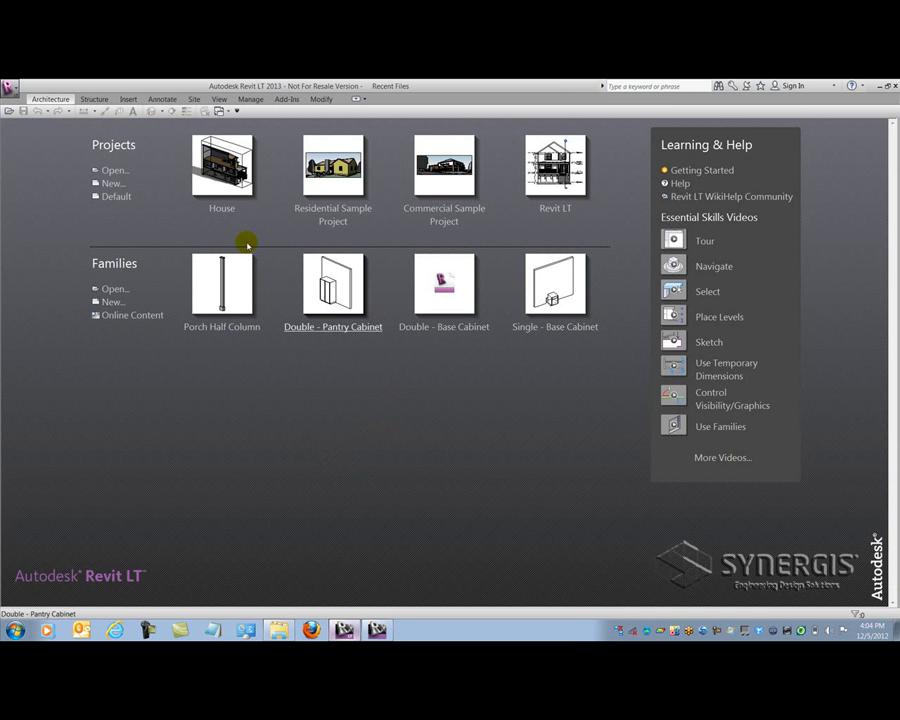
{"action": "mouse_move", "coordinate": [112, 170]}
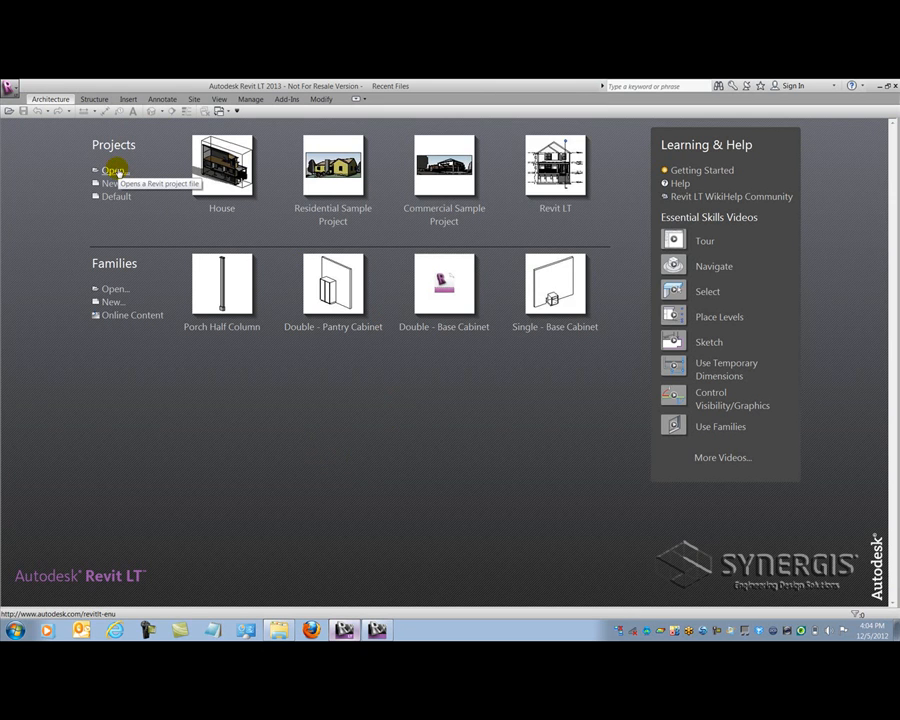
- Open the copied 2013_Revit_Arch_Central.rvt in Revit LT through Projects > Open
{"action": "left_click", "coordinate": [114, 170]}
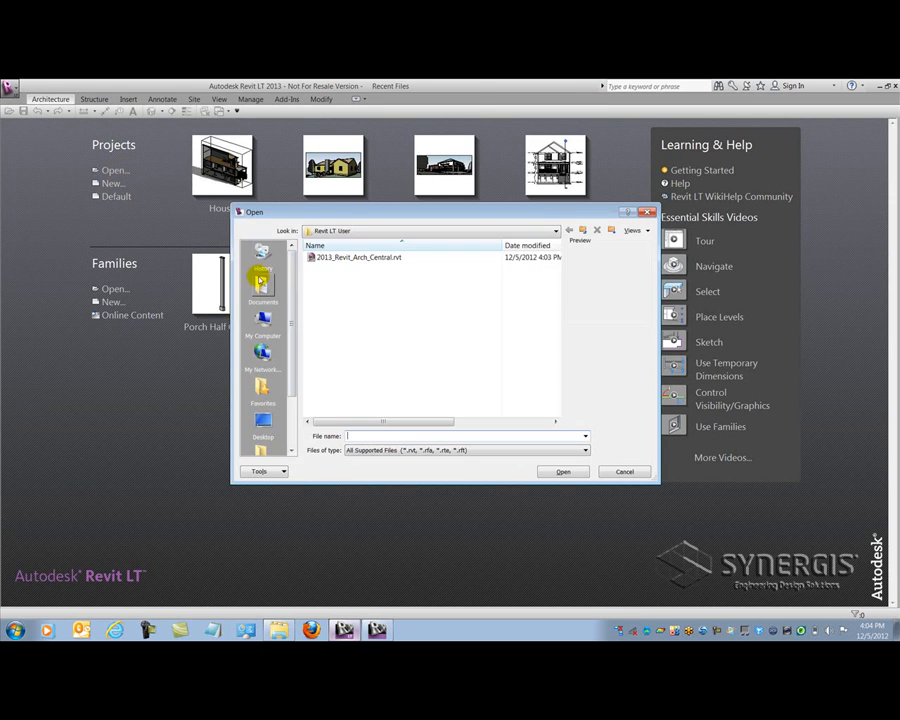
{"action": "left_click", "coordinate": [360, 257]}
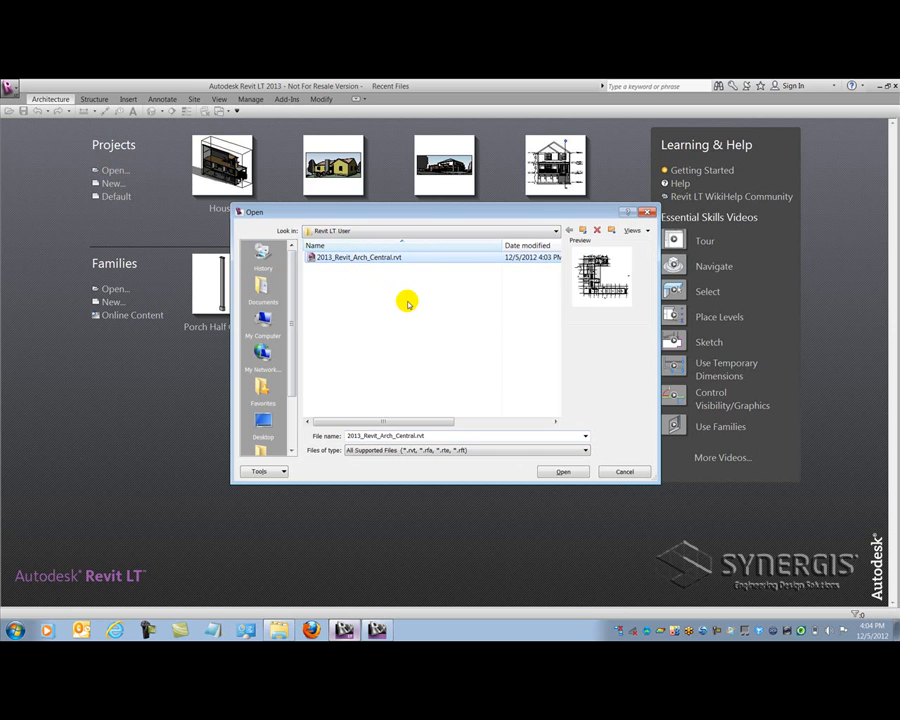
{"action": "mouse_move", "coordinate": [452, 473]}
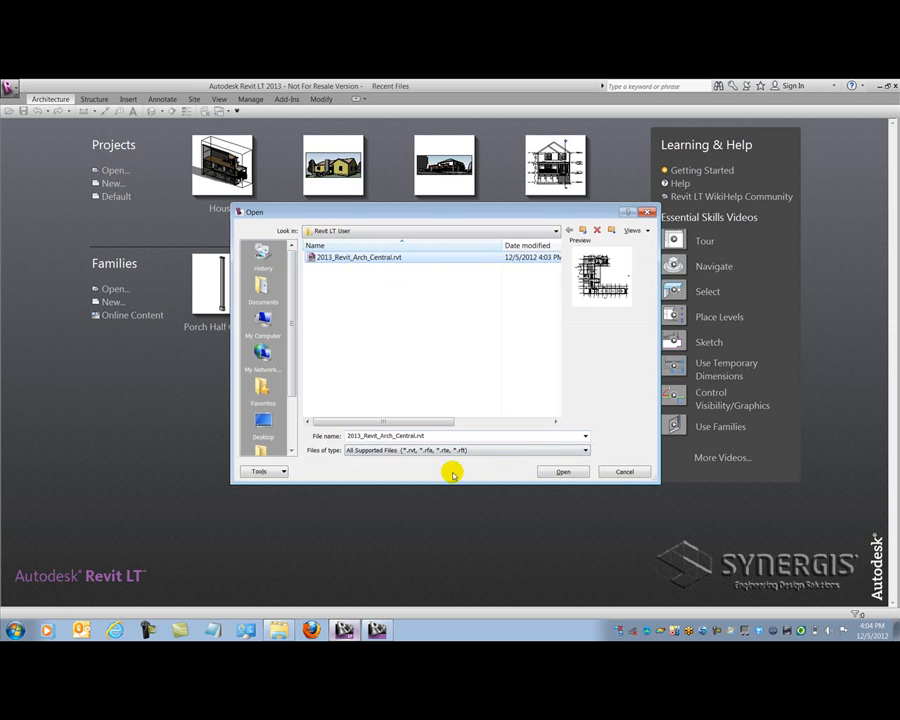
{"action": "mouse_move", "coordinate": [387, 475]}
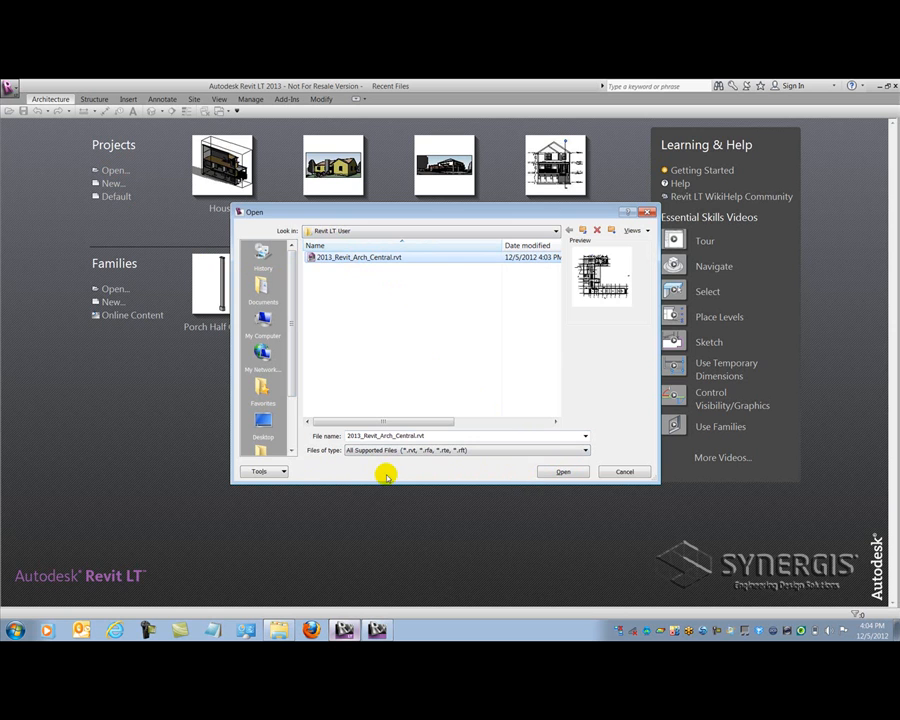
{"action": "mouse_move", "coordinate": [520, 472]}
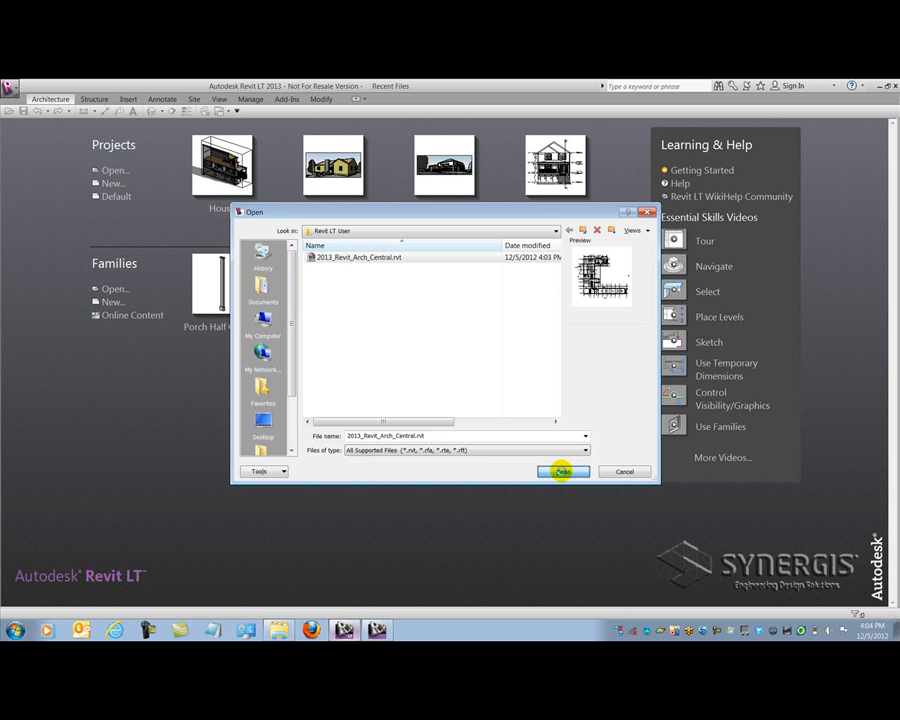
{"action": "left_click", "coordinate": [562, 471]}
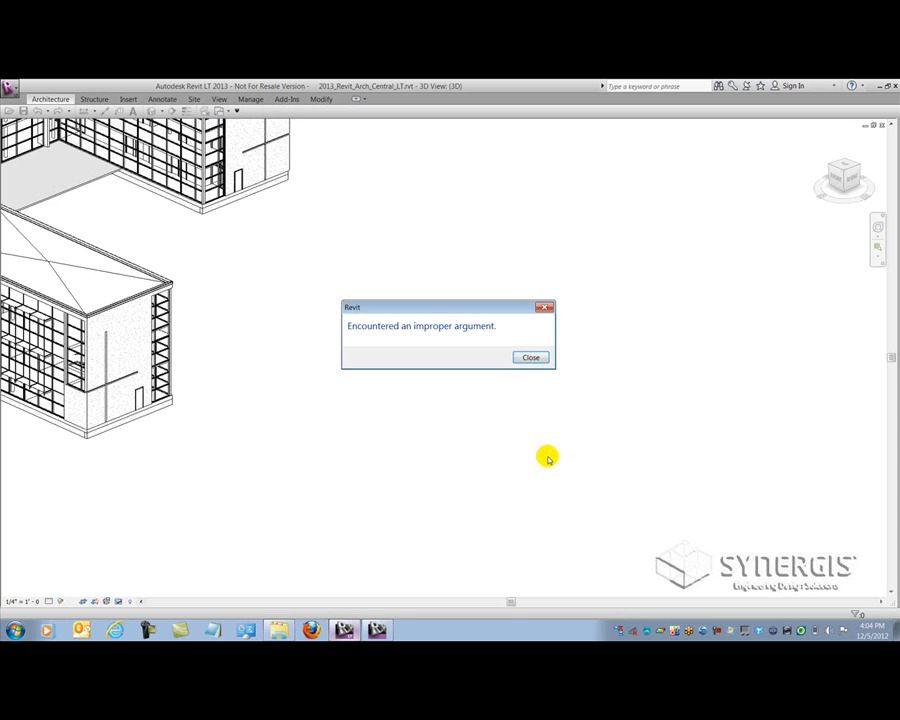
- Dismiss the improper argument error, open 01 - Entry Level, and activate the 3D view
{"action": "left_click", "coordinate": [530, 357]}
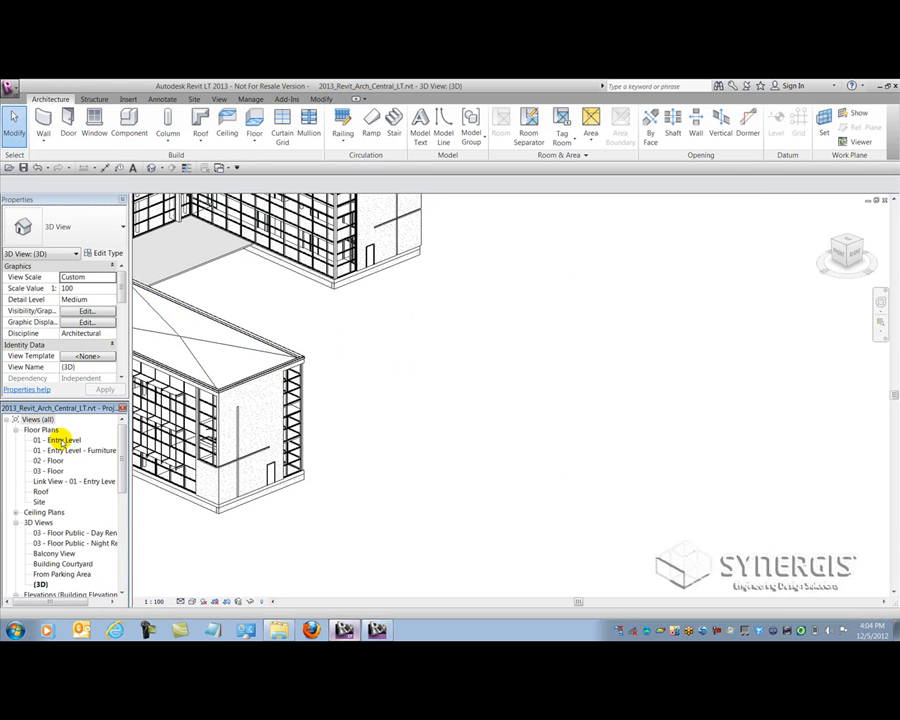
{"action": "double_click", "coordinate": [58, 440]}
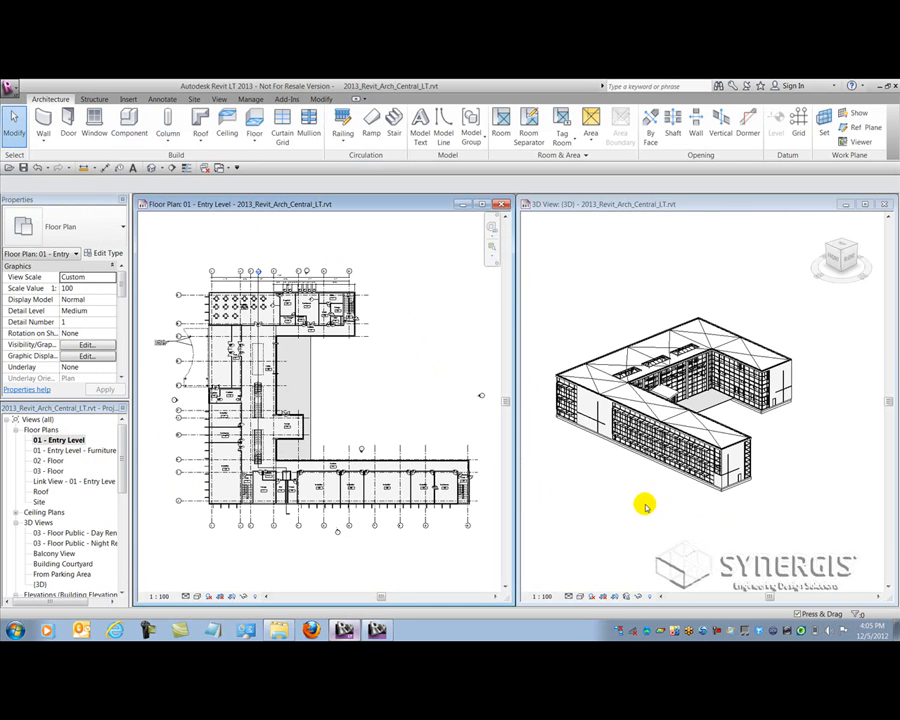
{"action": "left_click", "coordinate": [680, 400]}
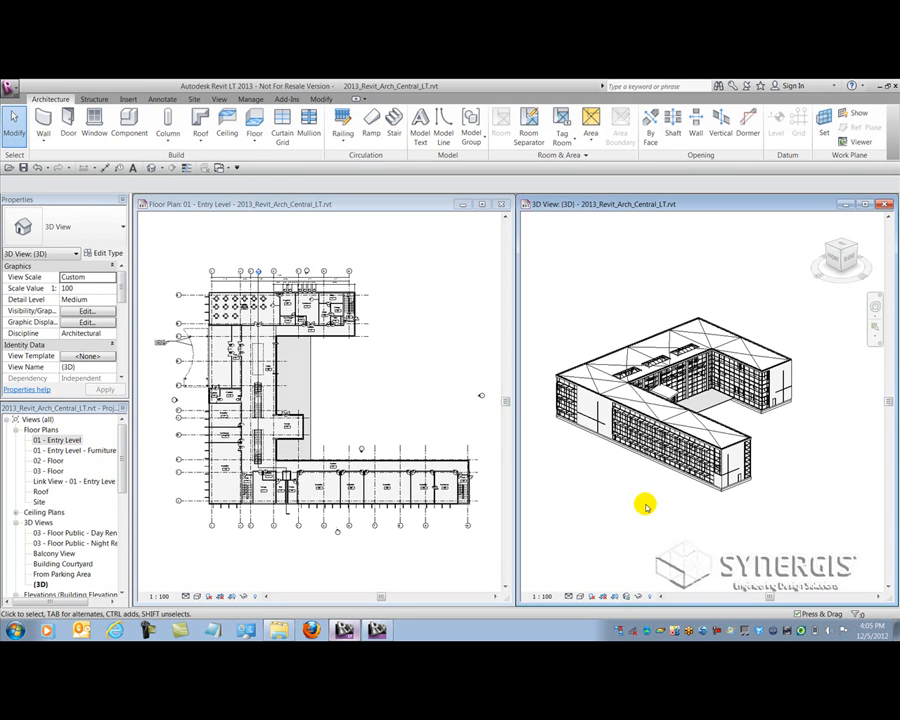
{"action": "mouse_move", "coordinate": [650, 560]}
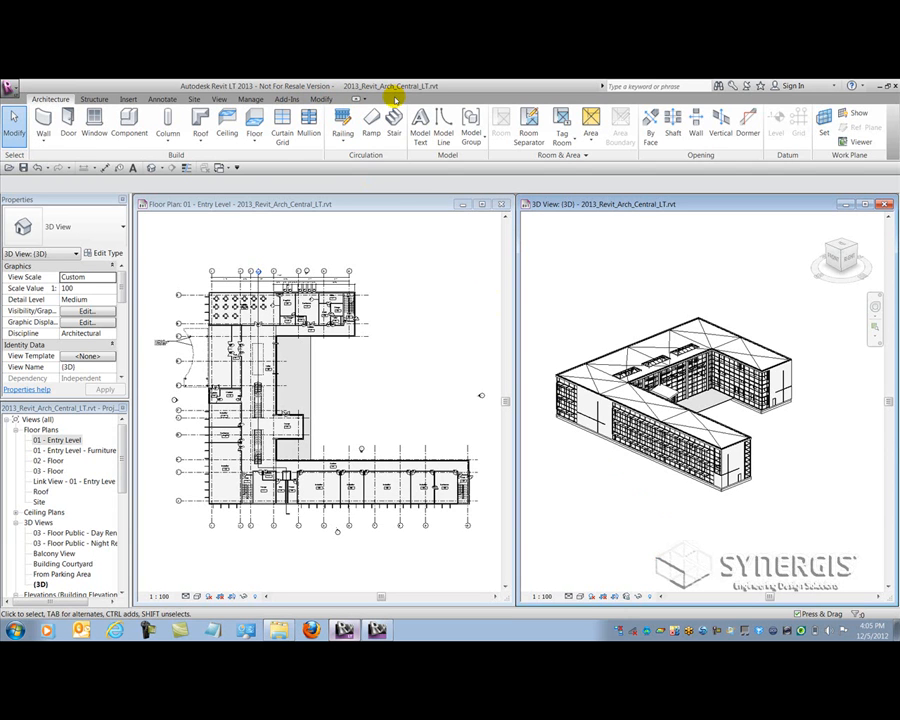
{"action": "mouse_move", "coordinate": [589, 276]}
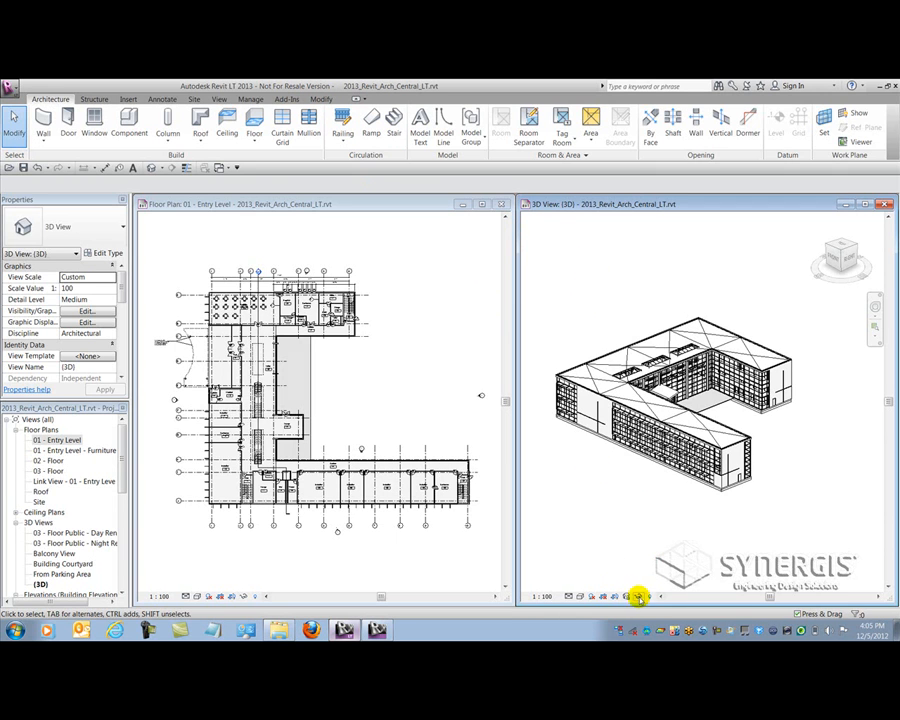
{"action": "mouse_move", "coordinate": [638, 597]}
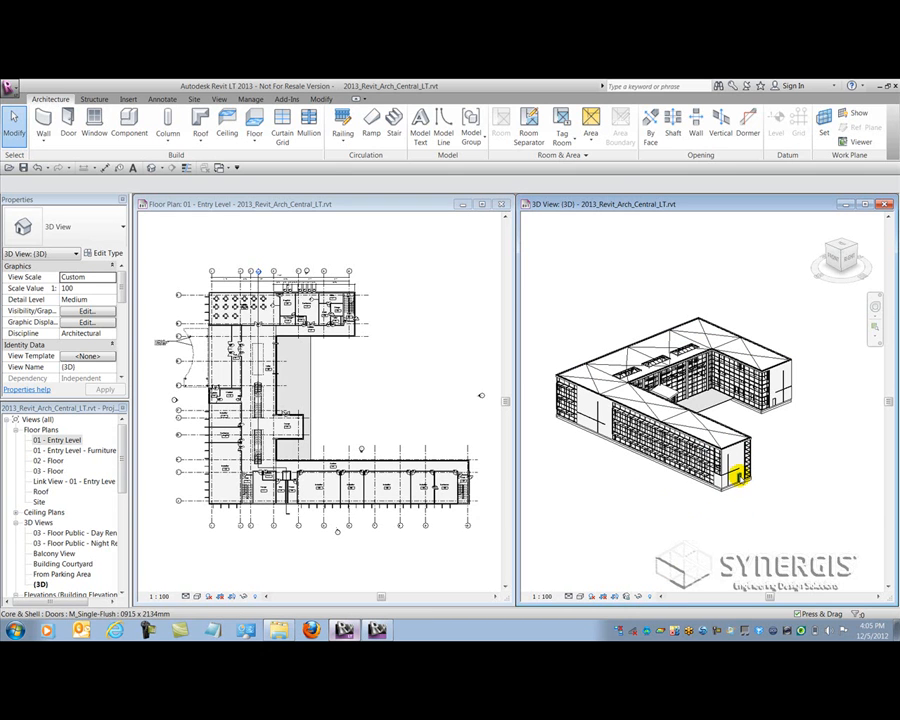
{"action": "left_click", "coordinate": [737, 477]}
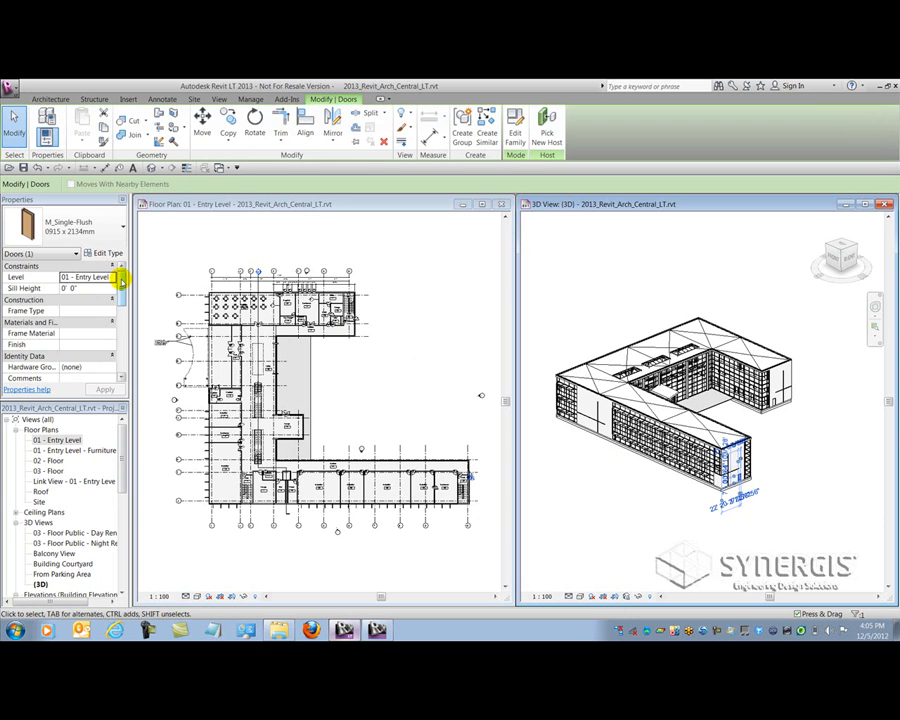
{"action": "scroll", "scroll_direction": "down", "scroll_amount": 3}
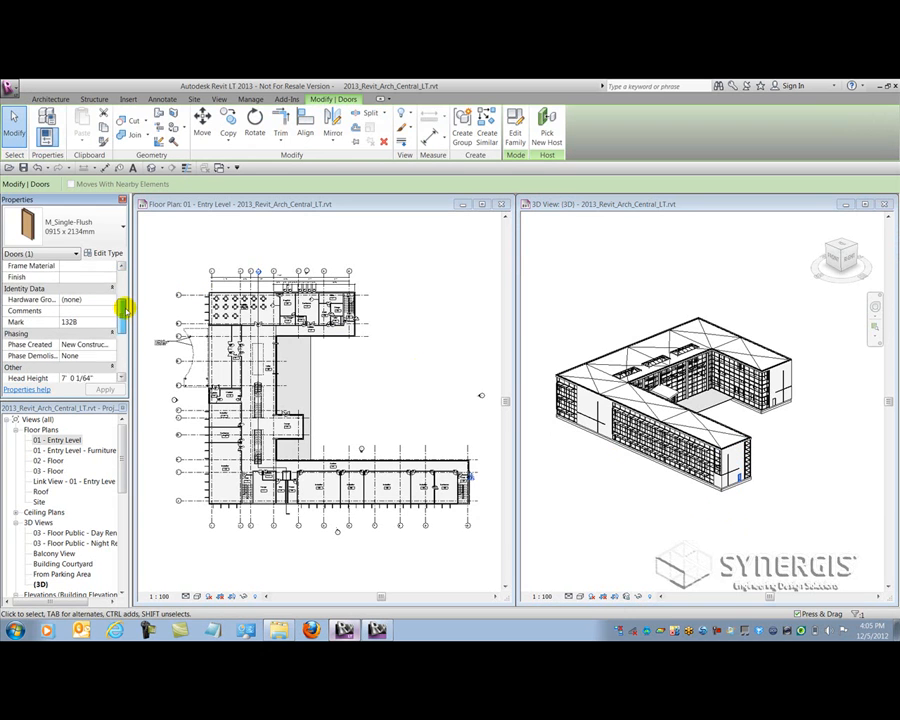
{"action": "scroll", "scroll_direction": "down", "scroll_amount": 3}
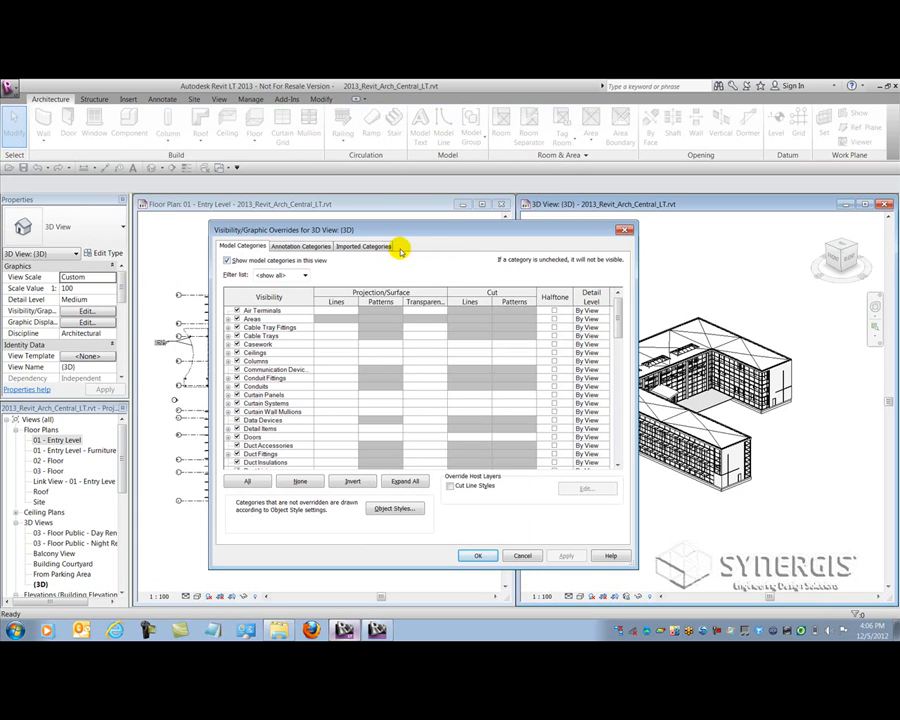
{"action": "mouse_move", "coordinate": [414, 248]}
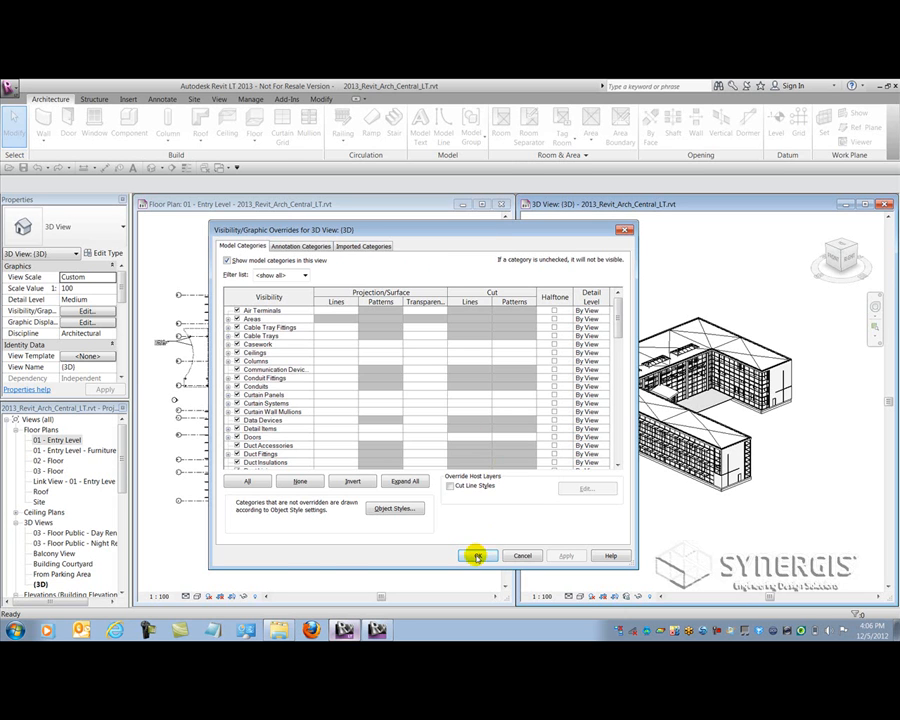
{"action": "left_click", "coordinate": [477, 555]}
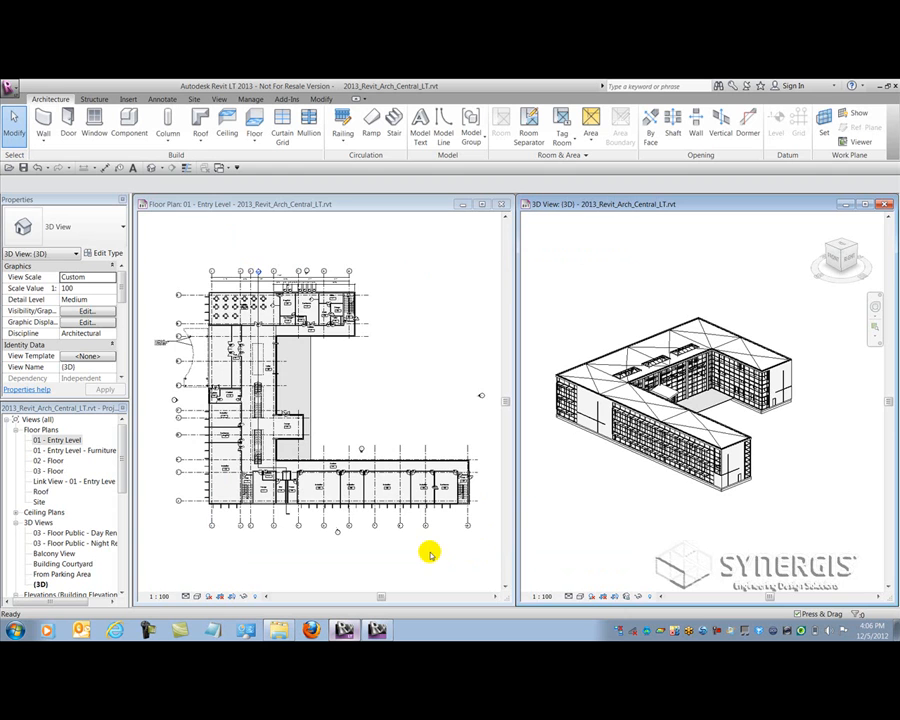
- Select door 104C in the floor plan and drag it south along the Instruction–Conference wall
{"action": "left_click", "coordinate": [320, 400]}
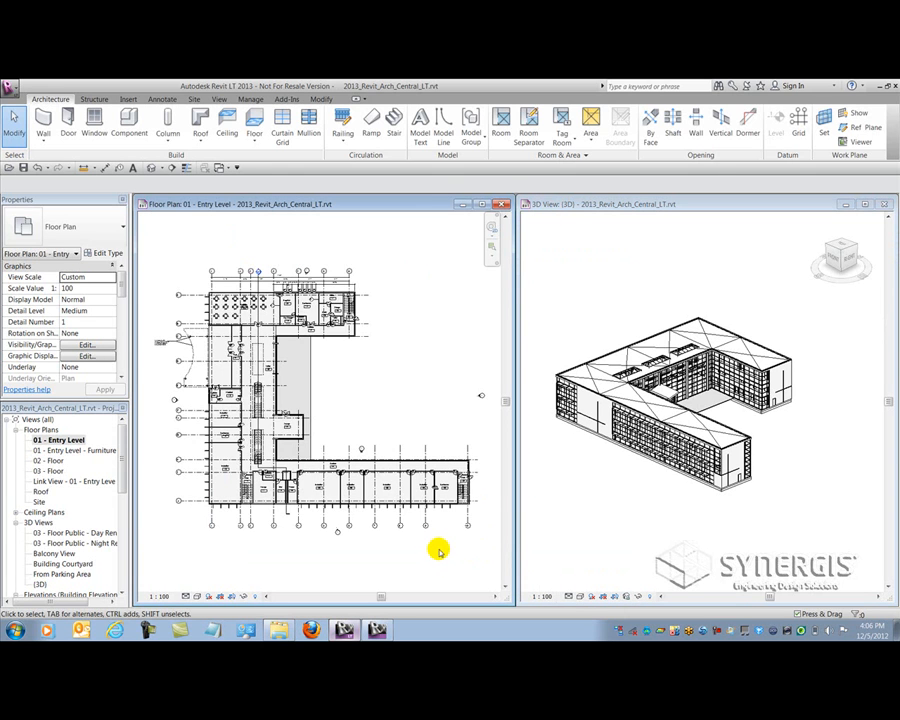
{"action": "mouse_move", "coordinate": [451, 518]}
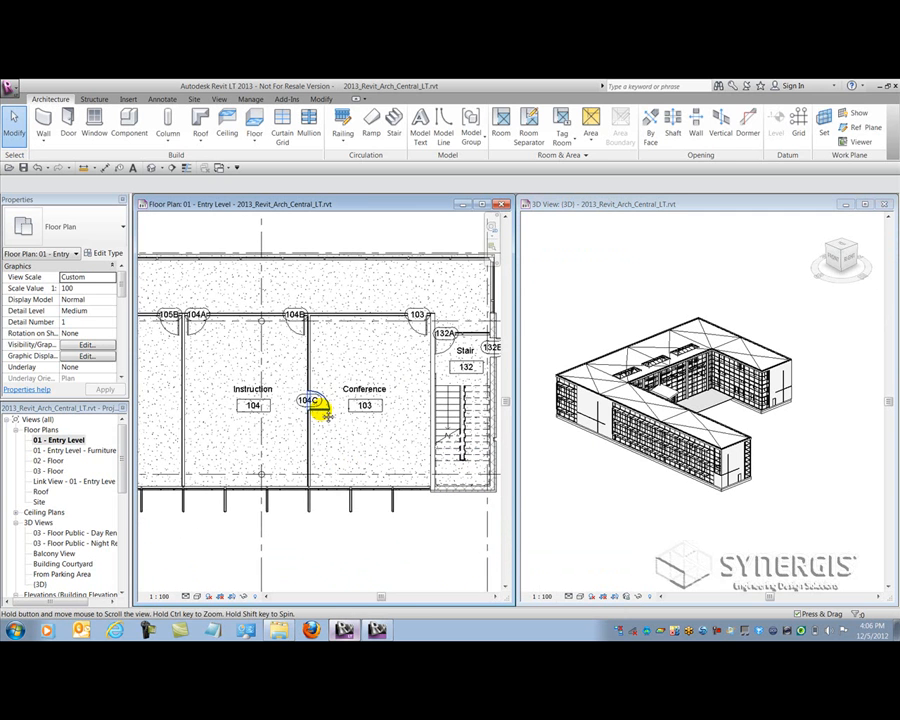
{"action": "left_click", "coordinate": [305, 400]}
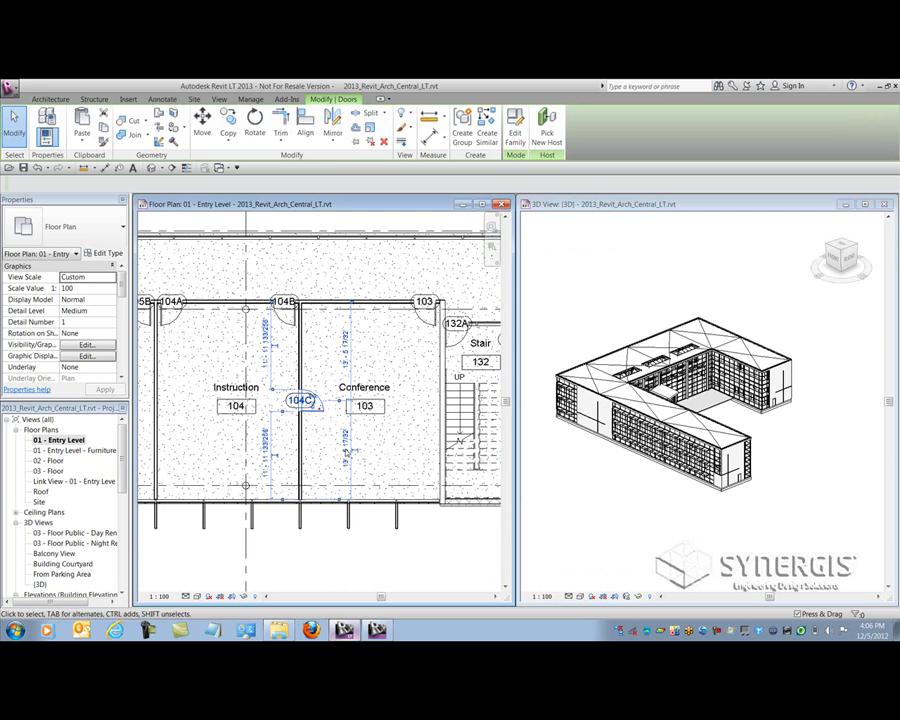
{"action": "left_click", "coordinate": [300, 400]}
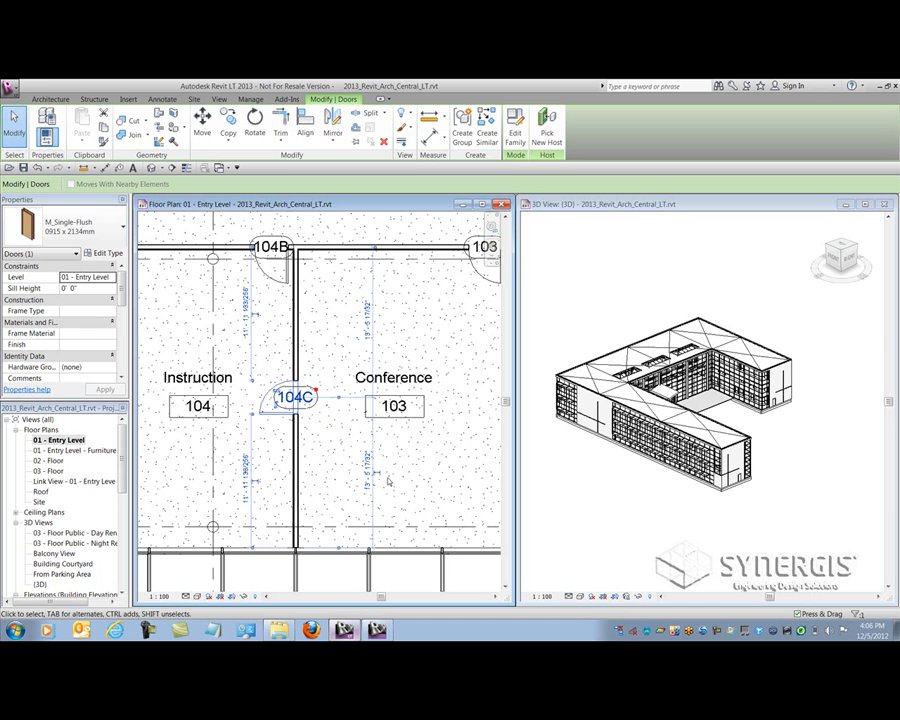
{"action": "left_click", "coordinate": [280, 410]}
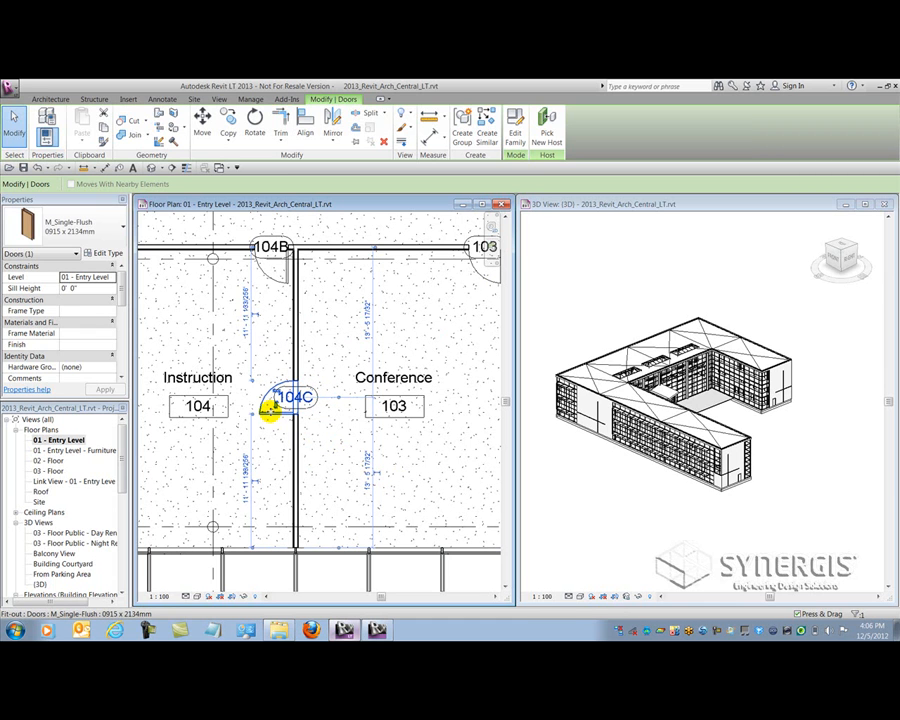
{"action": "left_click_drag", "start_coordinate": [280, 397], "coordinate": [280, 477]}
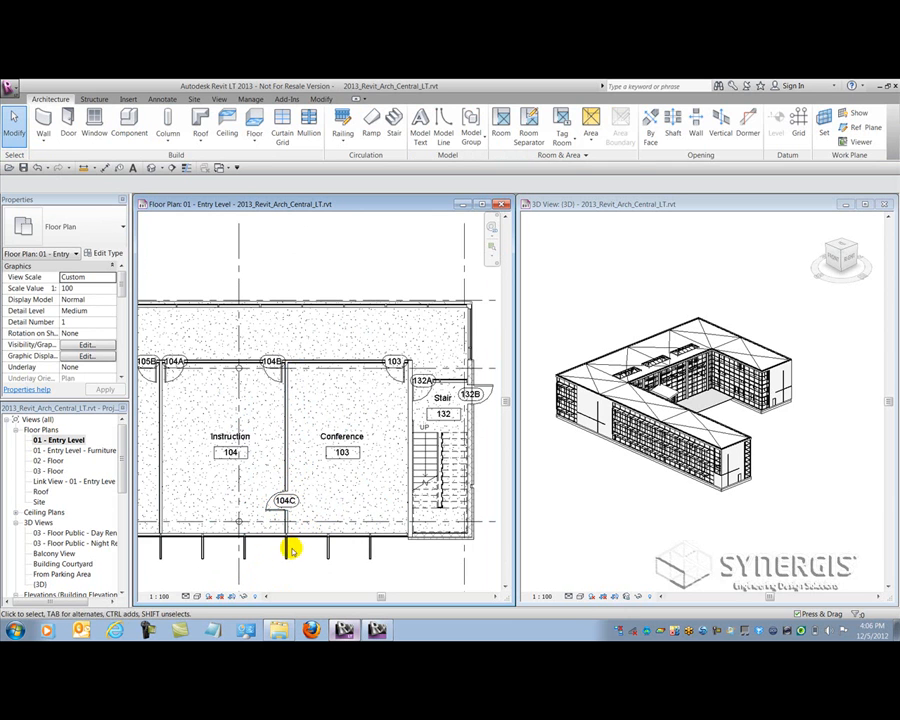
{"action": "mouse_move", "coordinate": [274, 544]}
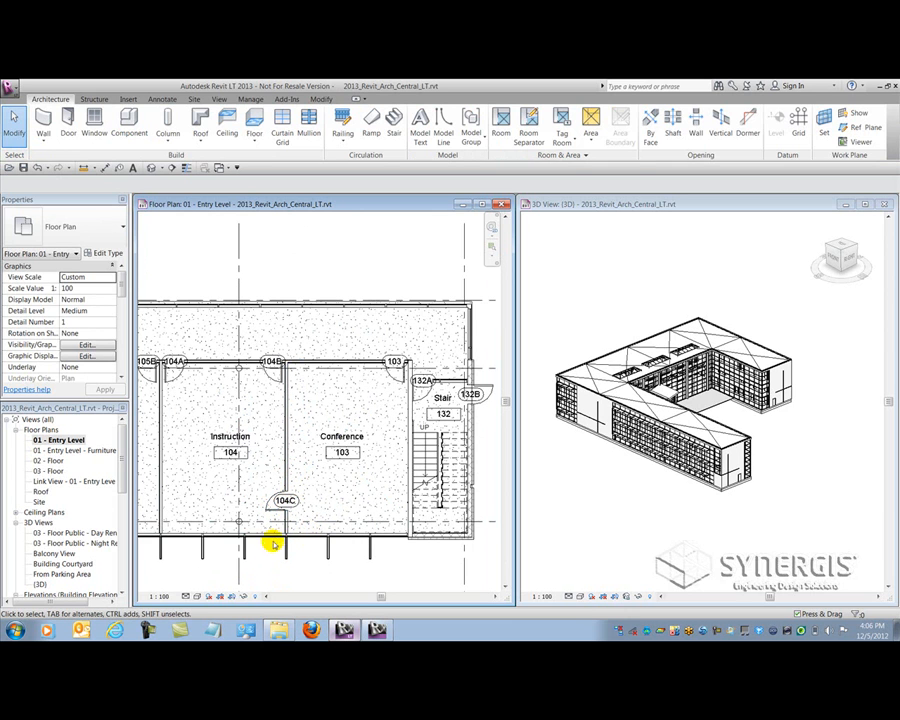
- Start an aligned dimension from Annotate and pick the first wall reference near door 104C
{"action": "left_click", "coordinate": [284, 501]}
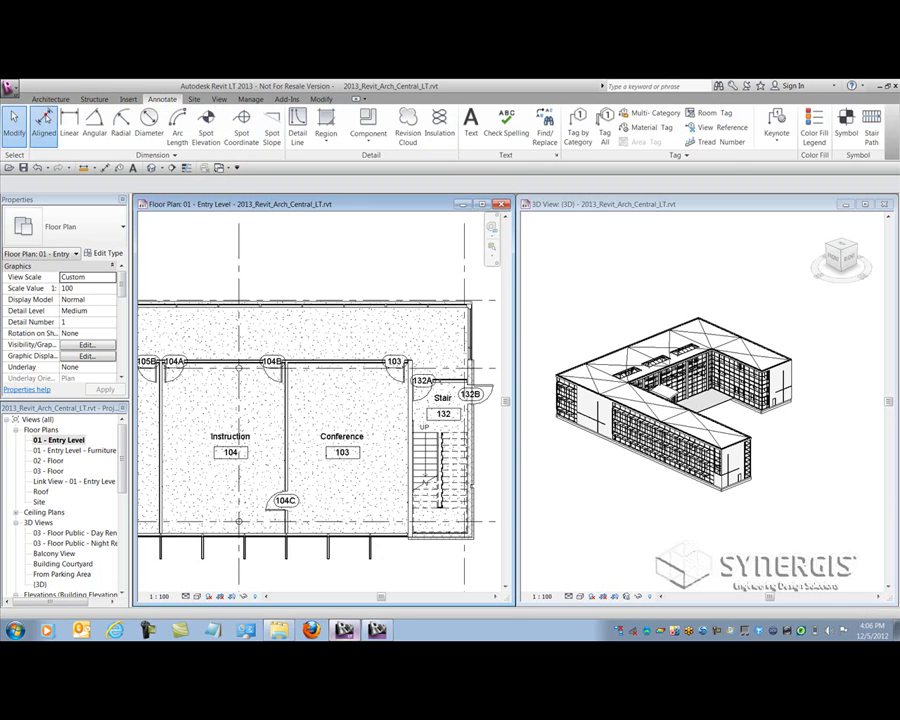
{"action": "left_click", "coordinate": [43, 125]}
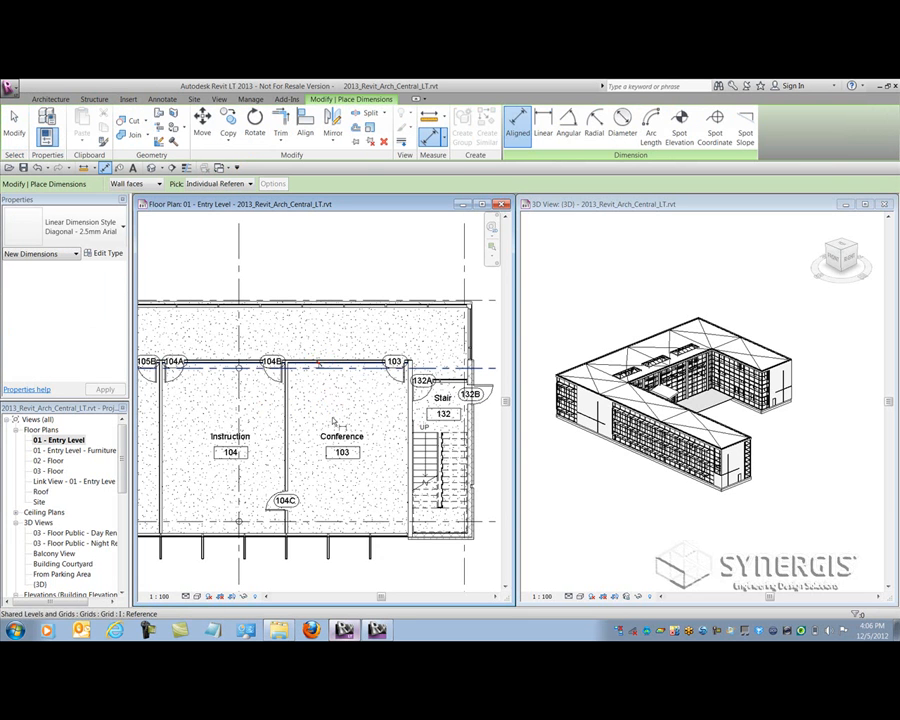
{"action": "left_click", "coordinate": [308, 533]}
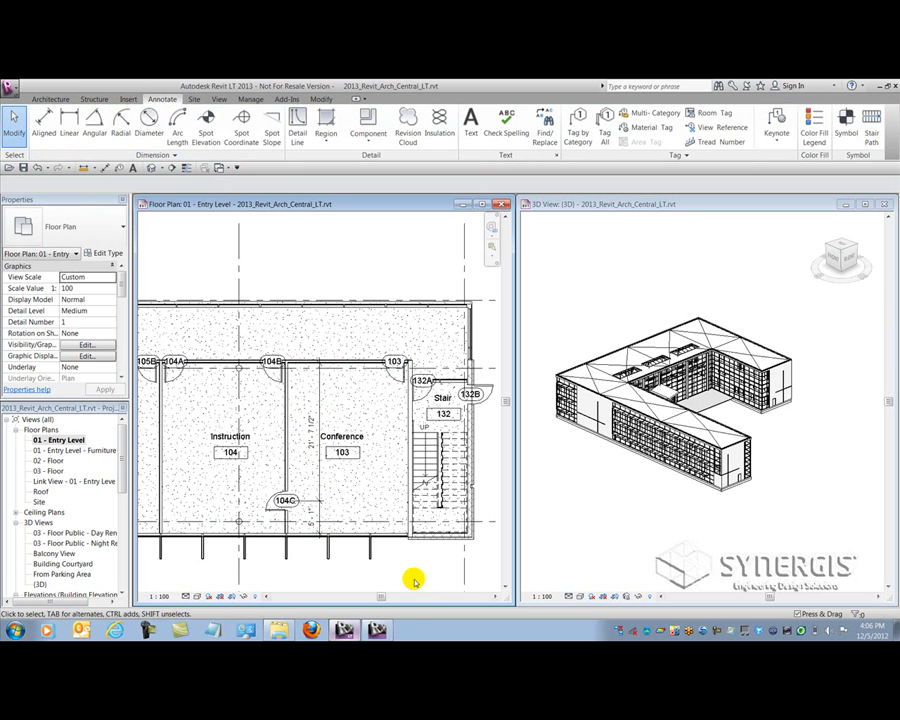
{"action": "mouse_move", "coordinate": [405, 563]}
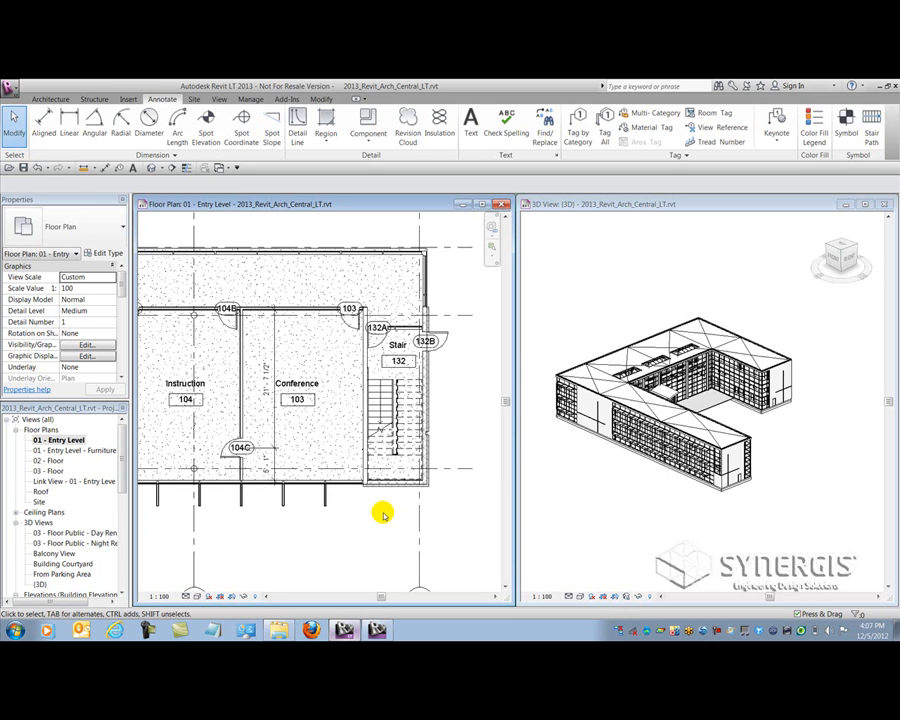
{"action": "mouse_move", "coordinate": [250, 505]}
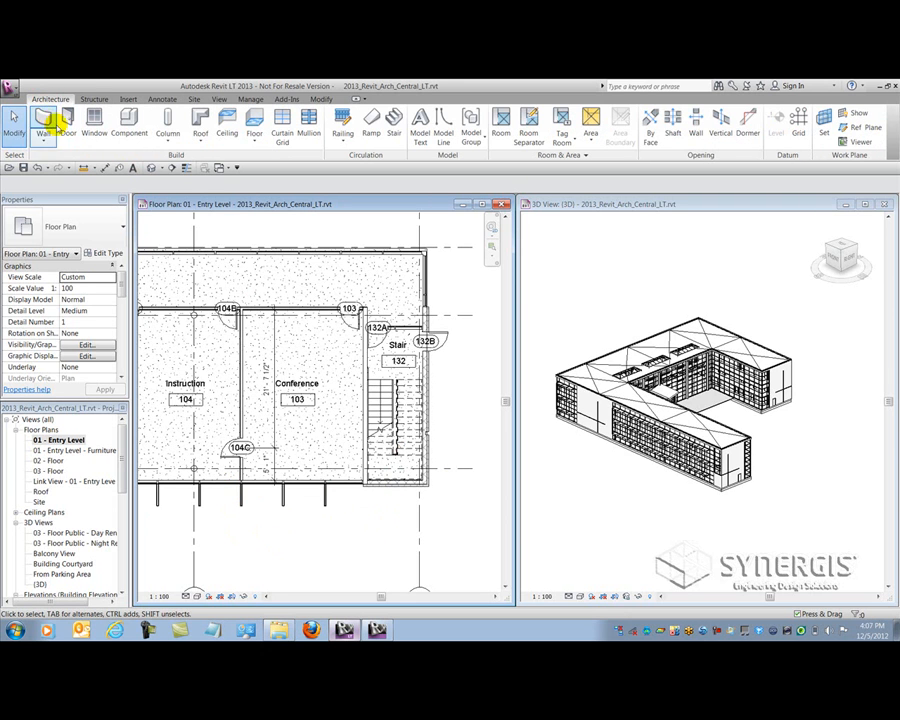
{"action": "mouse_move", "coordinate": [128, 120]}
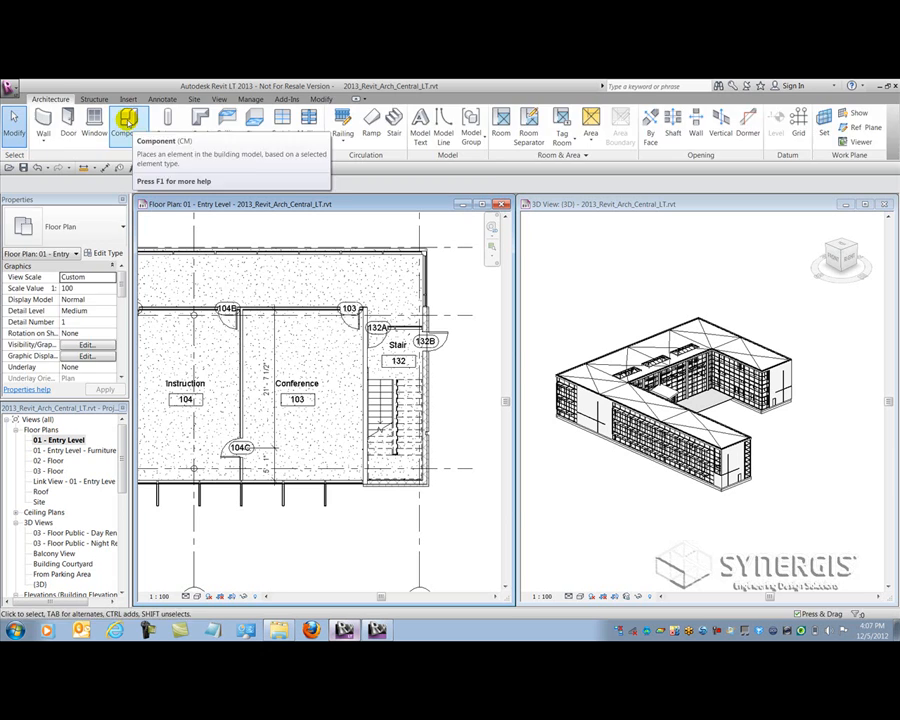
- Start the Component tool and inspect a placed M_Desk in the Conference room
{"action": "left_click", "coordinate": [122, 120]}
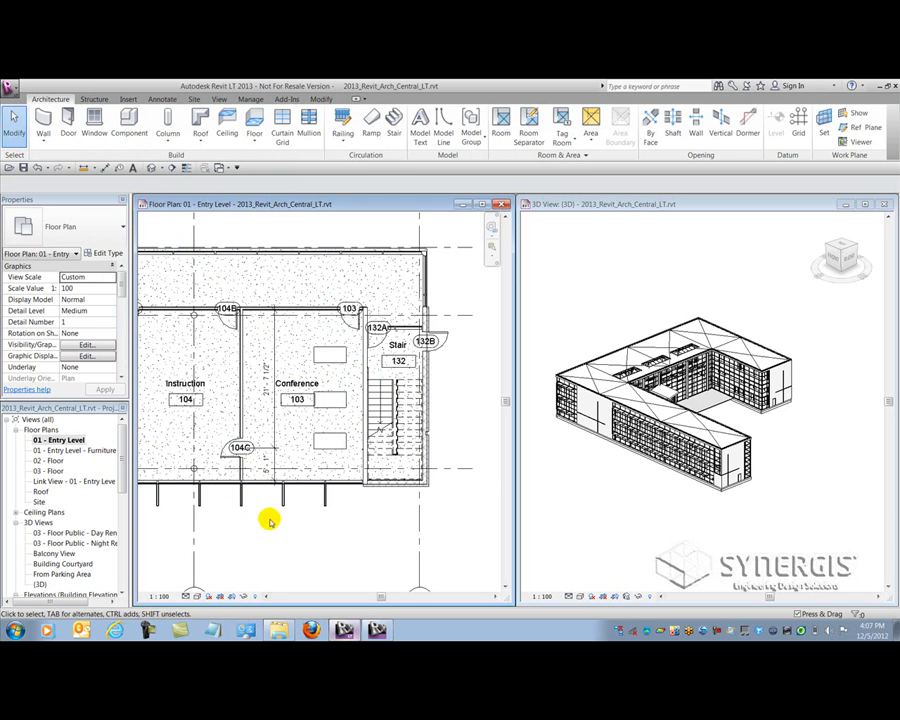
{"action": "left_click", "coordinate": [330, 445]}
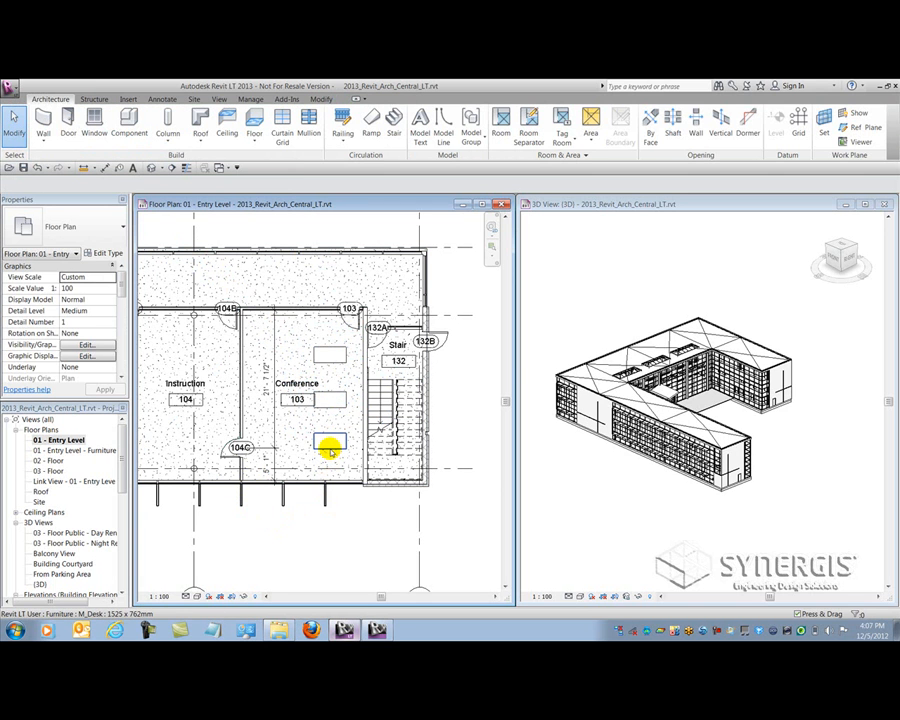
{"action": "mouse_move", "coordinate": [330, 447]}
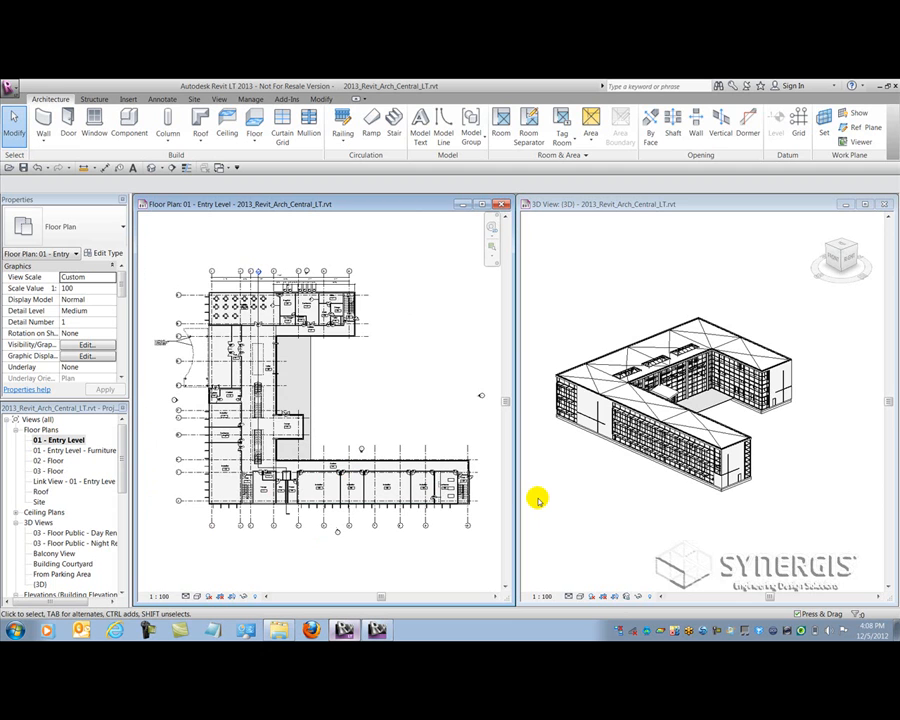
{"action": "mouse_move", "coordinate": [143, 160]}
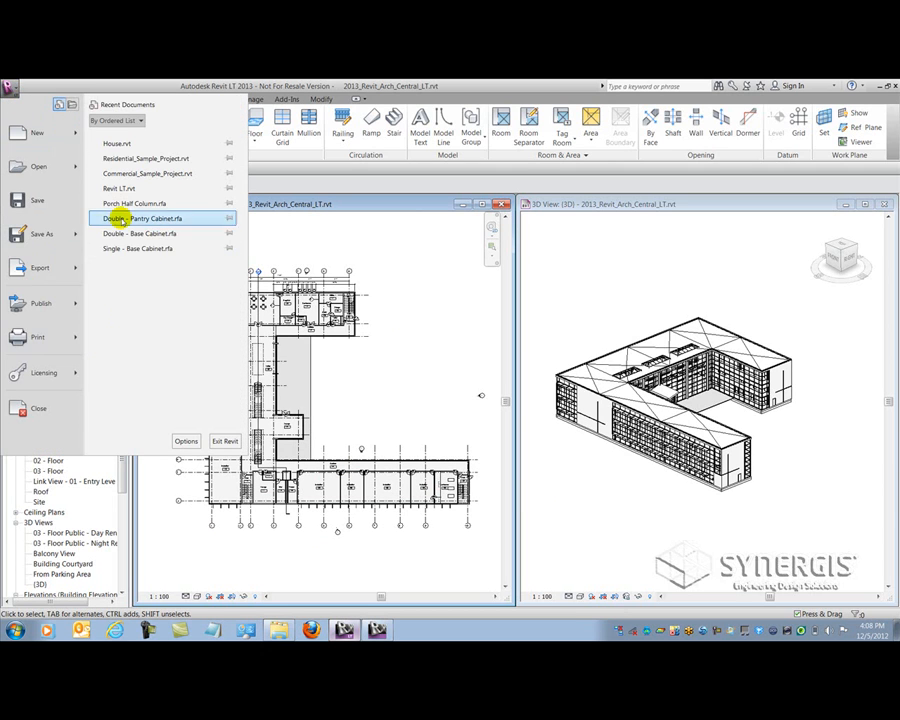
{"action": "left_click", "coordinate": [40, 233]}
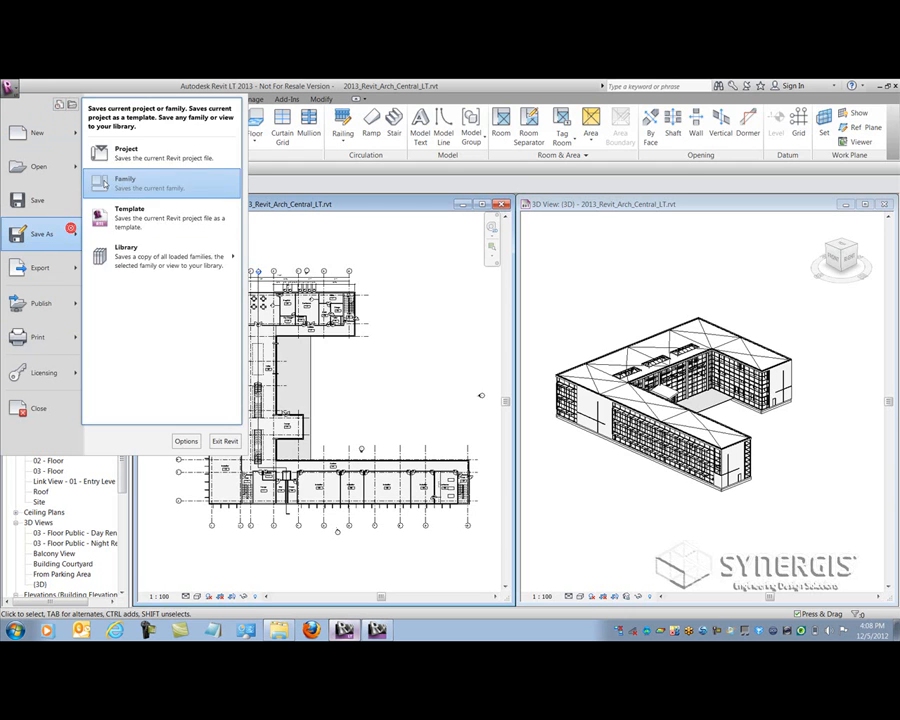
{"action": "left_click", "coordinate": [127, 152]}
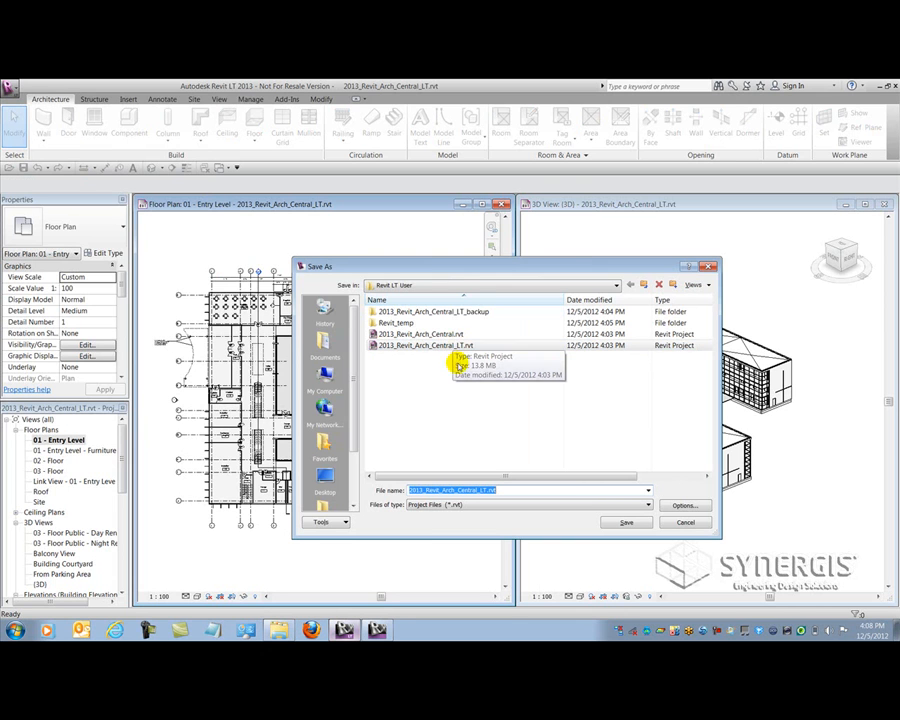
{"action": "left_click", "coordinate": [626, 522]}
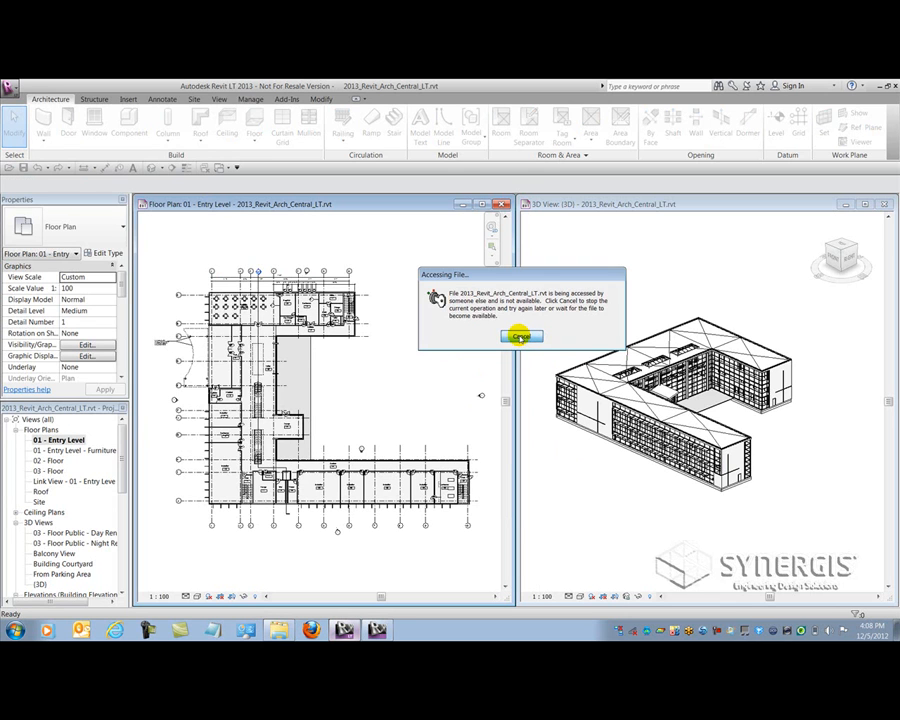
{"action": "left_click", "coordinate": [521, 336]}
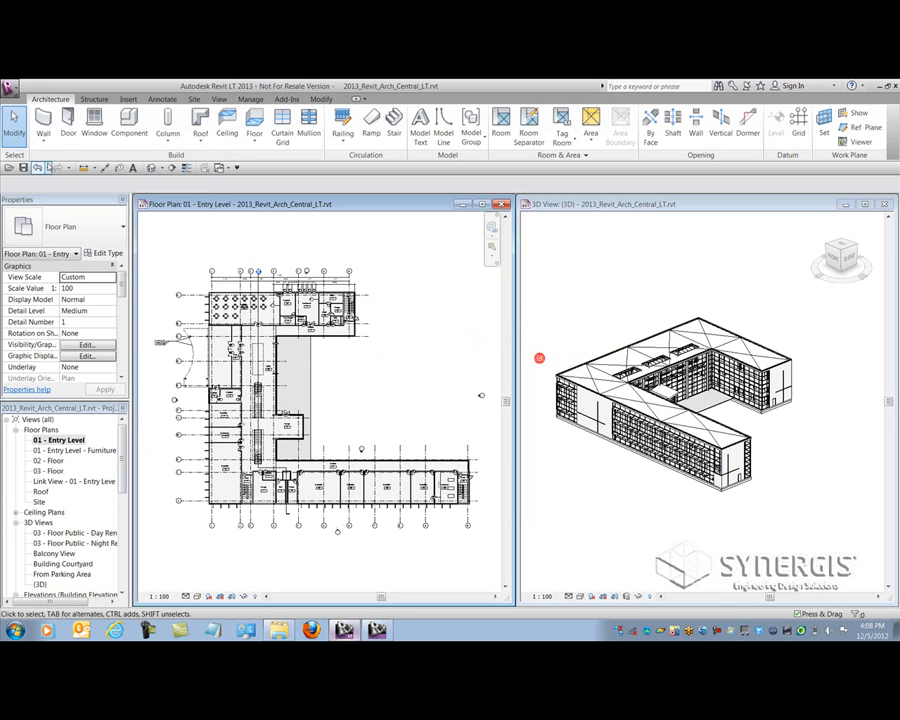
- In Save As, target 2013_Revit_Arch_Central.rvt and confirm the save options
{"action": "left_click", "coordinate": [12, 85]}
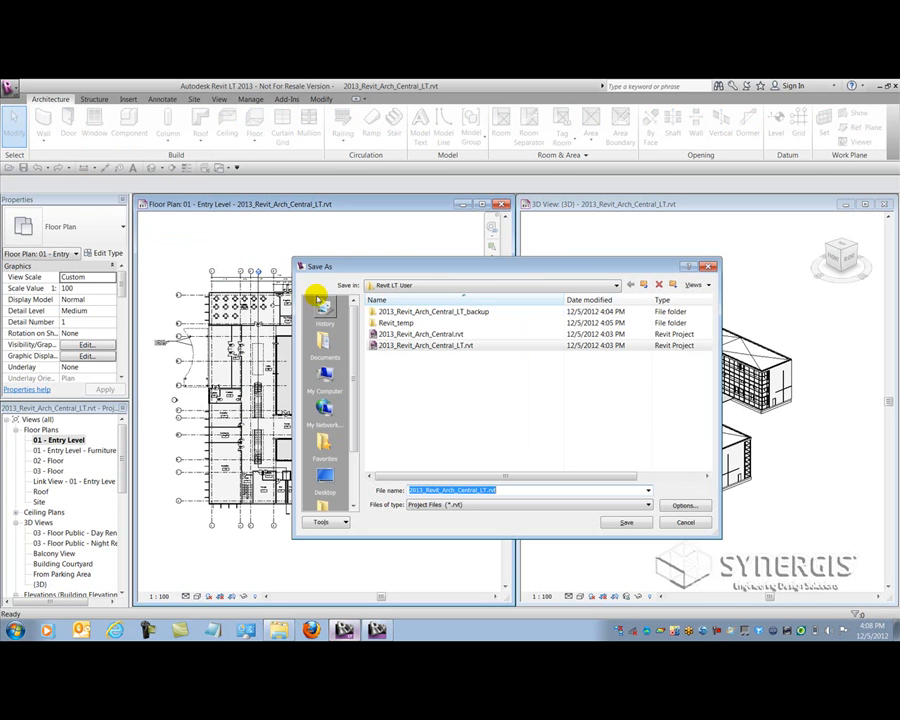
{"action": "left_click", "coordinate": [424, 334]}
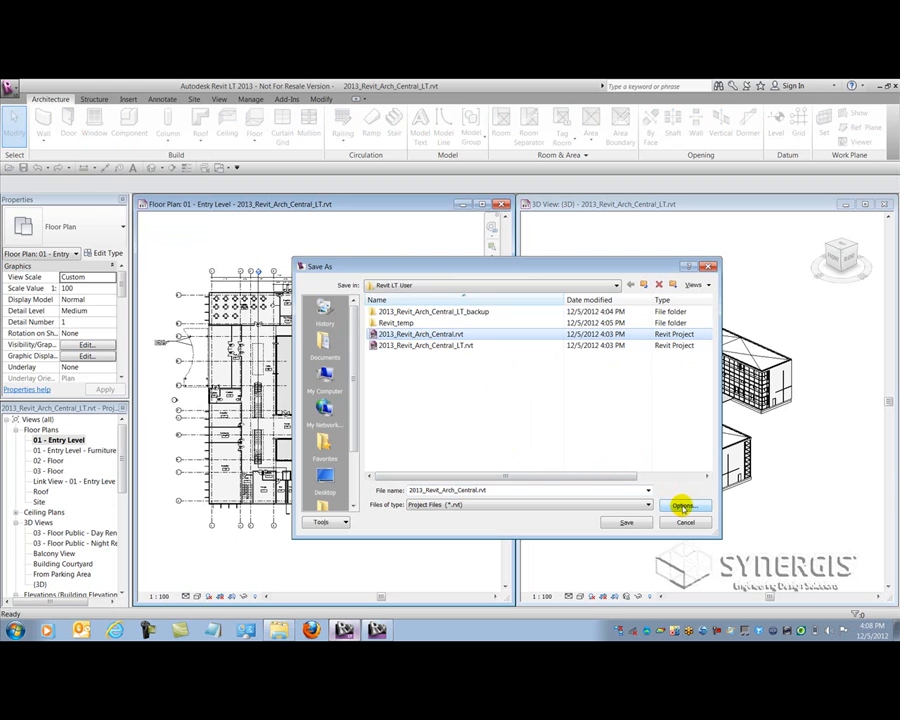
{"action": "left_click", "coordinate": [685, 505]}
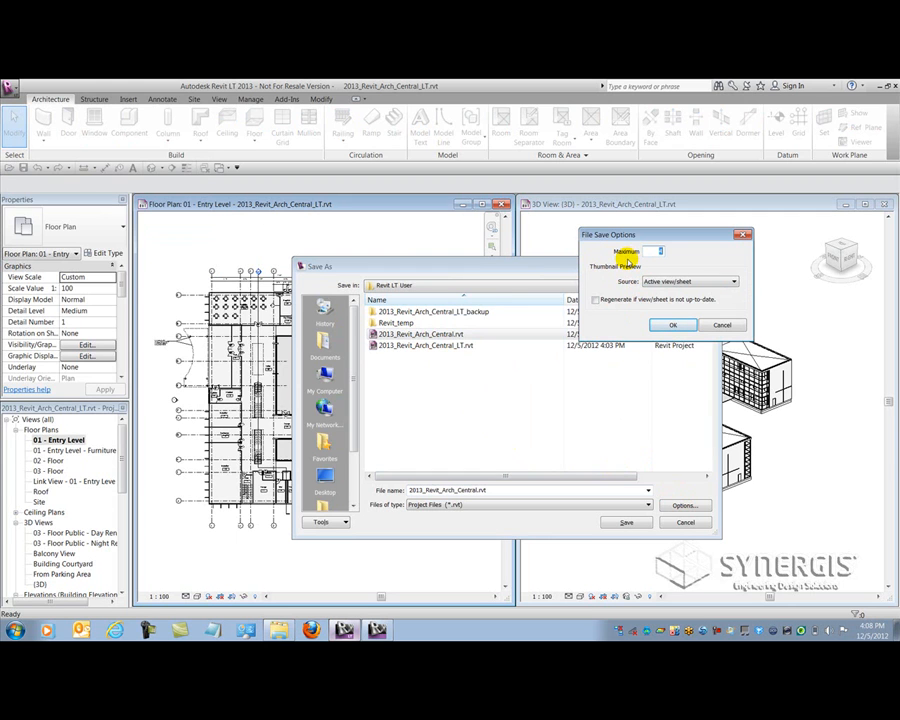
{"action": "left_click", "coordinate": [672, 324]}
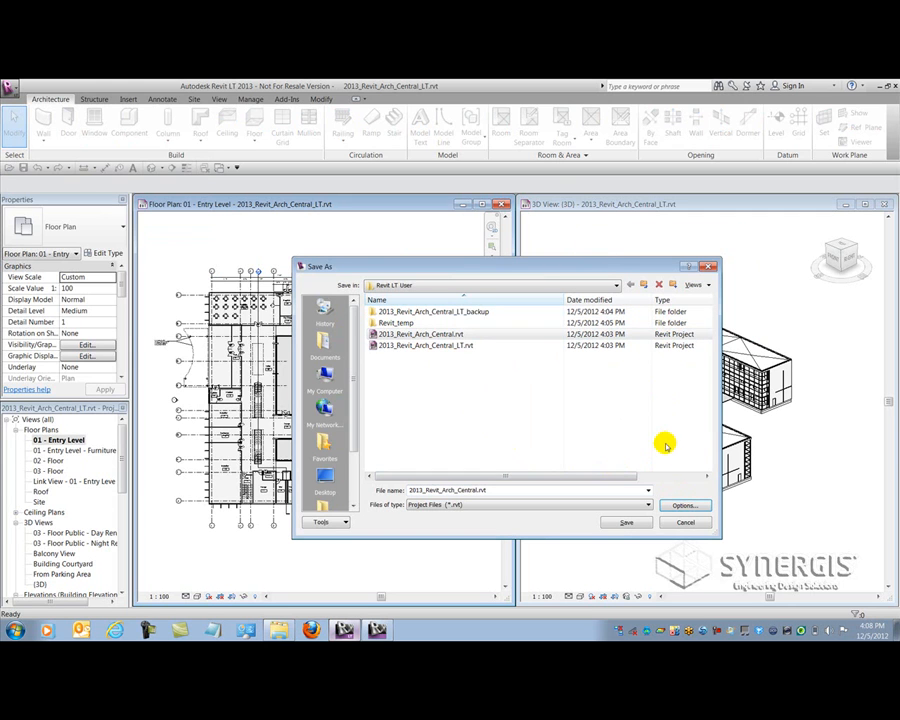
- Save and replace the existing central file, then close the project, confirming the save
{"action": "left_click", "coordinate": [686, 522]}
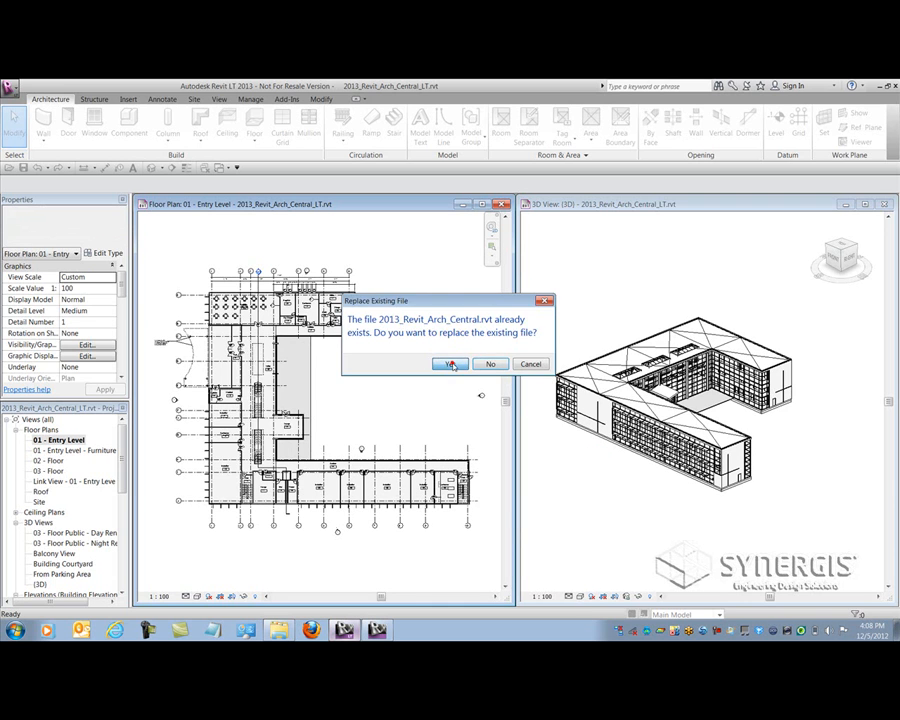
{"action": "left_click", "coordinate": [449, 363]}
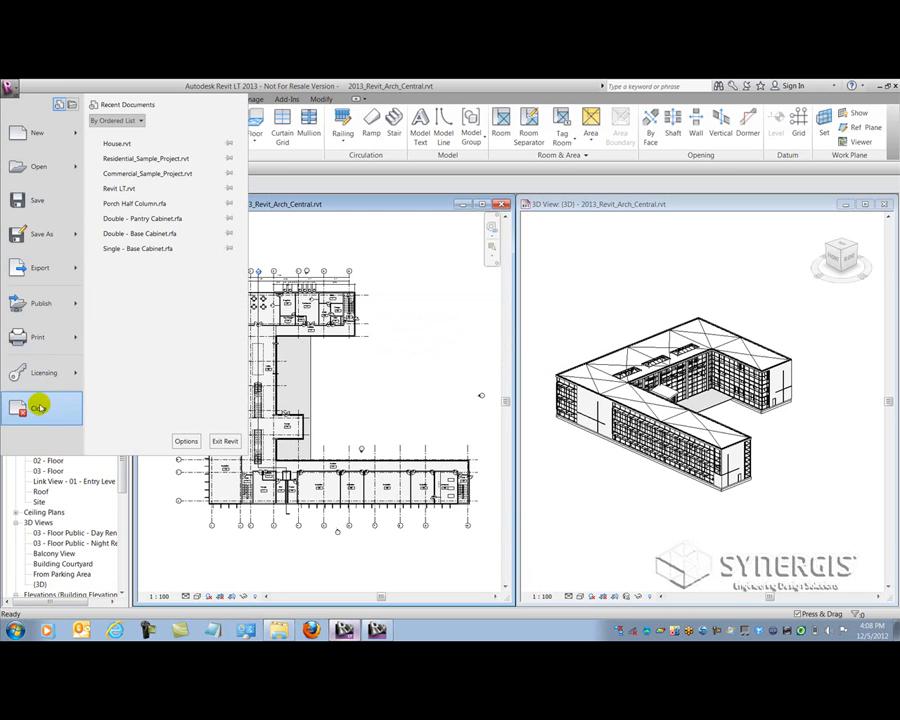
{"action": "left_click", "coordinate": [225, 441]}
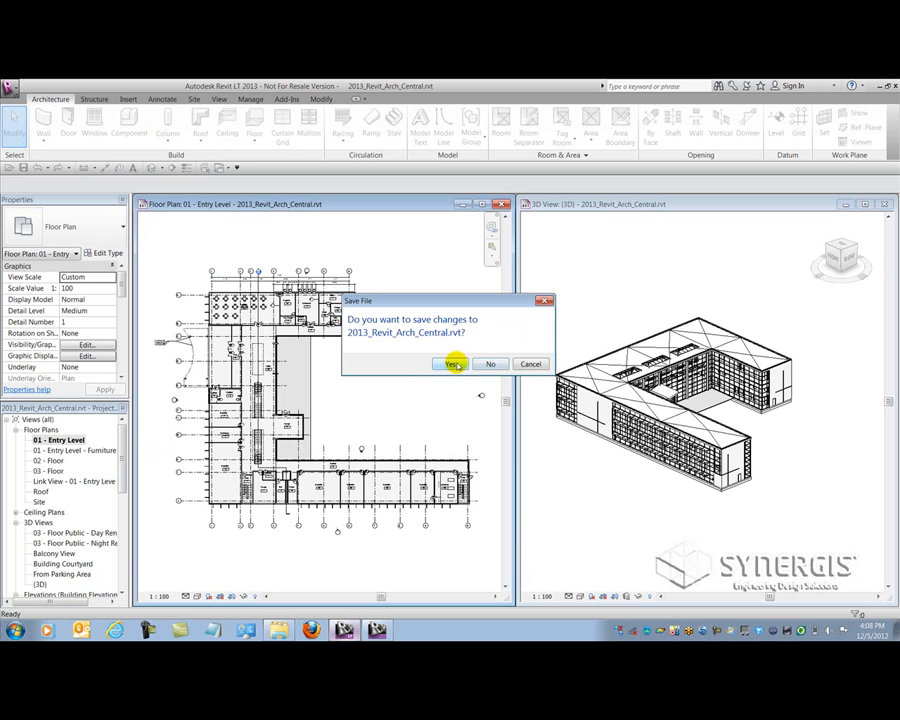
{"action": "left_click", "coordinate": [452, 363]}
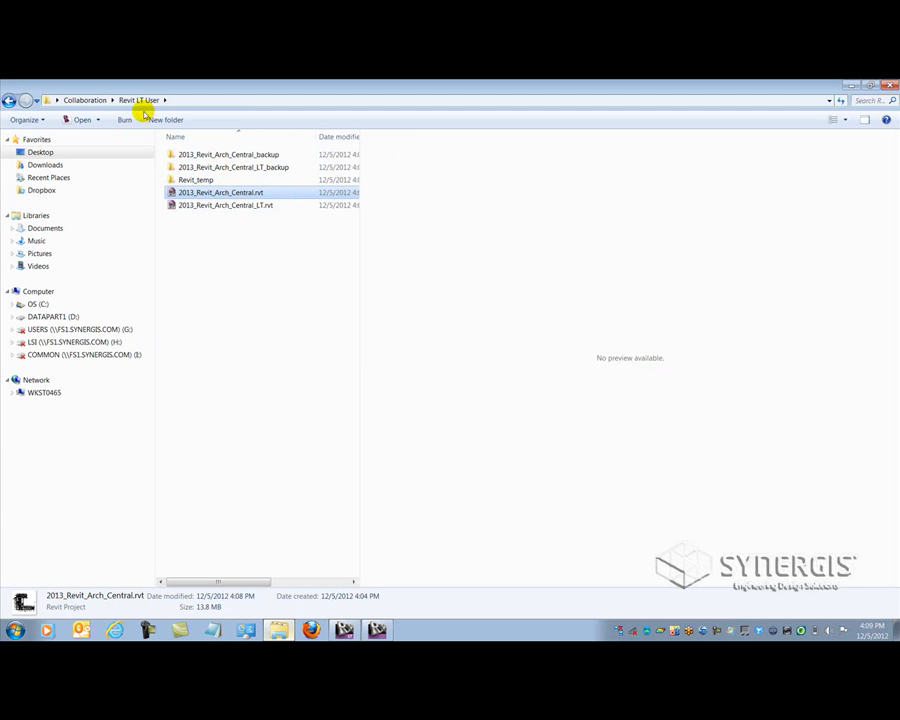
- Go up to Collaboration, open Revit Users, and replace the older central with the newer copy
{"action": "right_click", "coordinate": [221, 192]}
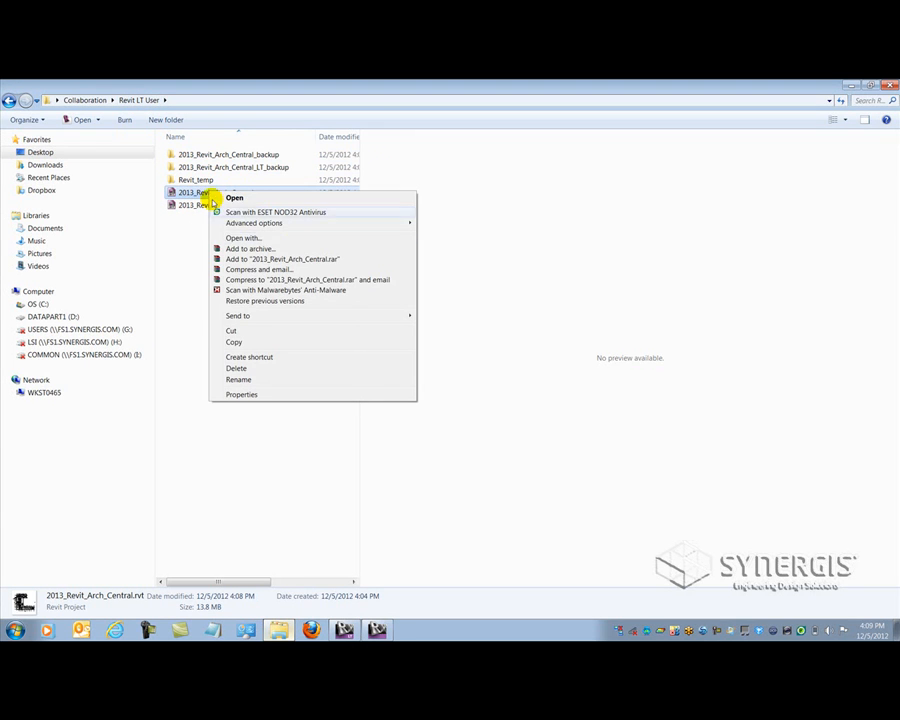
{"action": "left_click", "coordinate": [8, 100]}
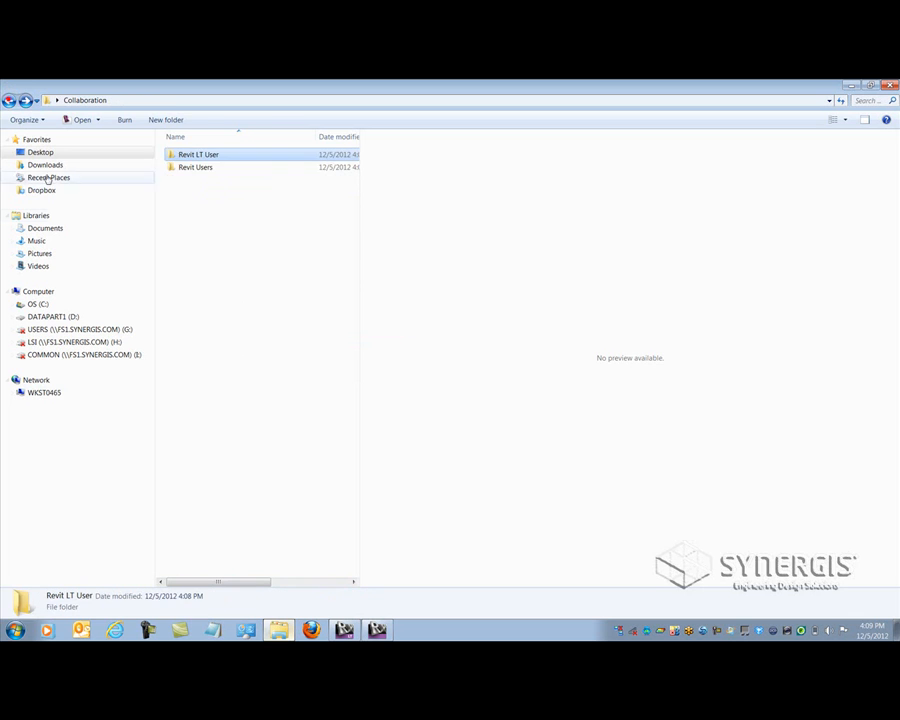
{"action": "double_click", "coordinate": [196, 167]}
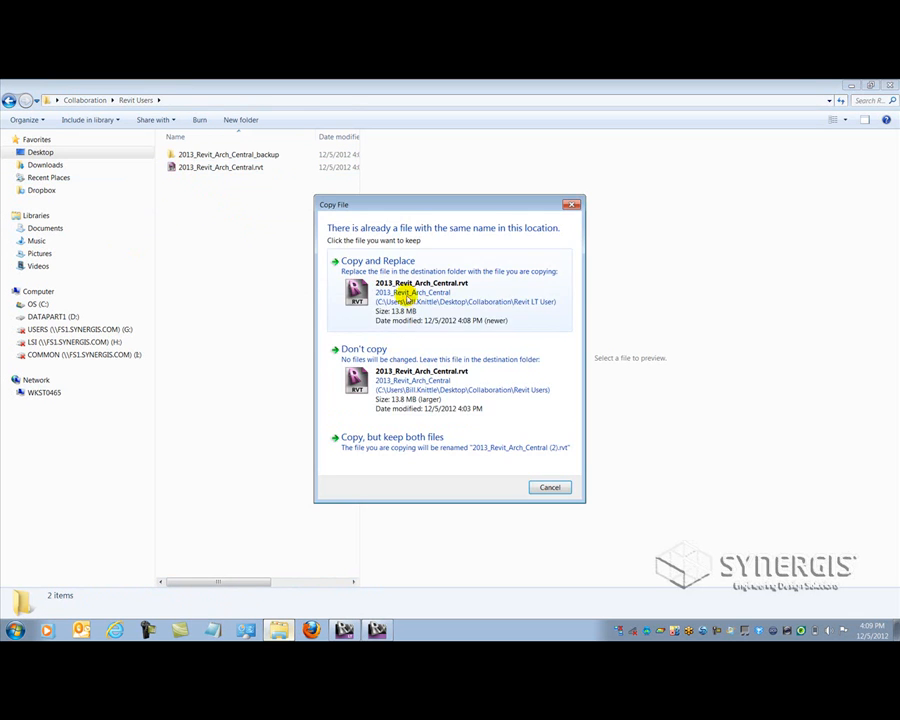
{"action": "left_click", "coordinate": [377, 260]}
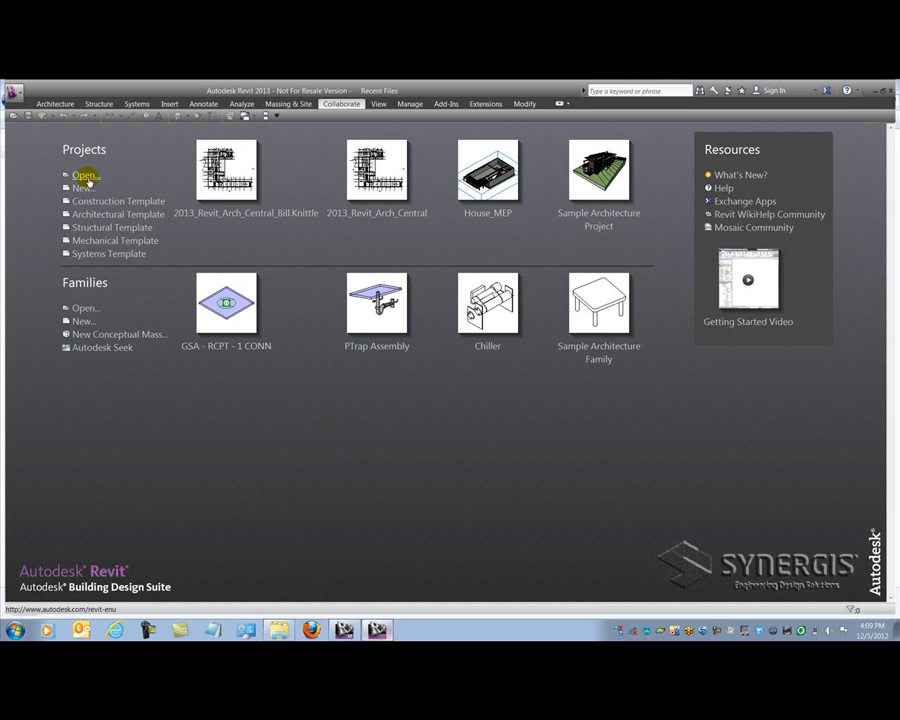
- Browse to and open 2013_Revit_Arch_Central.rvt from the Revit Users folder
{"action": "left_click", "coordinate": [84, 175]}
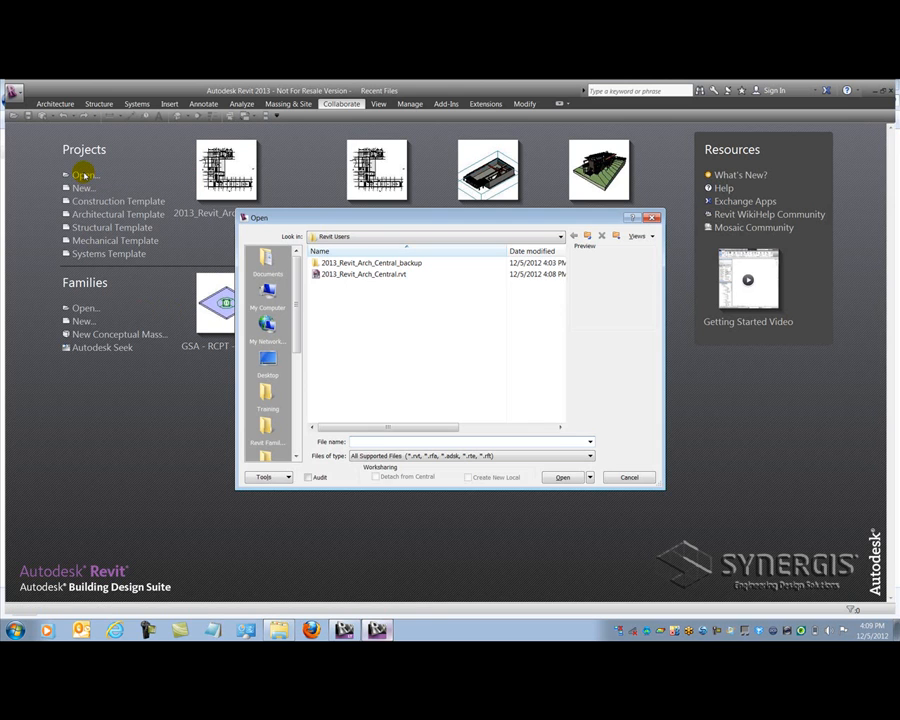
{"action": "left_click", "coordinate": [363, 274]}
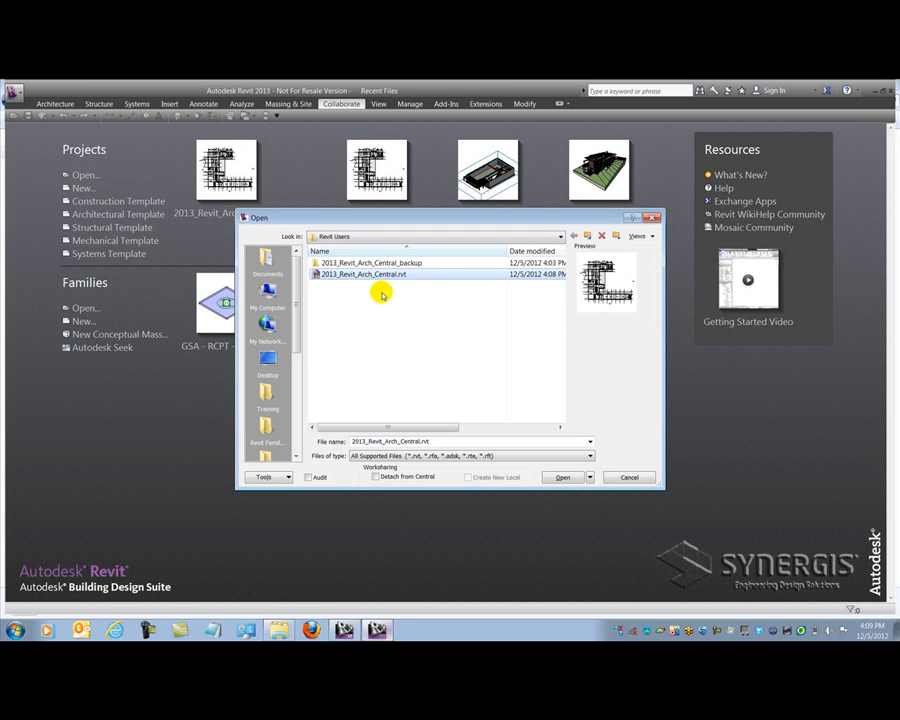
{"action": "mouse_move", "coordinate": [407, 294]}
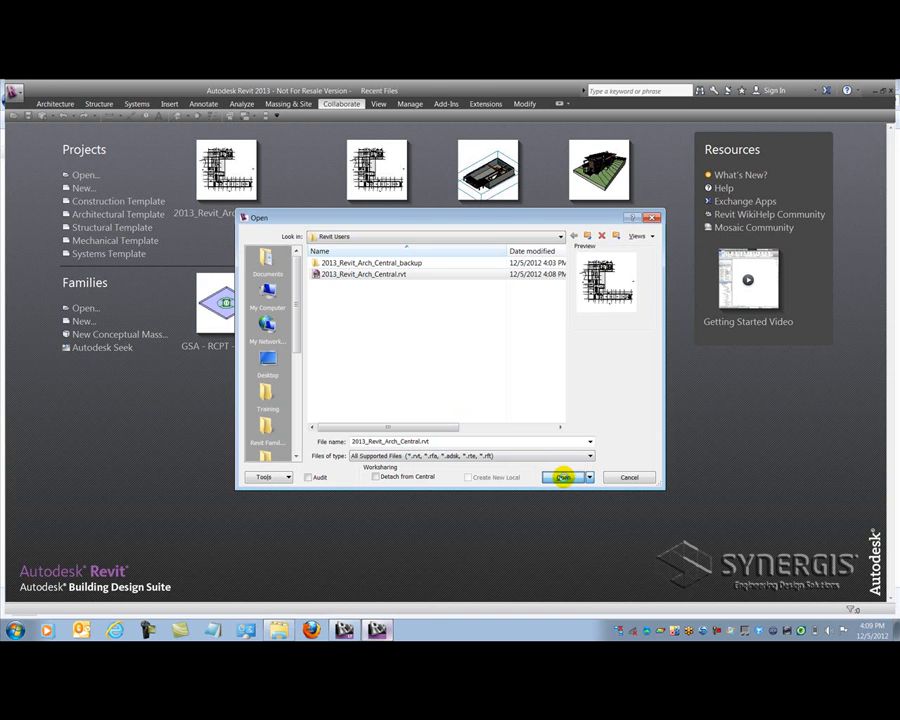
{"action": "left_click", "coordinate": [562, 477]}
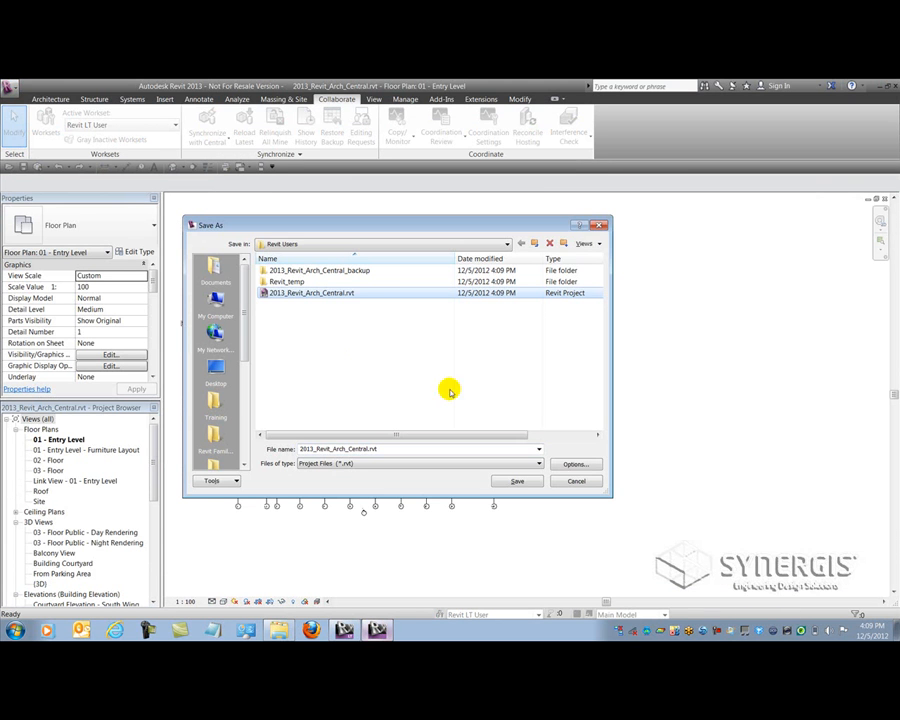
- Check Make this a Central Model in save options and save over the existing central file
{"action": "left_click", "coordinate": [575, 463]}
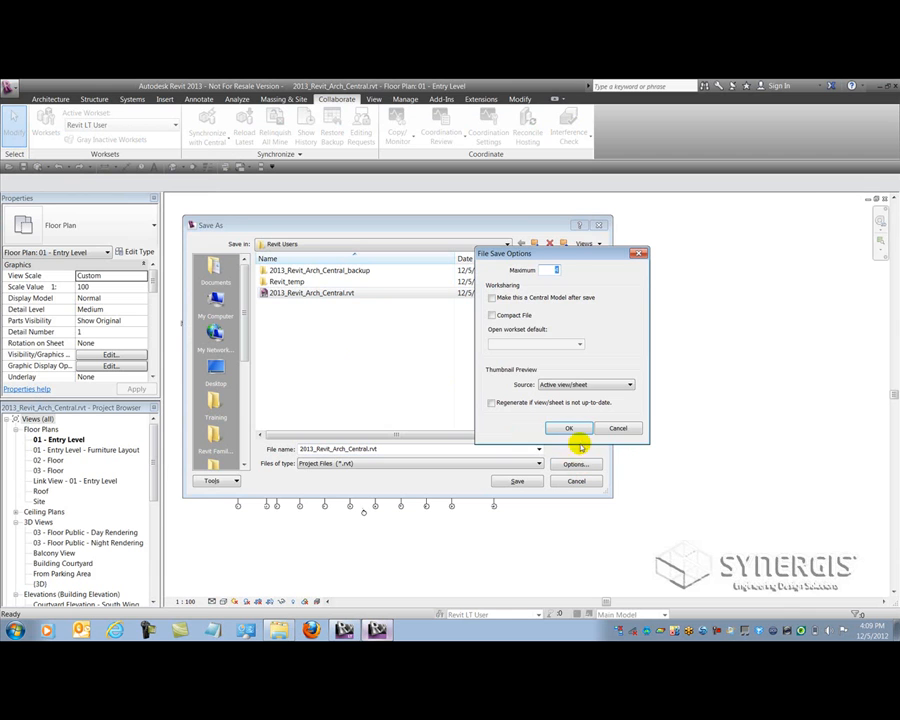
{"action": "left_click", "coordinate": [491, 298]}
{"action": "type", "text": "4"}
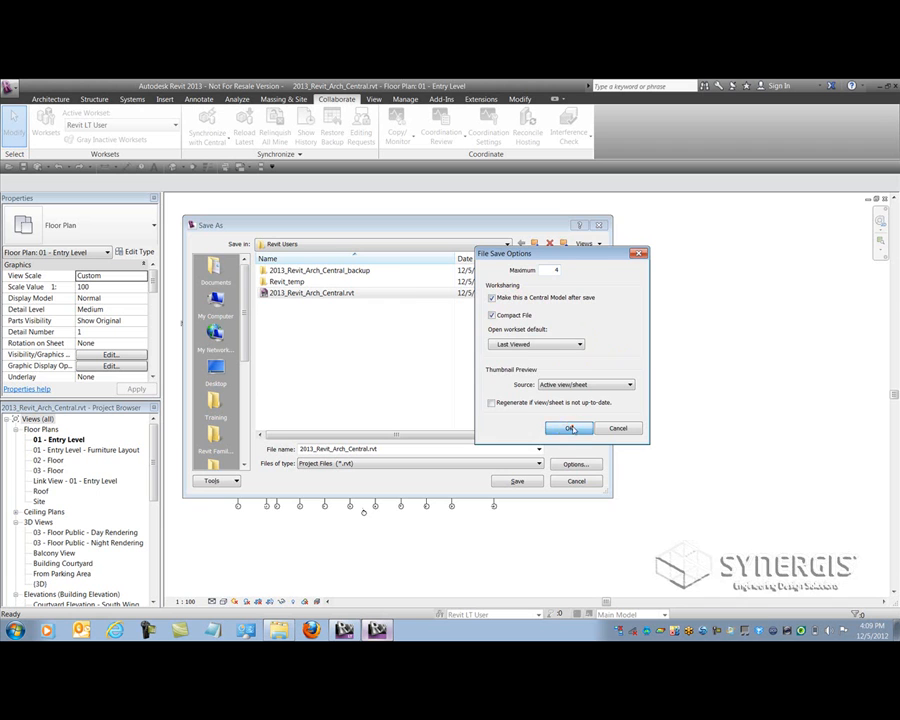
{"action": "left_click", "coordinate": [569, 428]}
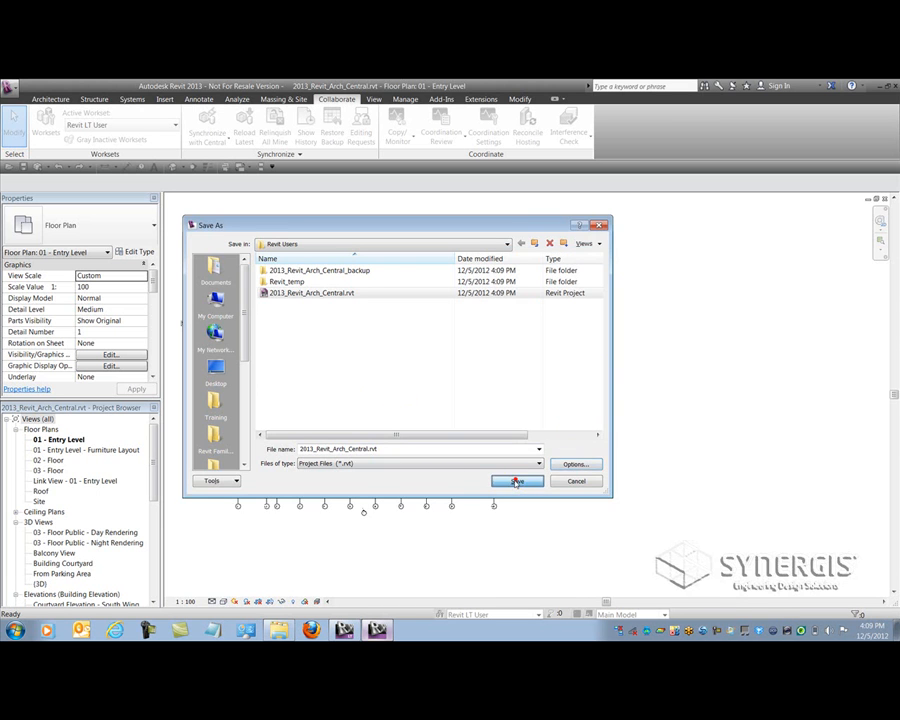
{"action": "left_click", "coordinate": [517, 481]}
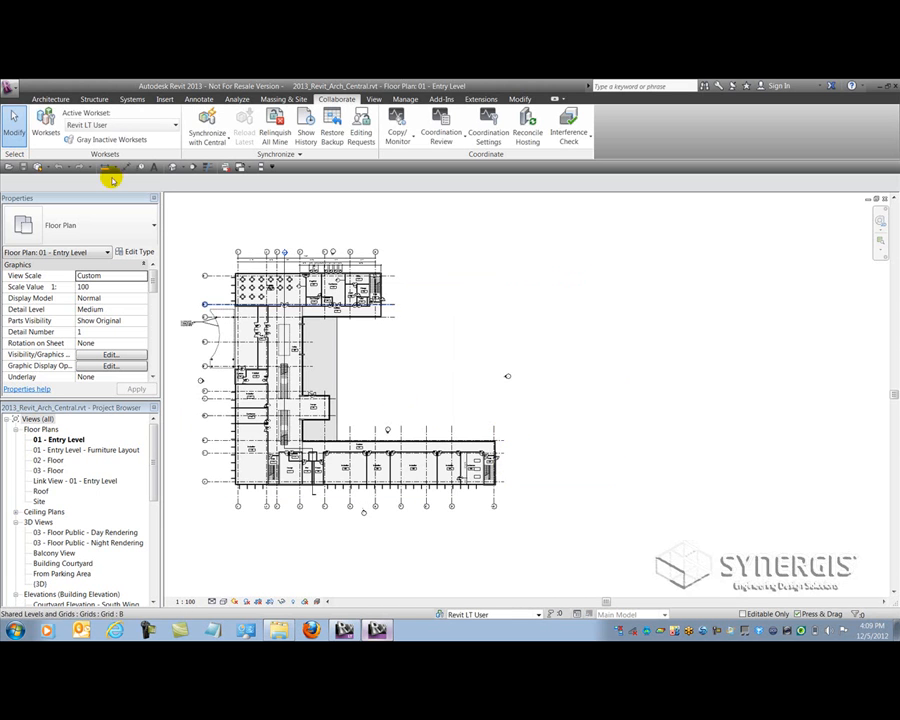
{"action": "left_click", "coordinate": [13, 118]}
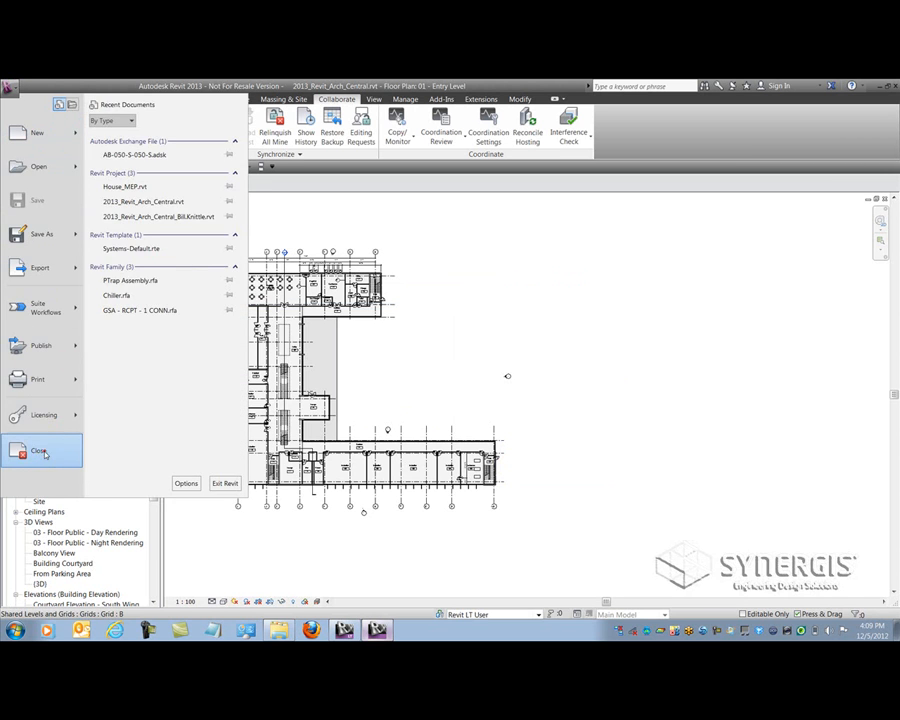
- Close the central, open it as a new local with timestamped old local, and fit the plan
{"action": "left_click", "coordinate": [38, 450]}
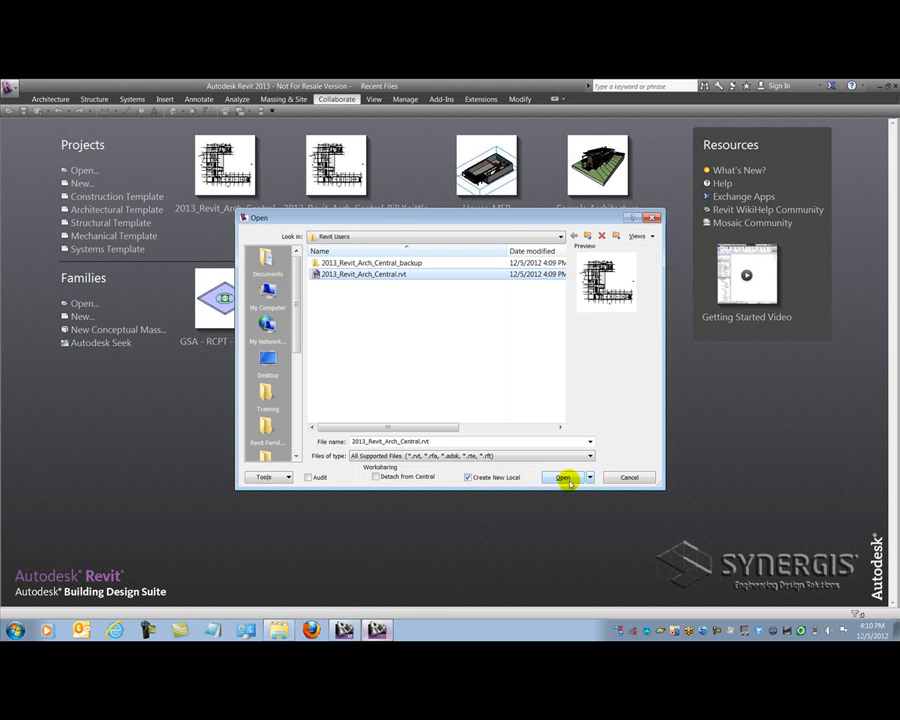
{"action": "left_click", "coordinate": [563, 477]}
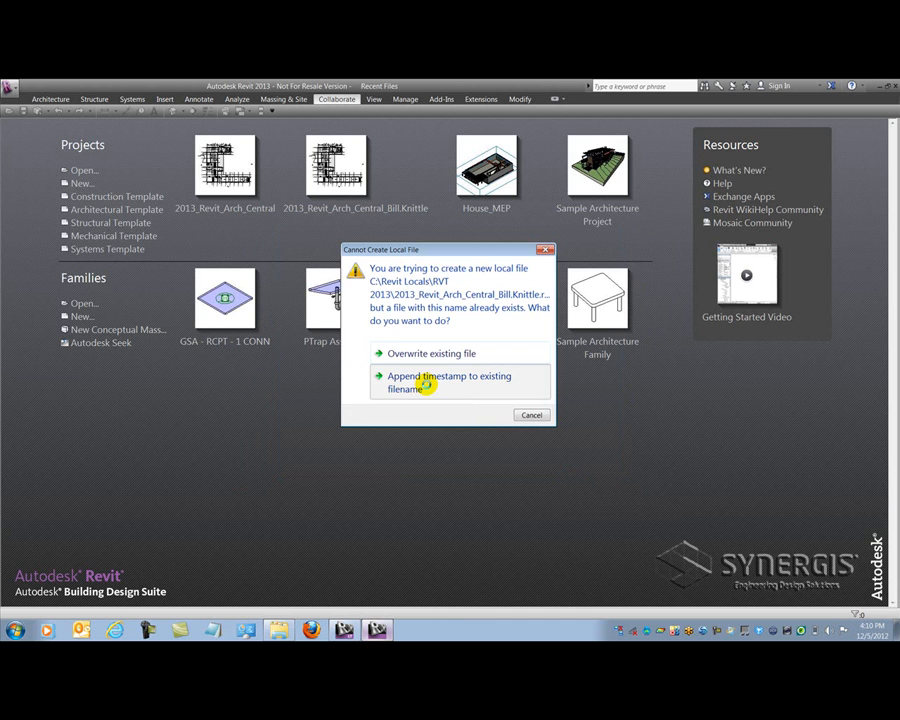
{"action": "left_click", "coordinate": [449, 382]}
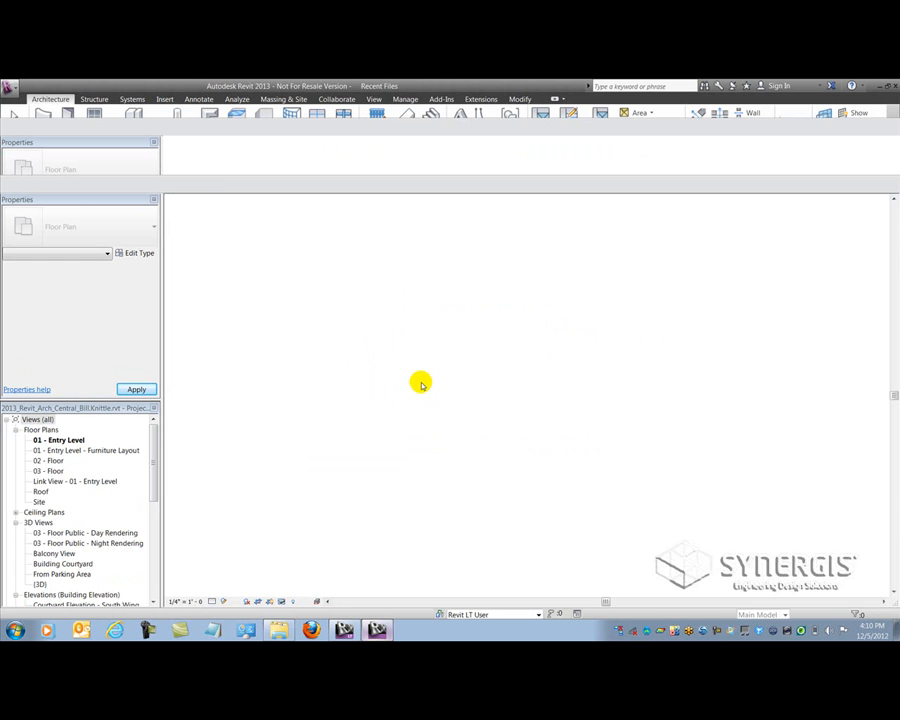
{"action": "double_click", "coordinate": [58, 440]}
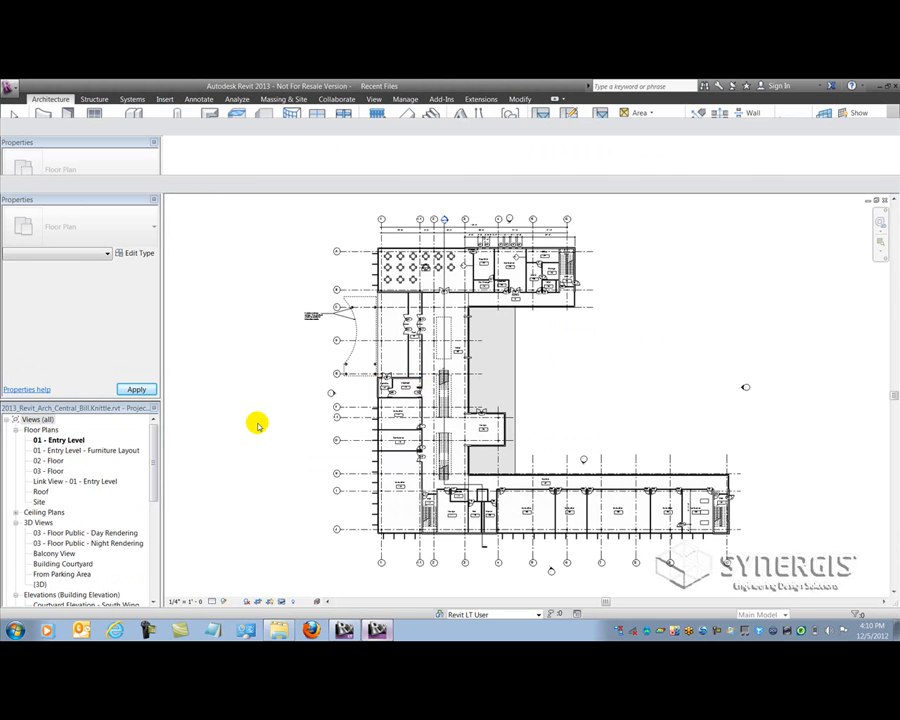
{"action": "double_click", "coordinate": [58, 440]}
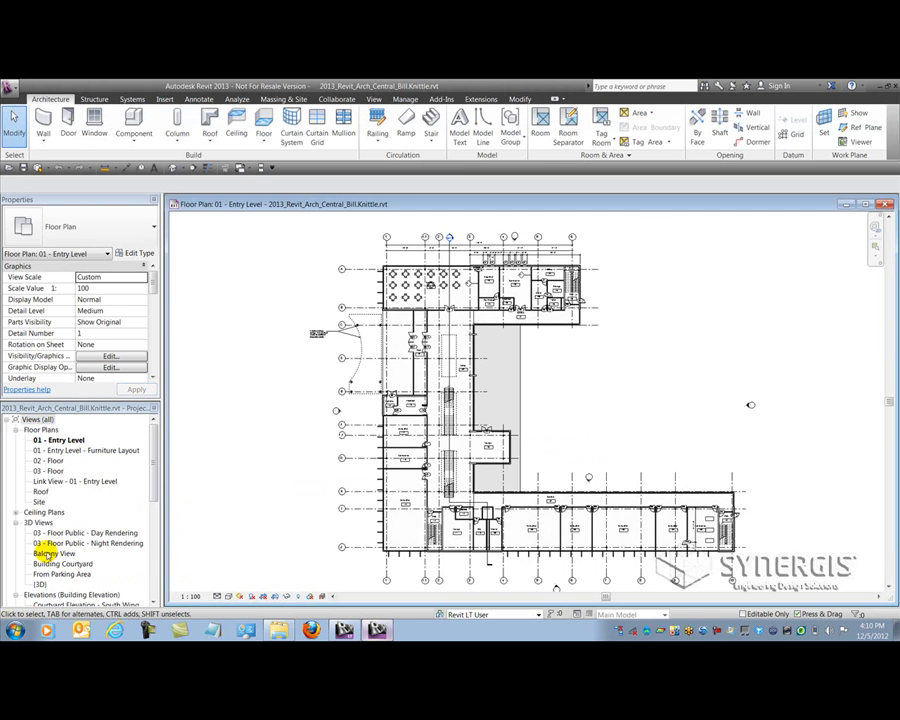
- Bring up the Worksets list showing Revit LT User, Core & Shell and Fit-out
{"action": "left_click", "coordinate": [41, 584]}
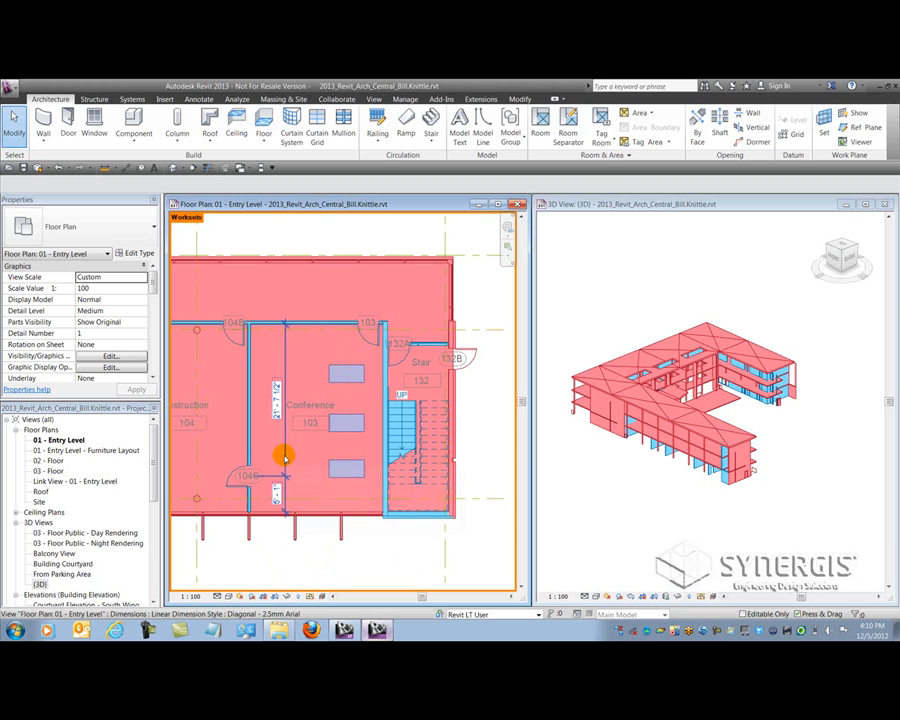
{"action": "mouse_move", "coordinate": [283, 458]}
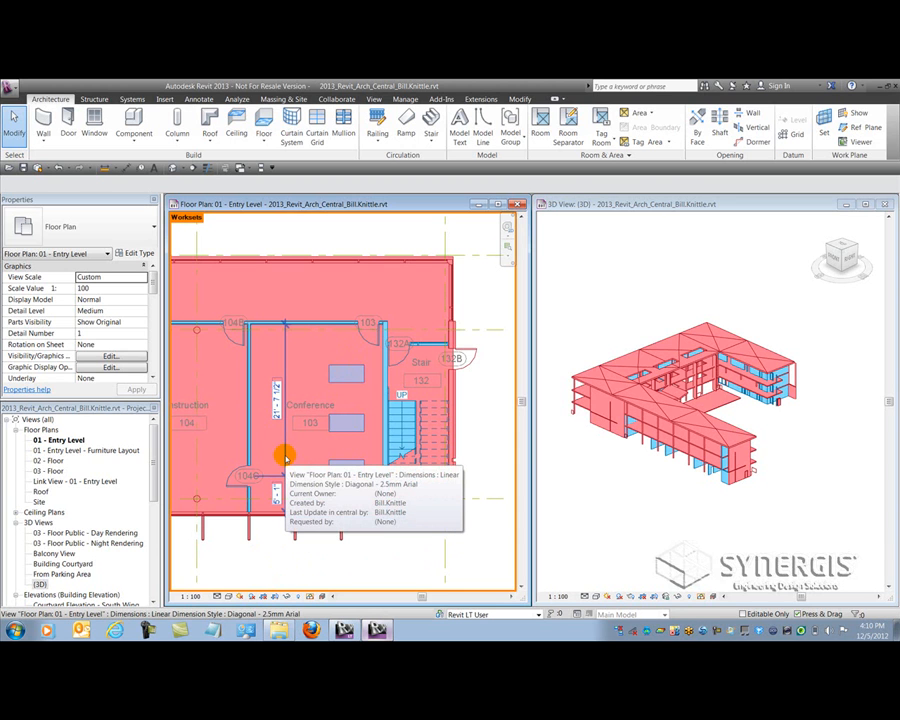
{"action": "left_click", "coordinate": [350, 423]}
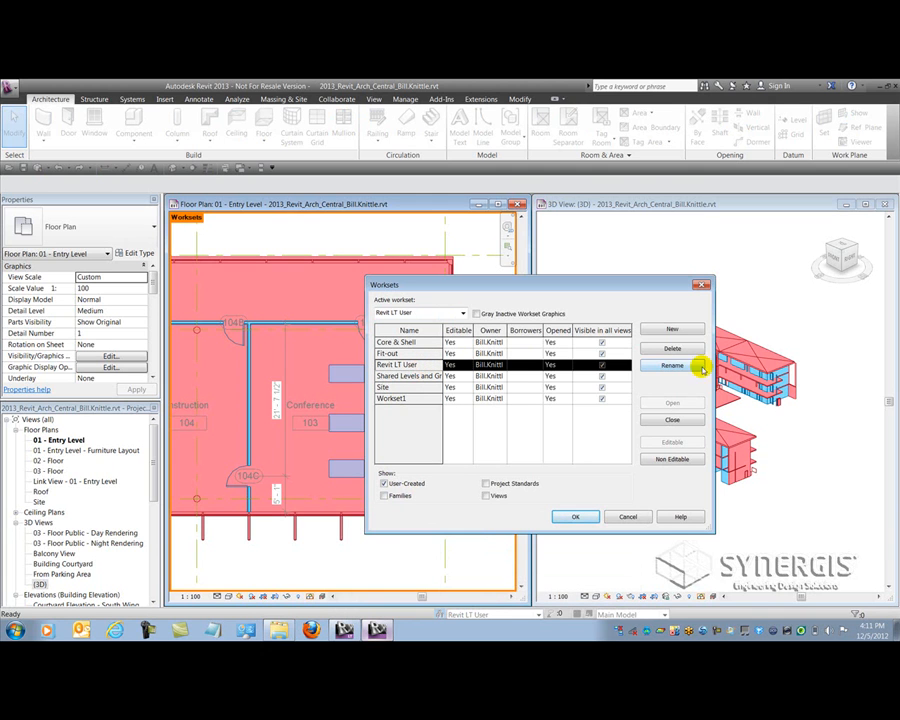
- Delete Revit LT User, choose Fit-out as the destination workset, and confirm
{"action": "left_click", "coordinate": [672, 348]}
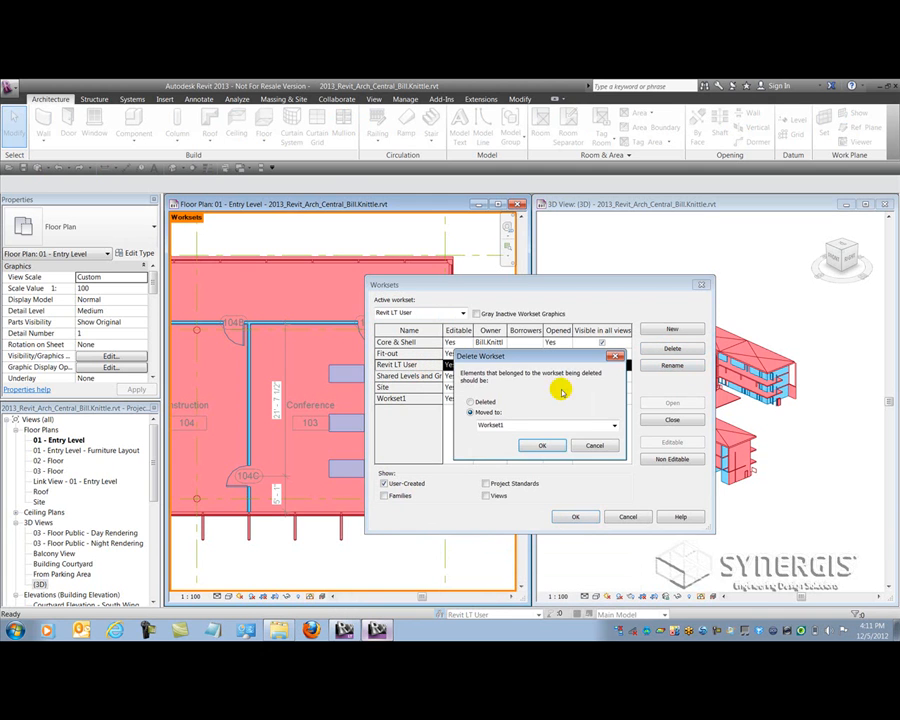
{"action": "left_click", "coordinate": [471, 413]}
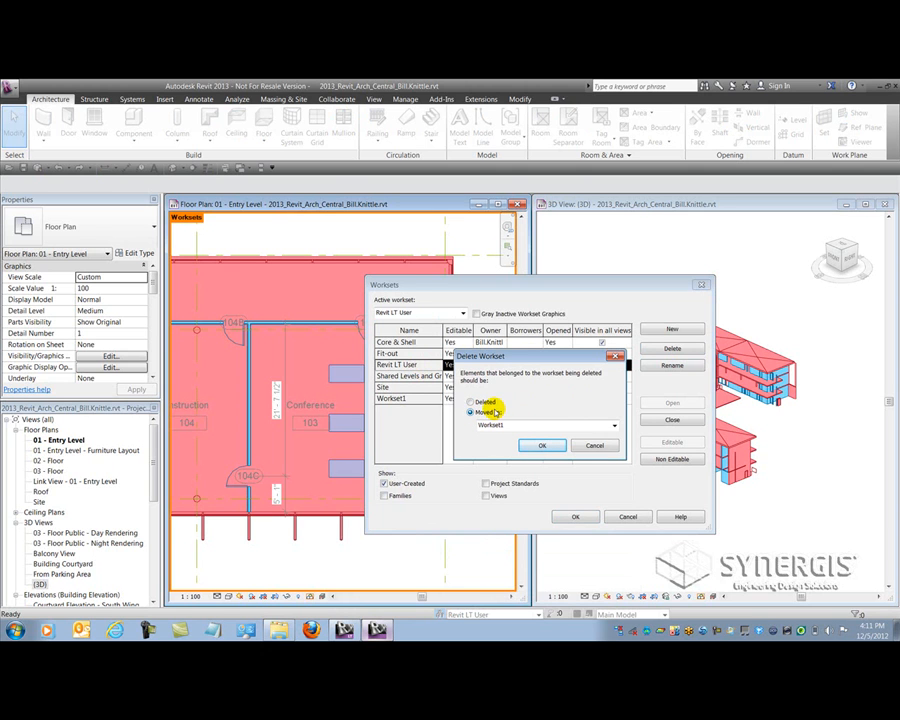
{"action": "left_click", "coordinate": [472, 413]}
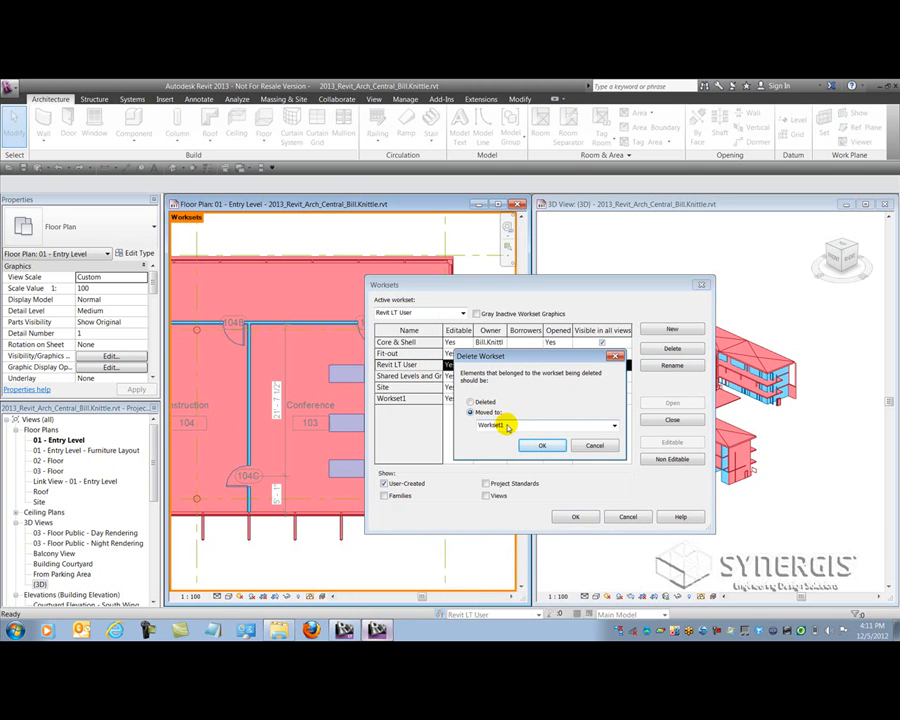
{"action": "left_click", "coordinate": [613, 425]}
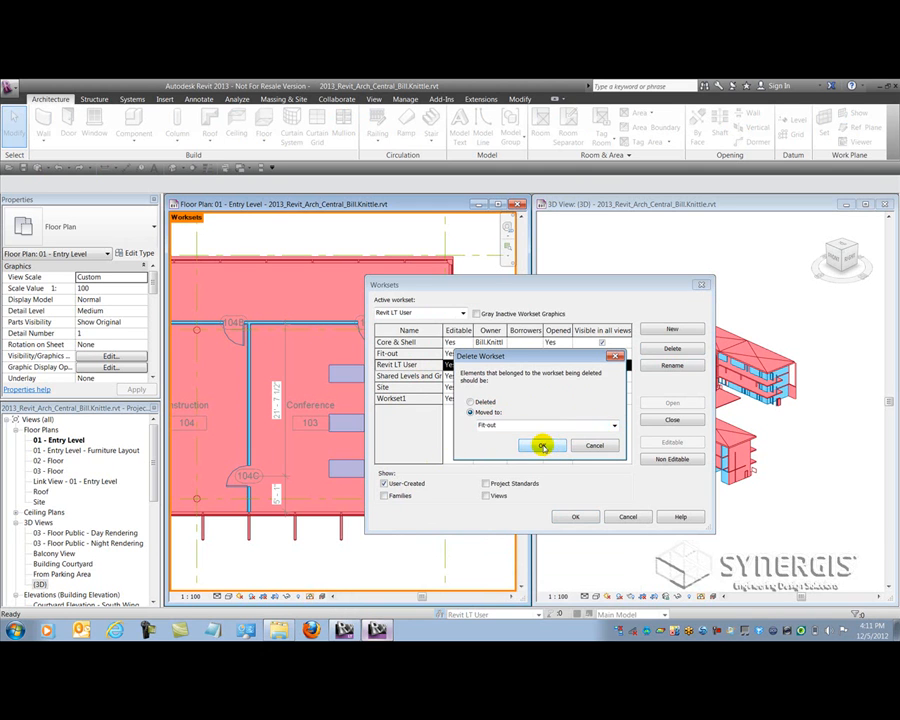
{"action": "left_click", "coordinate": [543, 445]}
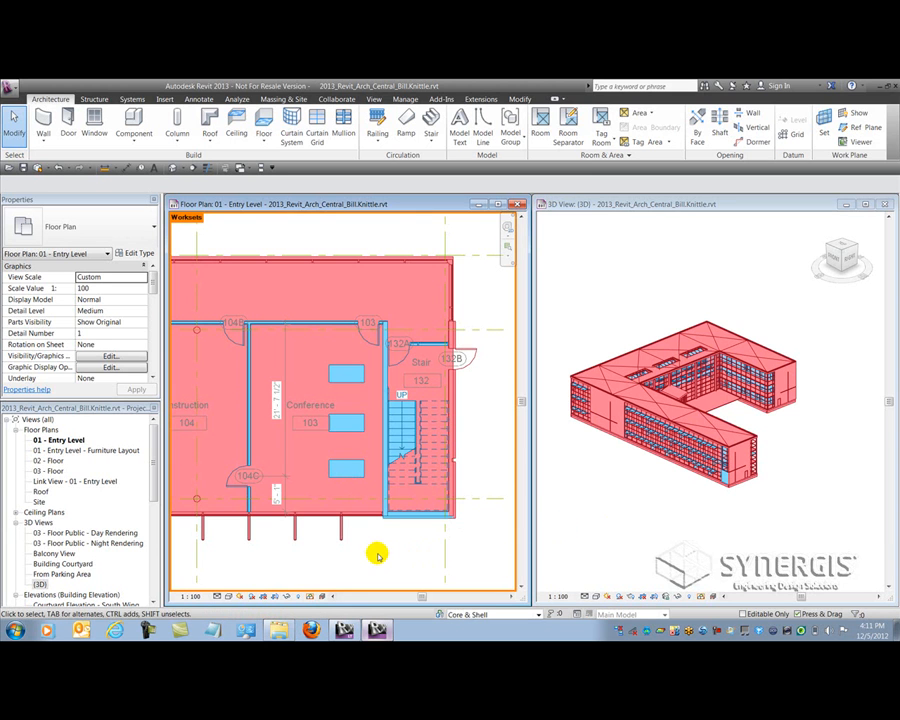
{"action": "mouse_move", "coordinate": [430, 561]}
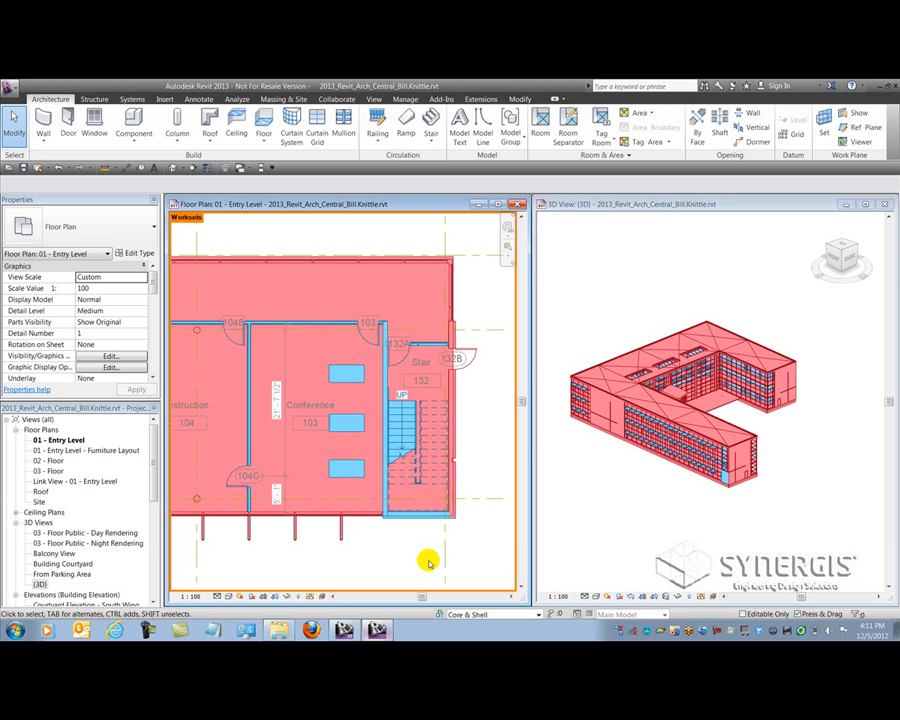
{"action": "mouse_move", "coordinate": [421, 558]}
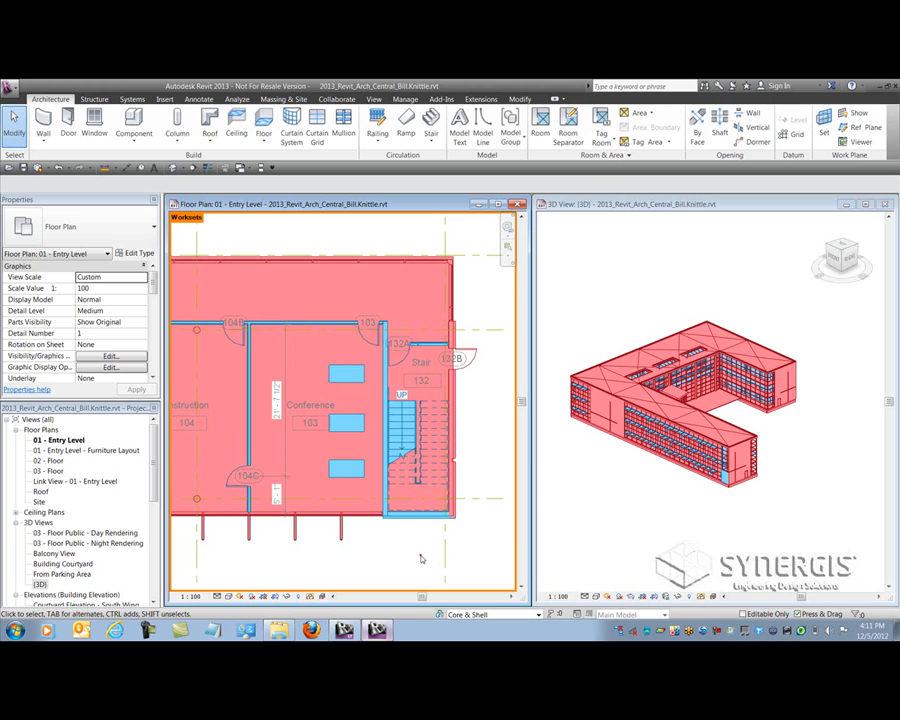